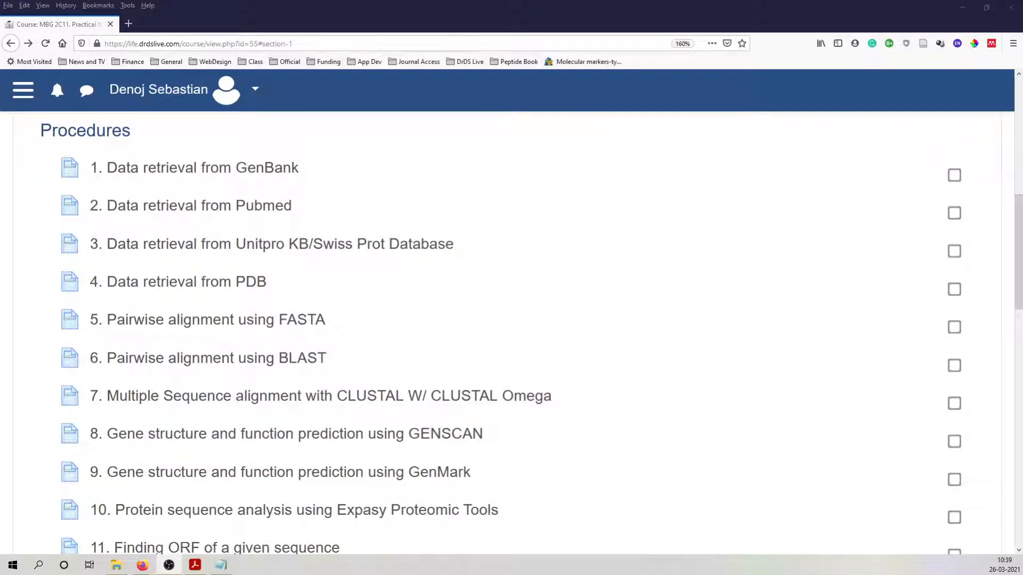
mouse_move(700, 509)
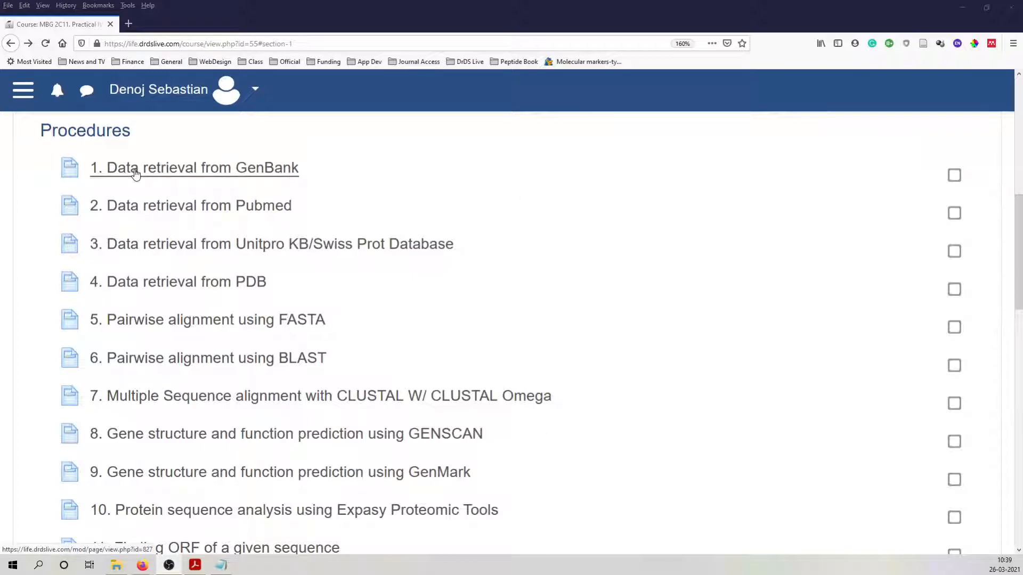
mouse_move(141, 172)
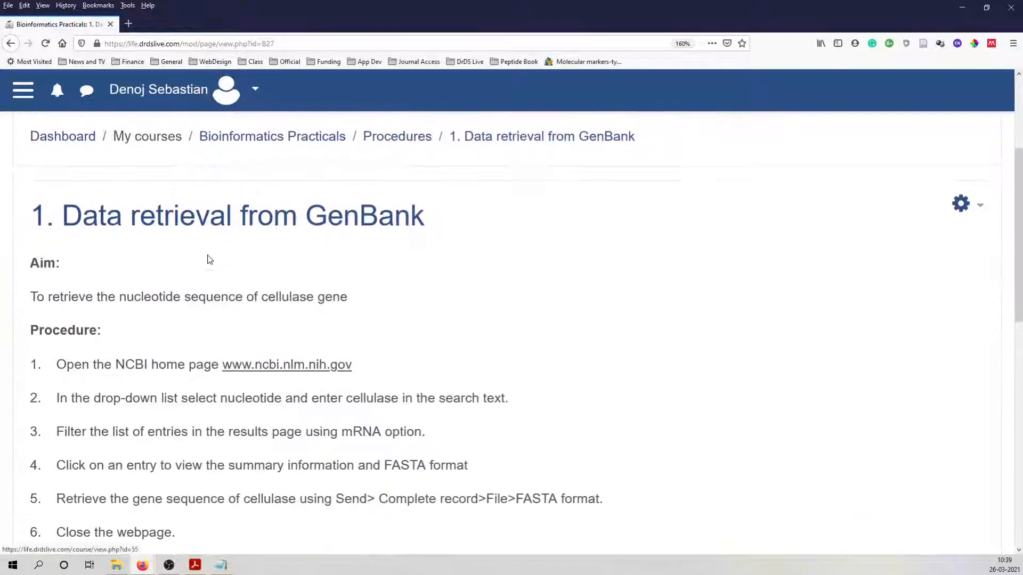
scroll(down, 3)
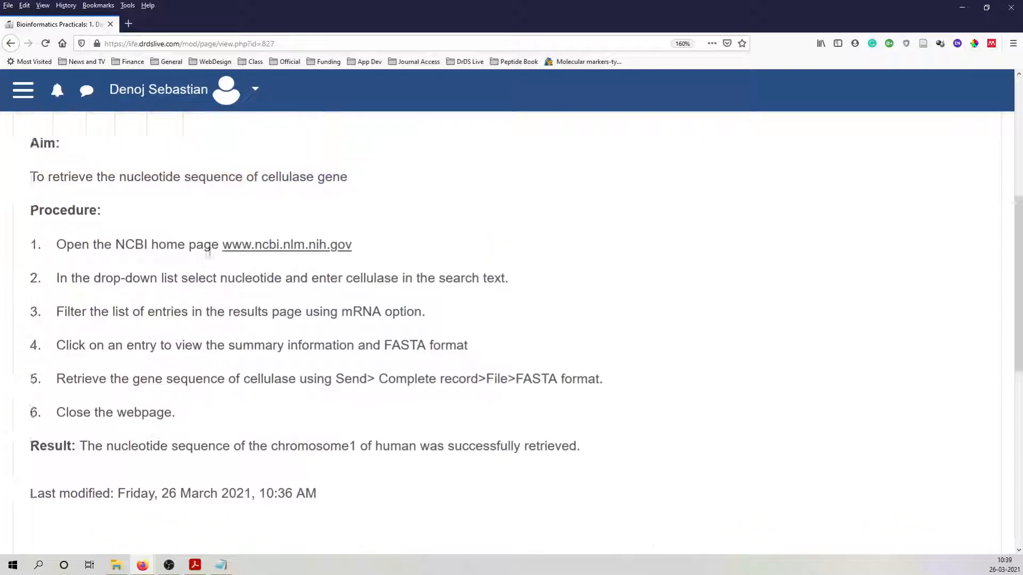
scroll(up, 3)
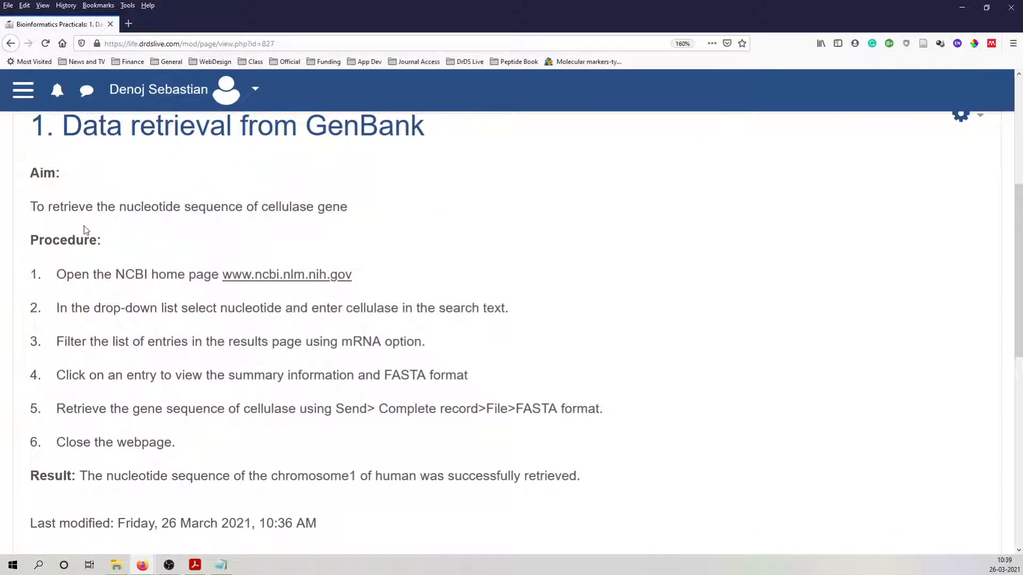
mouse_move(160, 219)
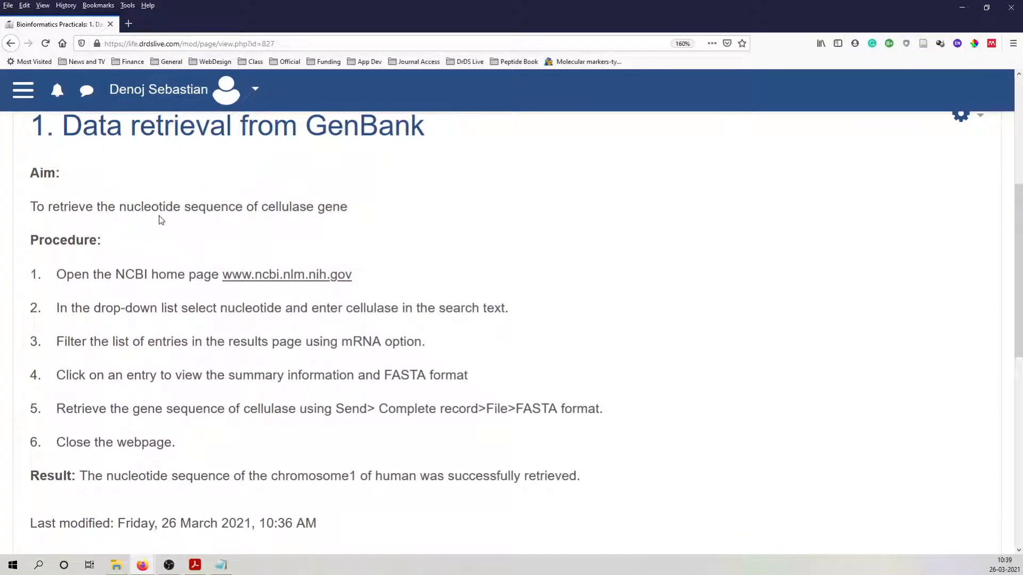
mouse_move(216, 220)
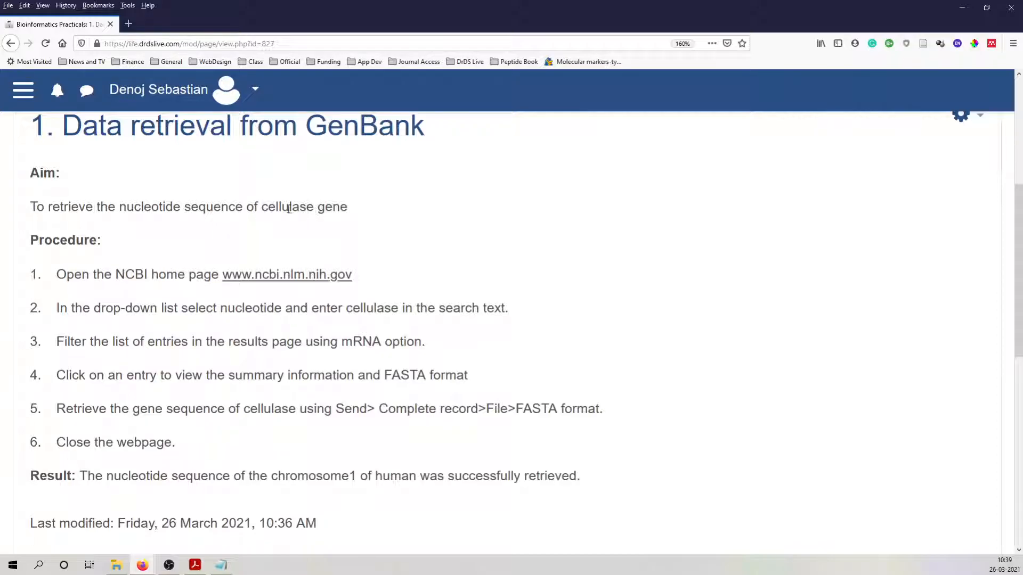
double_click(287, 206)
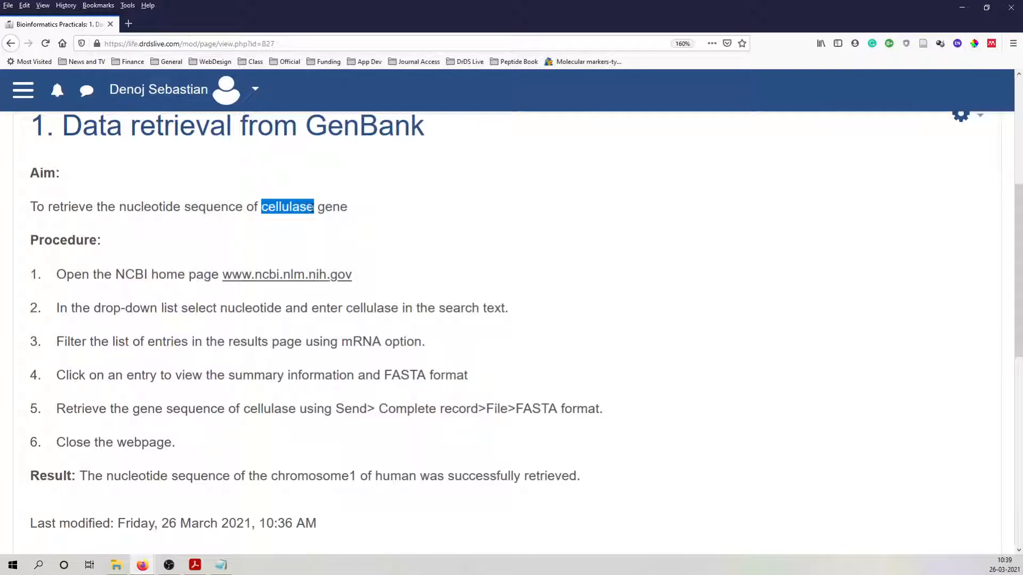
click(210, 247)
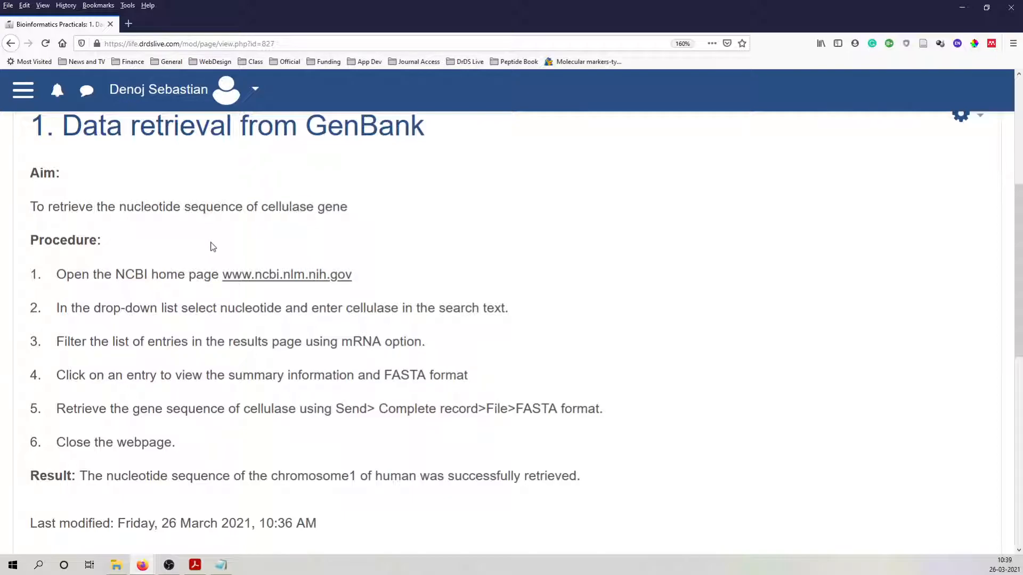
mouse_move(261, 274)
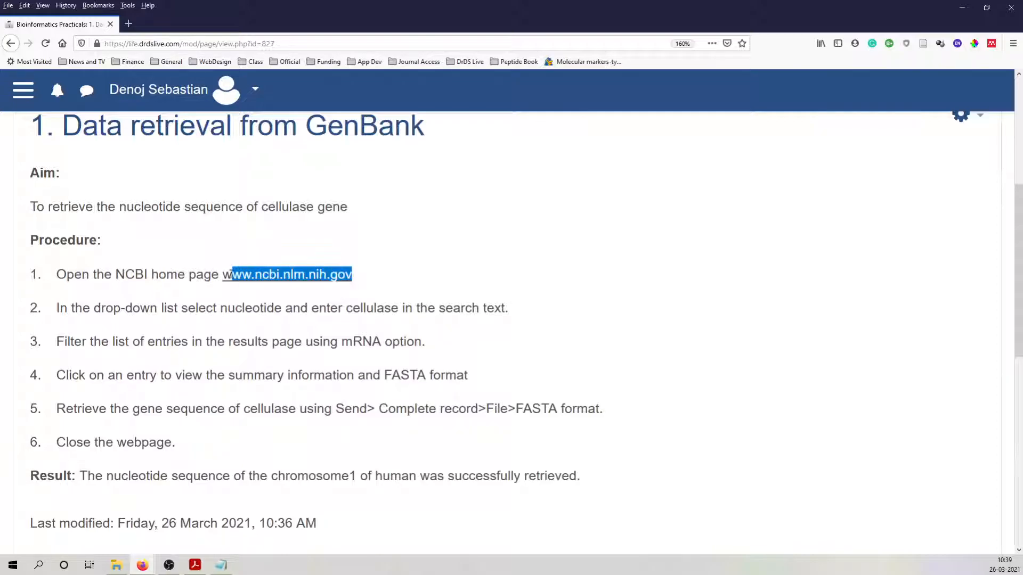
right_click(287, 274)
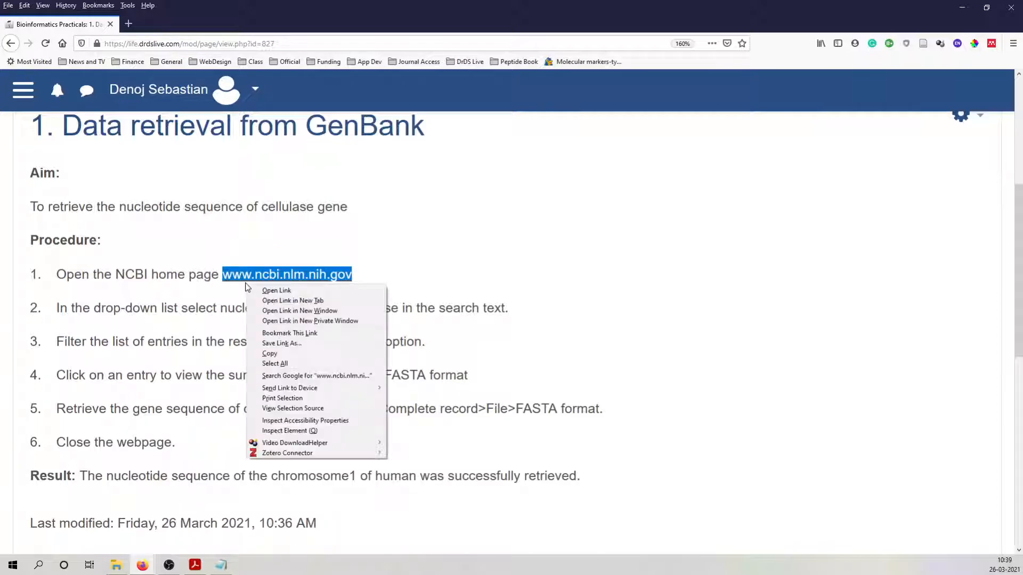
mouse_move(301, 301)
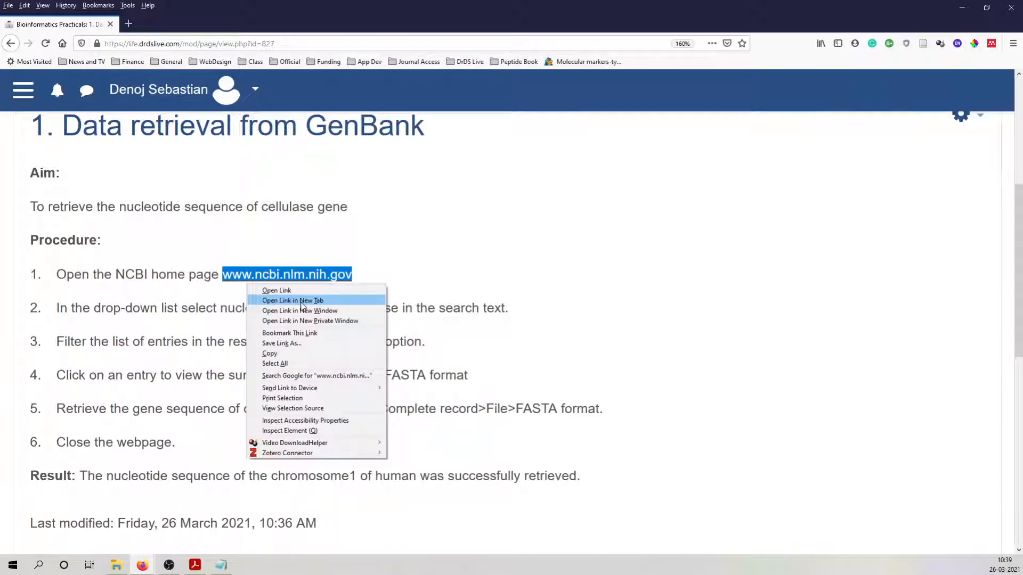
click(292, 300)
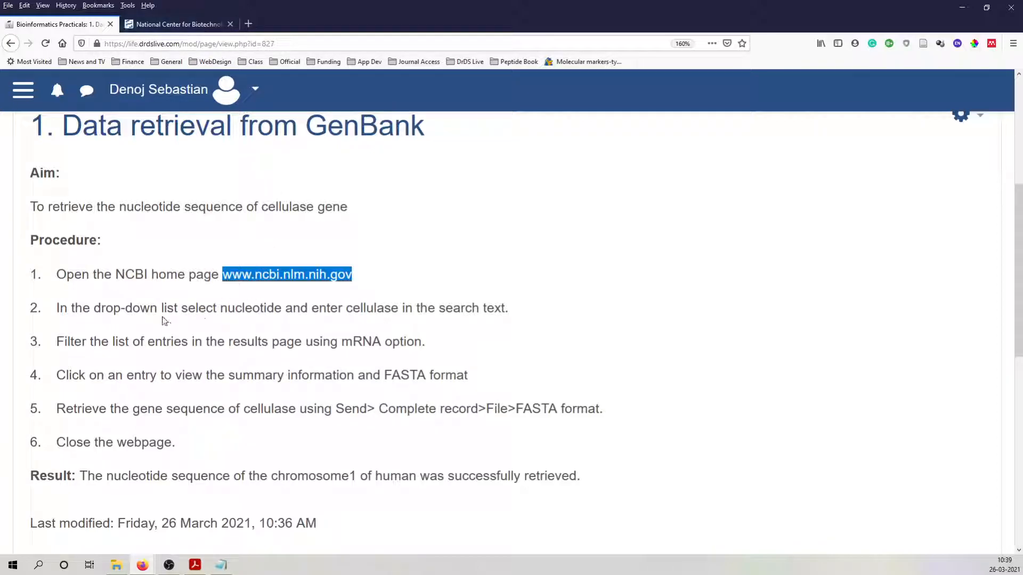
mouse_move(179, 25)
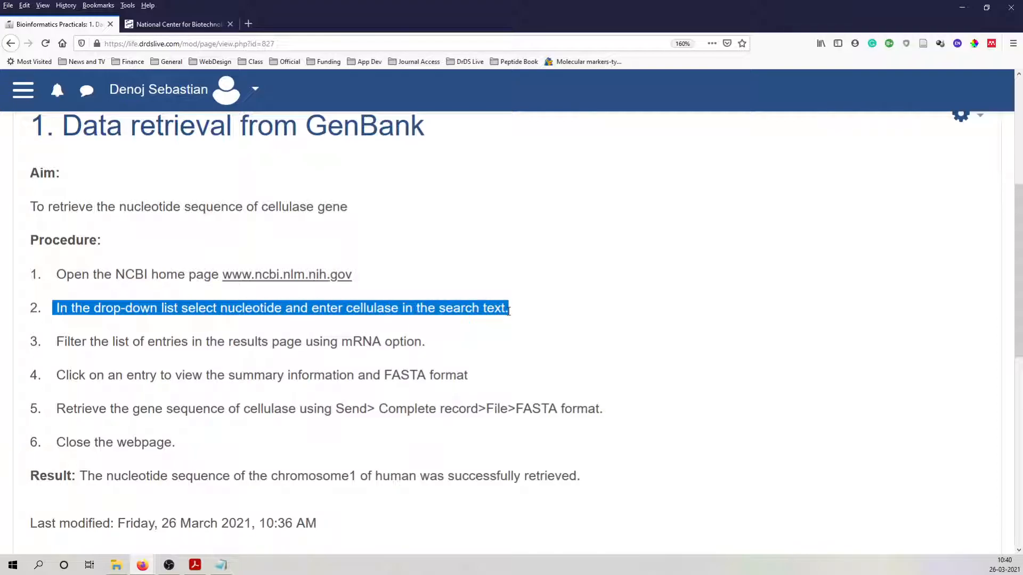
click(176, 24)
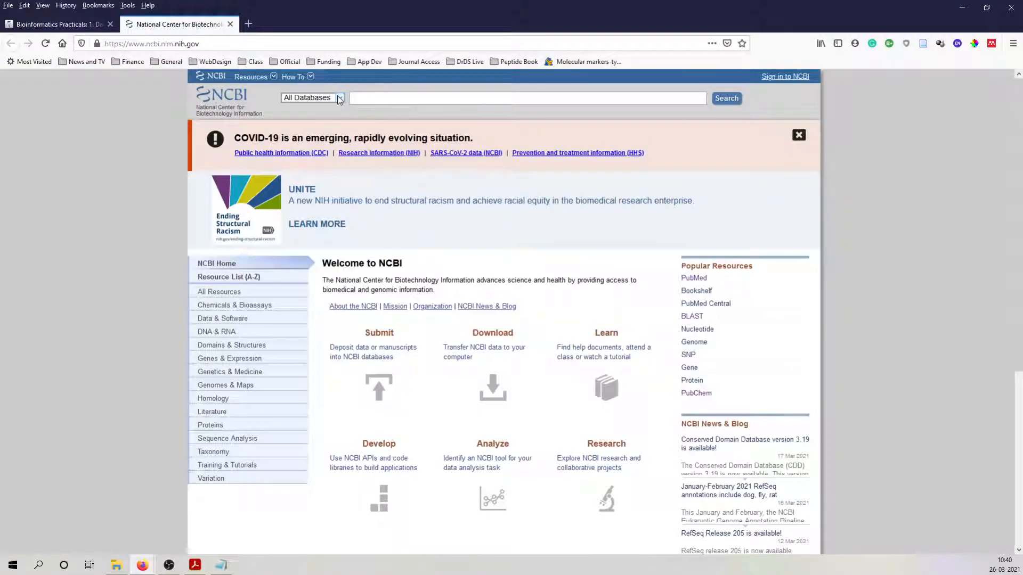
- Restrict the search to the Nucleotide database and run a search for 'cellulase'
click(310, 97)
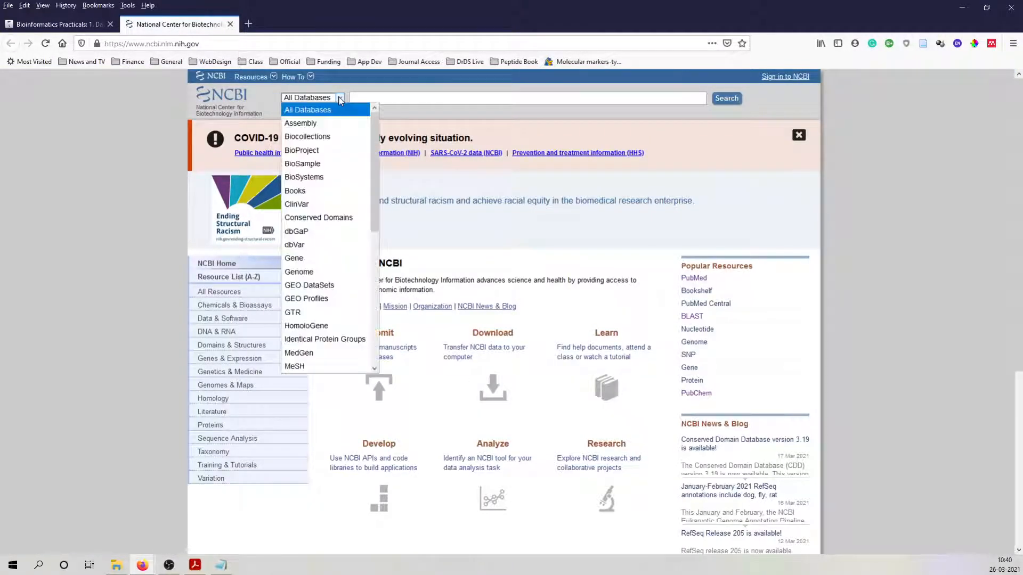
mouse_move(334, 218)
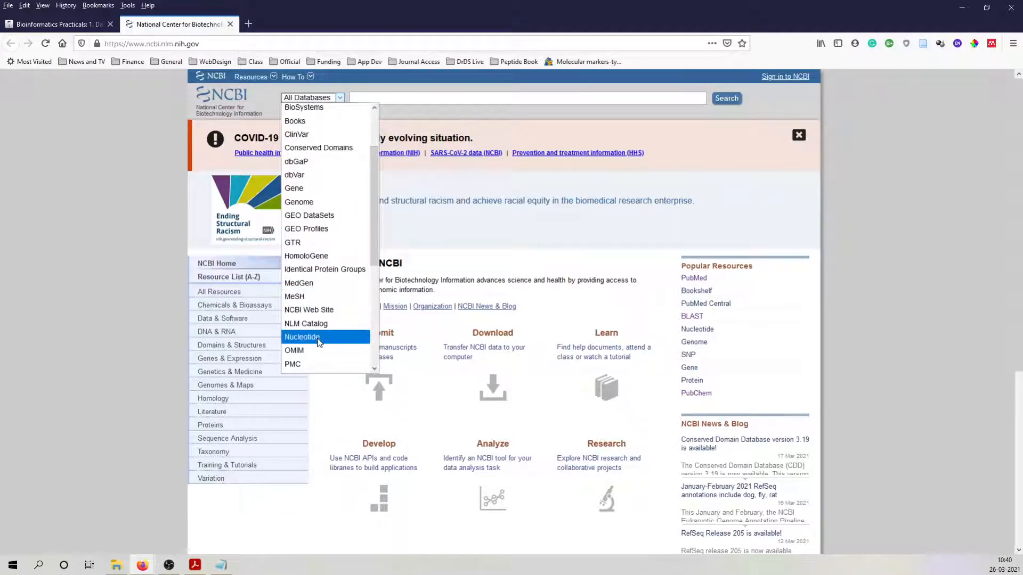
click(301, 337)
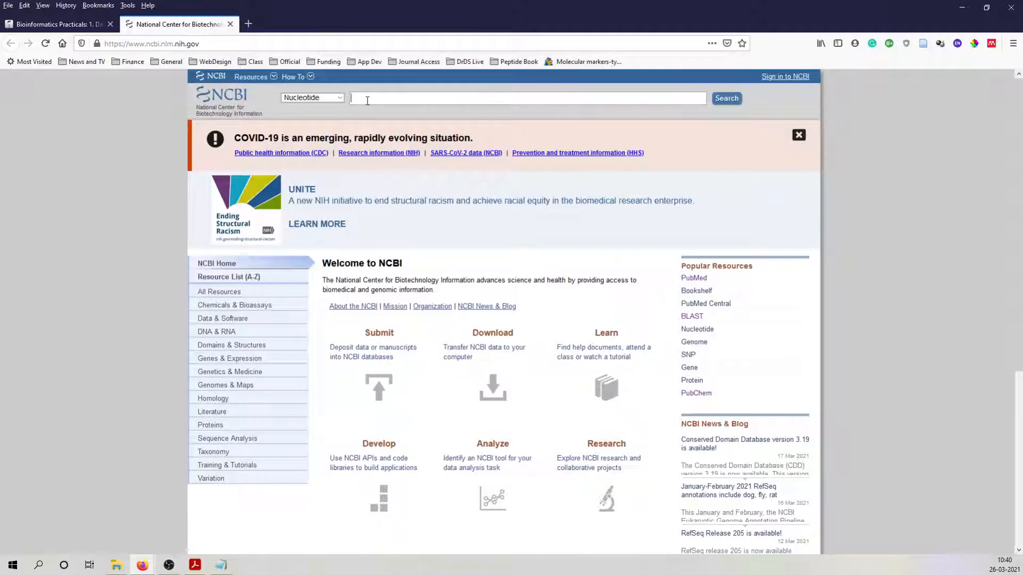
mouse_move(359, 108)
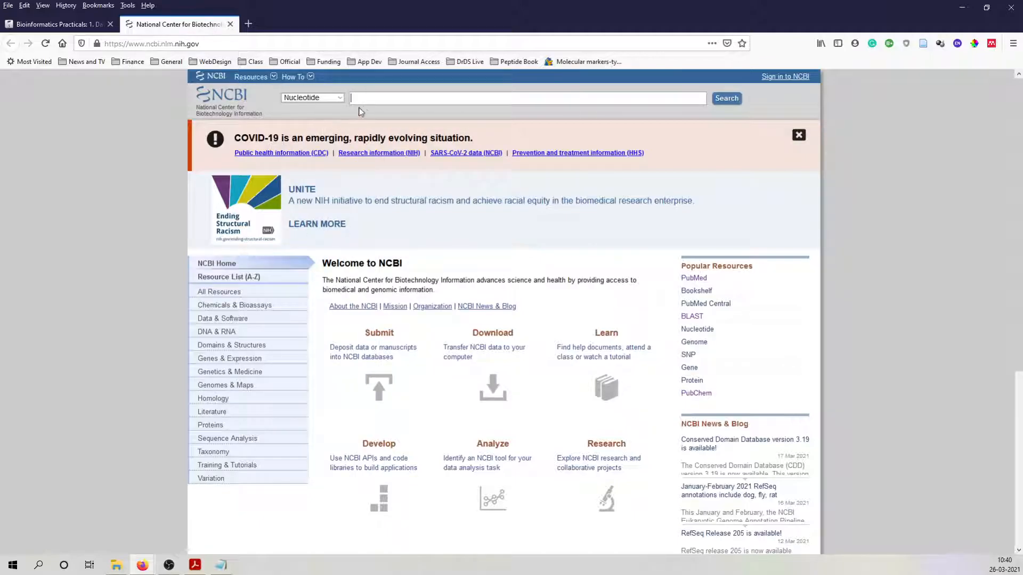
mouse_move(365, 120)
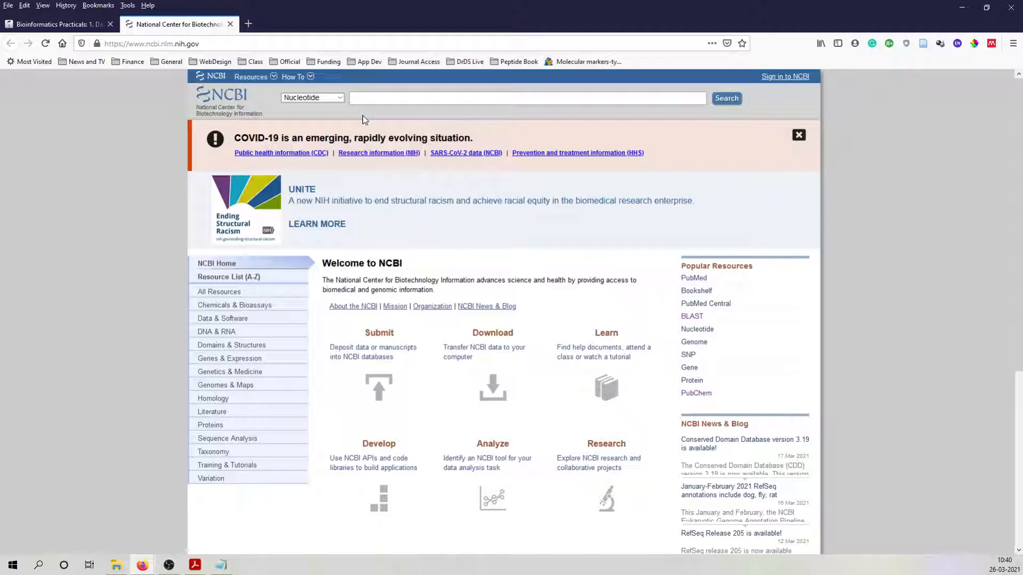
text(cellul)
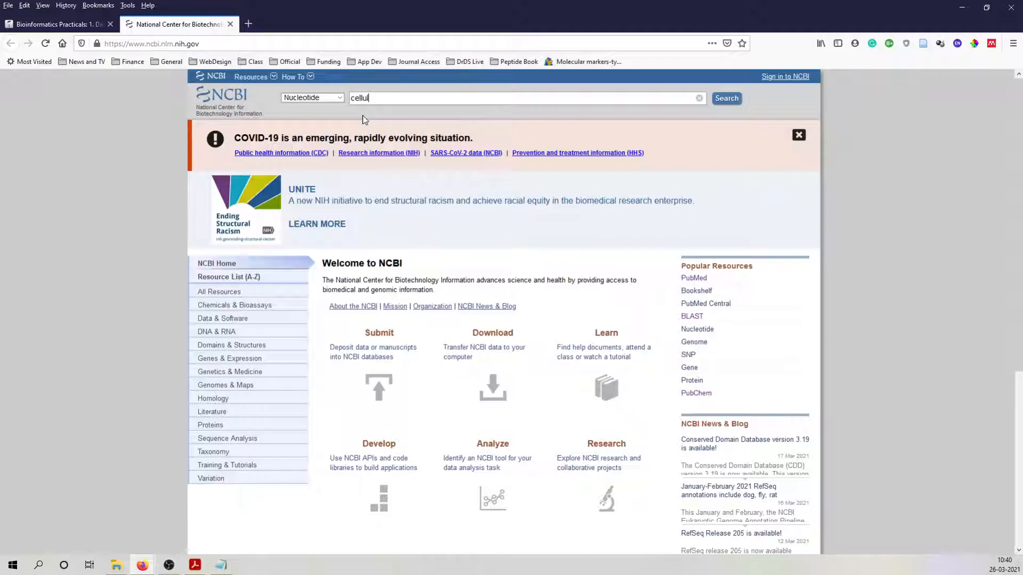
text(lase)
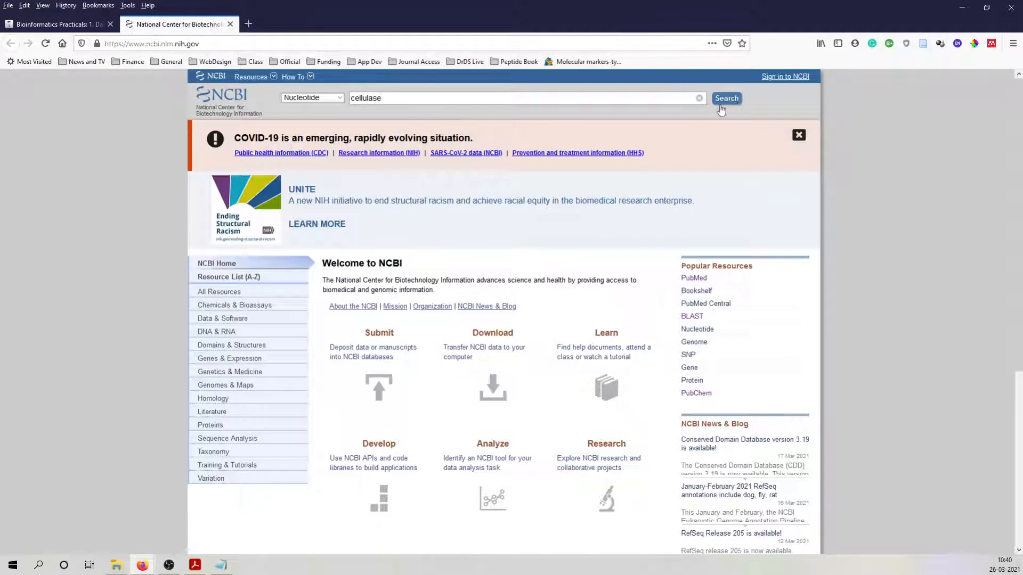
click(725, 98)
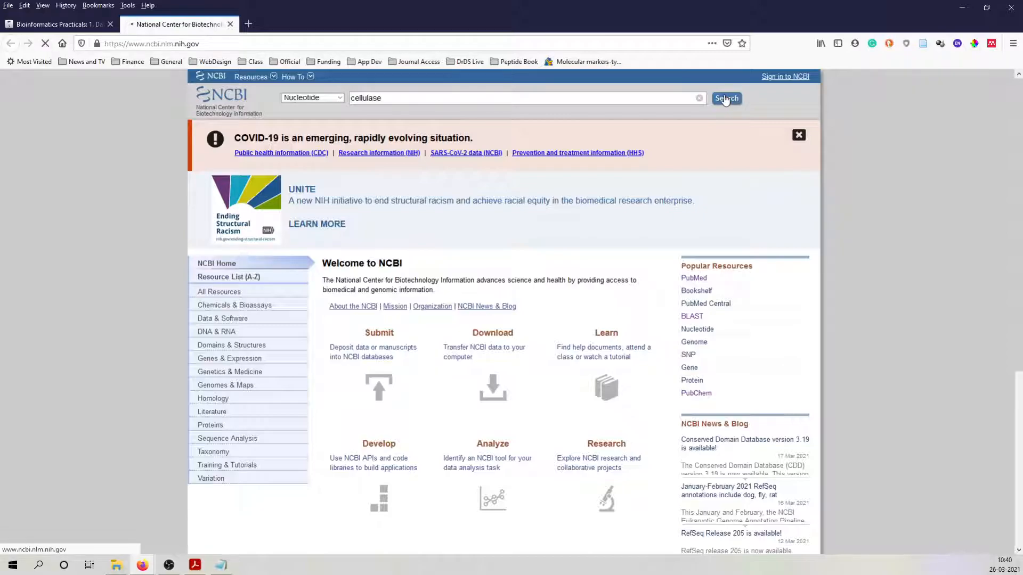
click(726, 98)
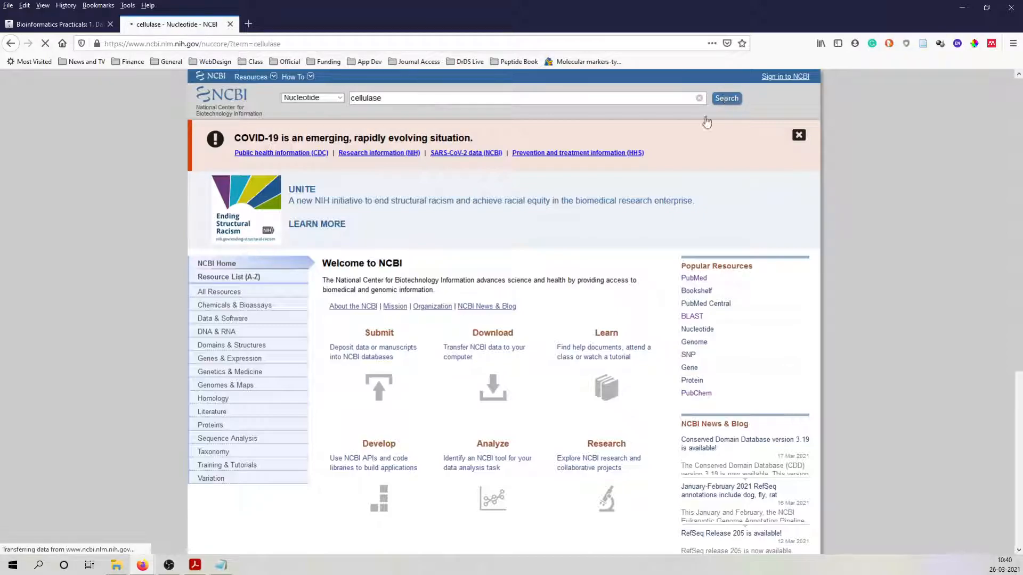
- Let the cellulase results load (71,647 records) and scroll down to the item list
click(726, 98)
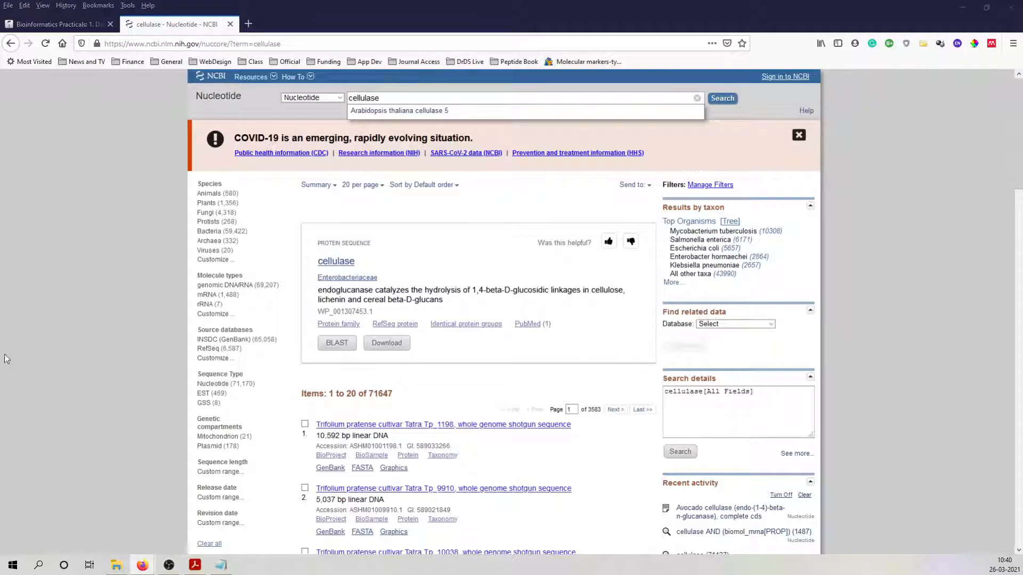
mouse_move(469, 220)
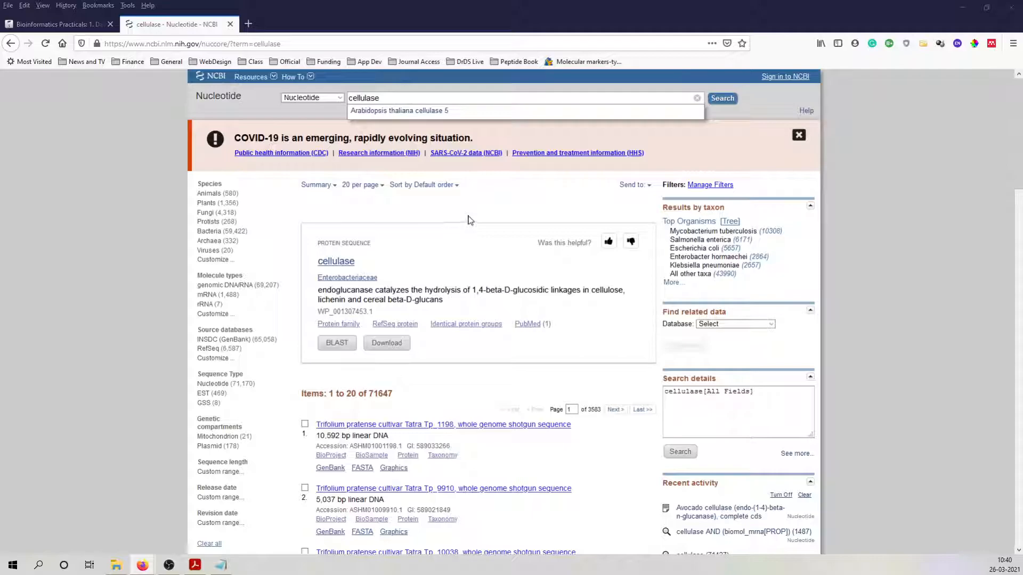
scroll(down, 3)
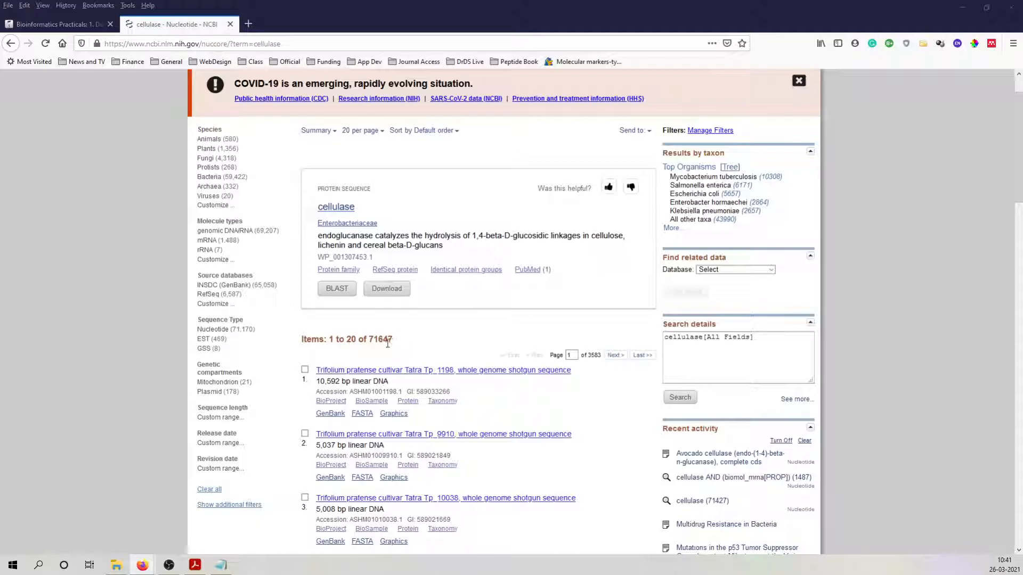
mouse_move(420, 349)
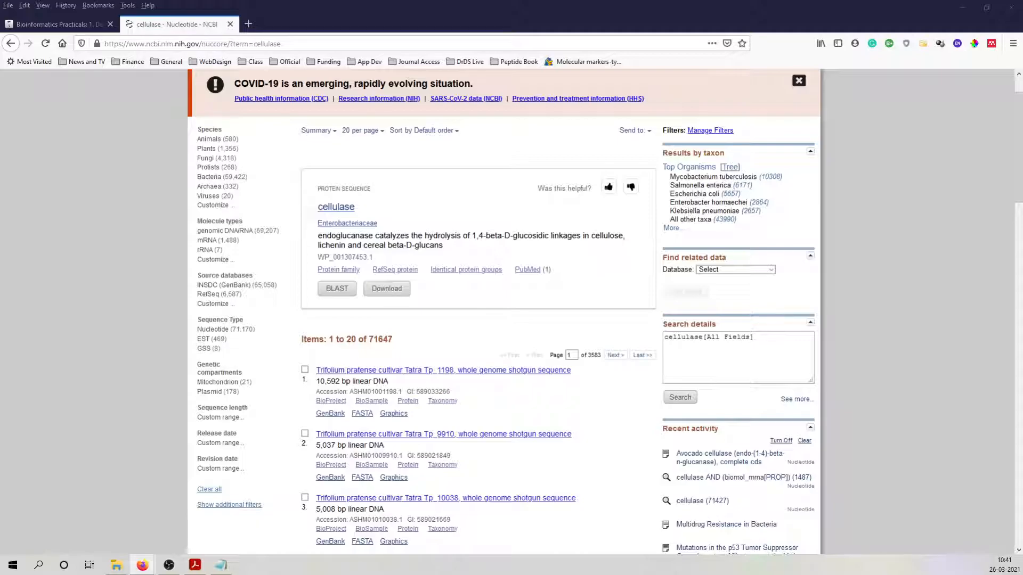
- Revisit the Moodle procedure's step 3 on filtering by mRNA, then return to the results
click(56, 25)
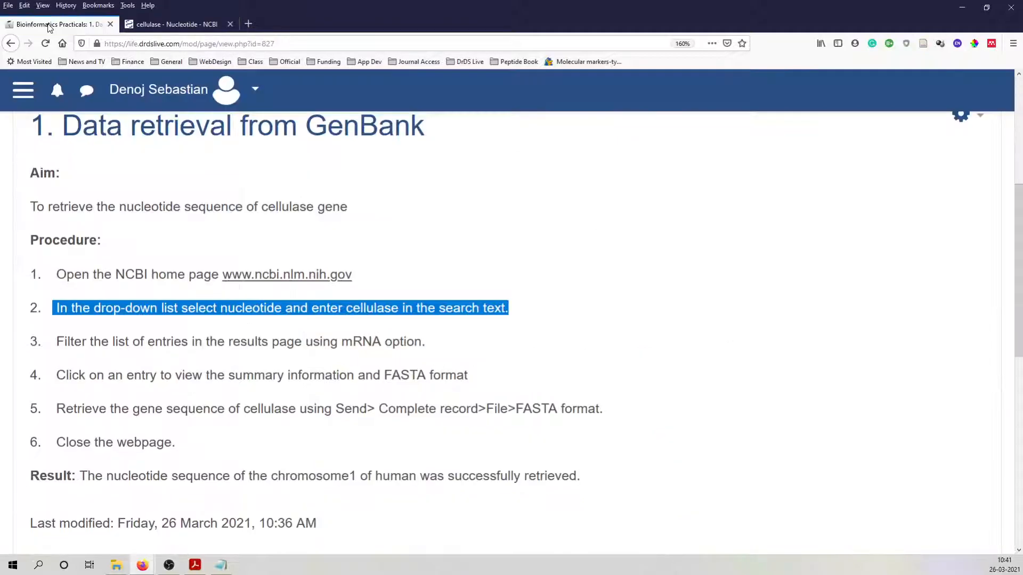
click(56, 341)
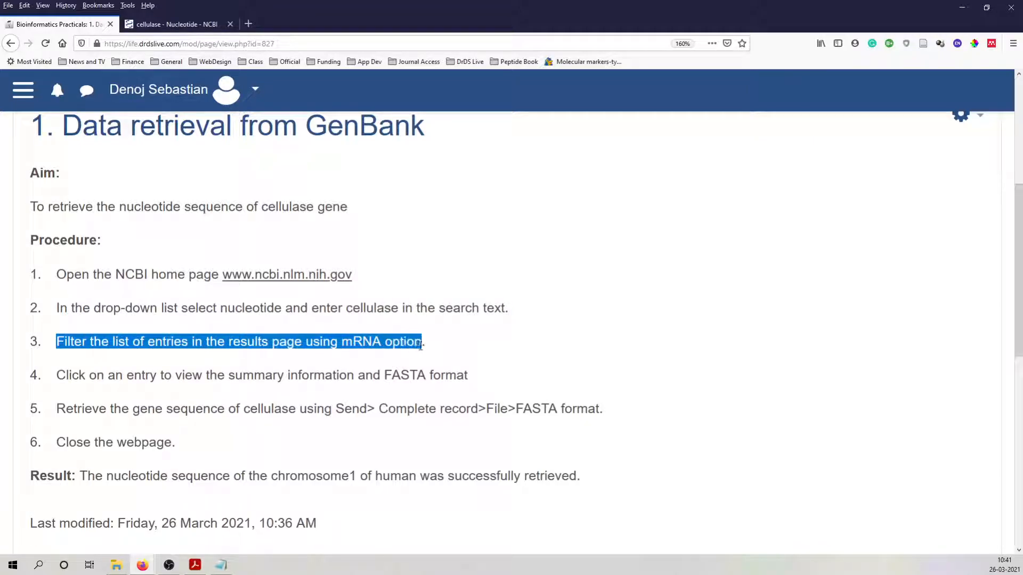
click(175, 25)
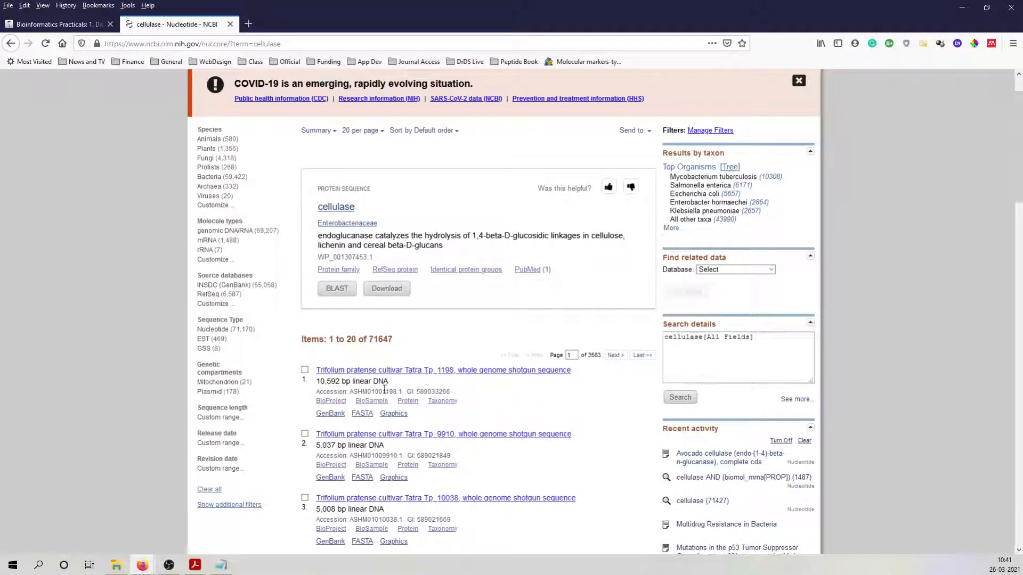
mouse_move(458, 390)
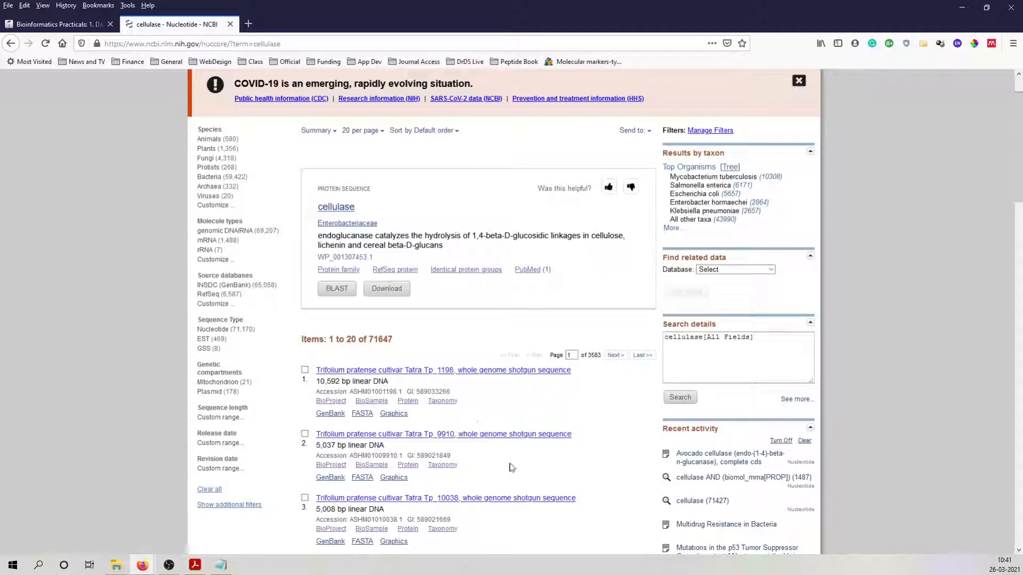
mouse_move(442, 339)
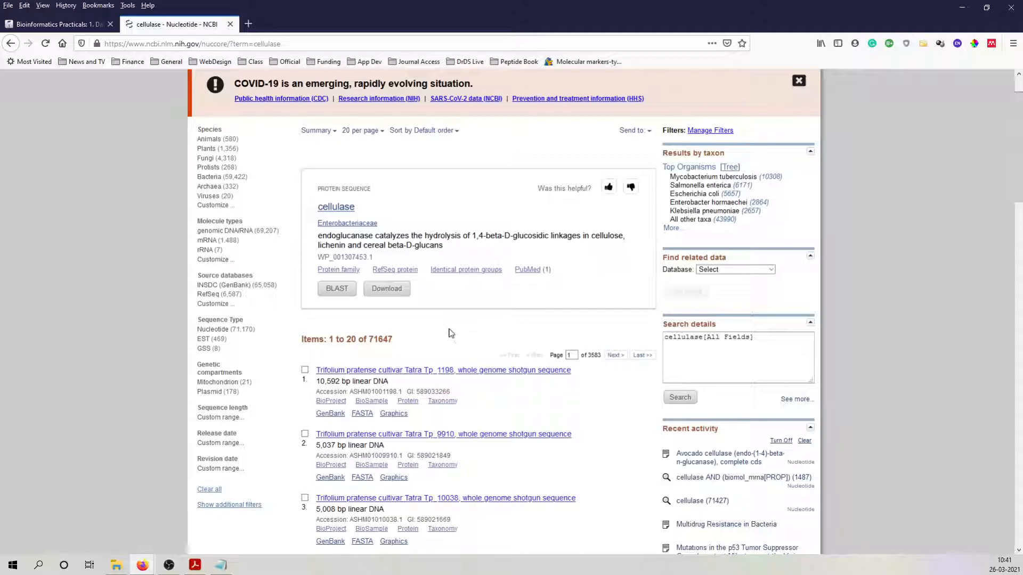
mouse_move(411, 356)
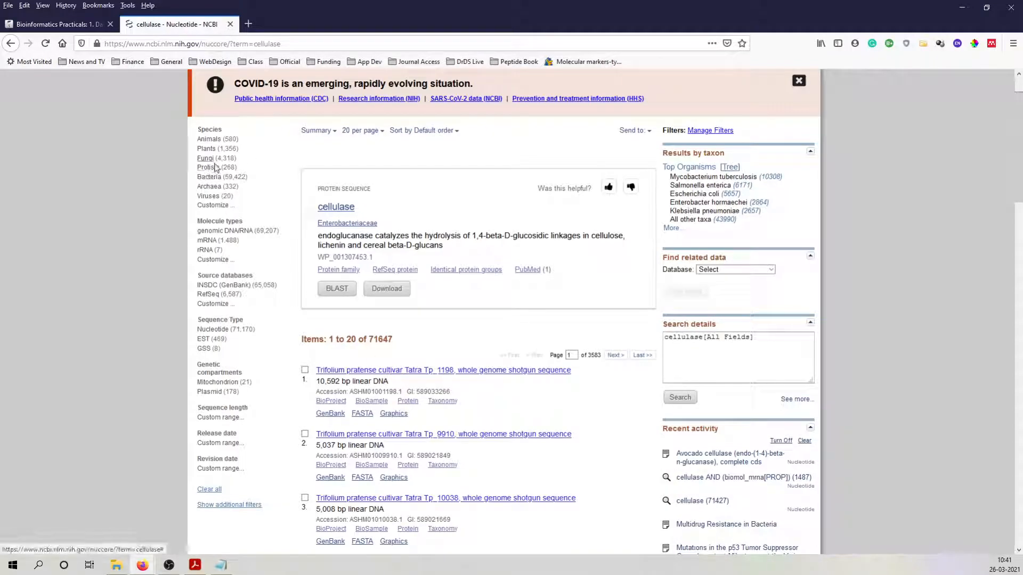
mouse_move(209, 176)
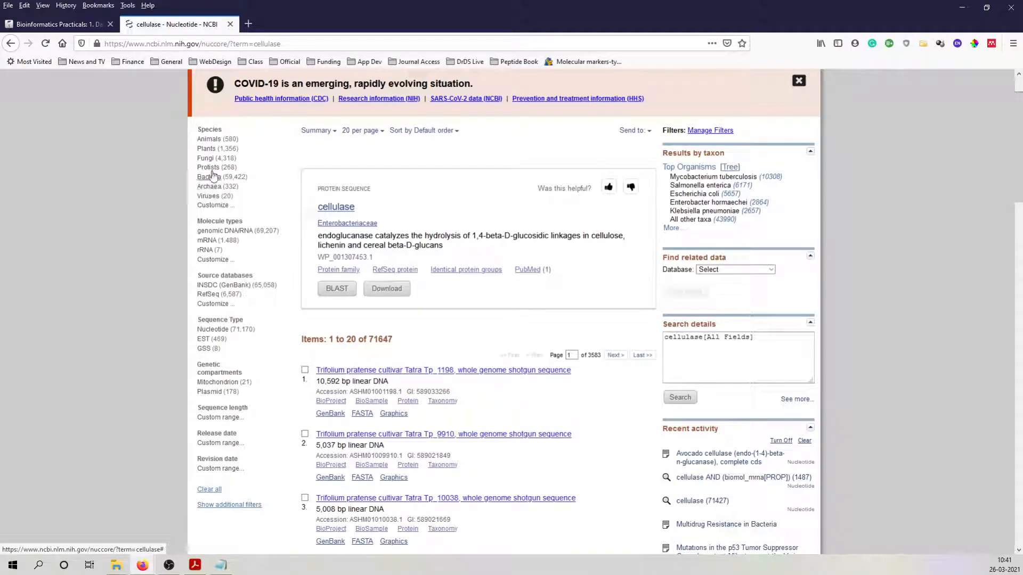
mouse_move(216, 190)
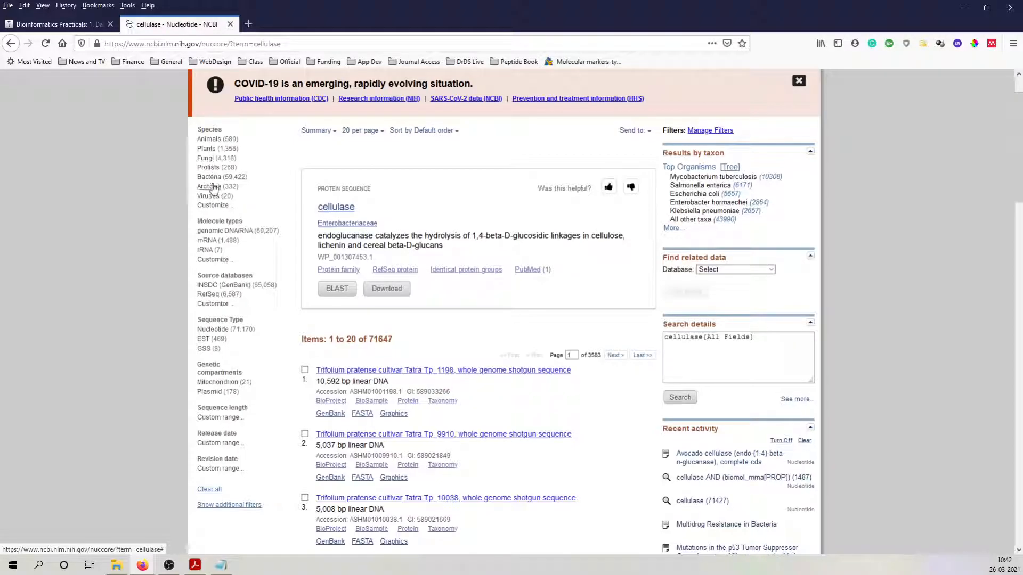
mouse_move(229, 253)
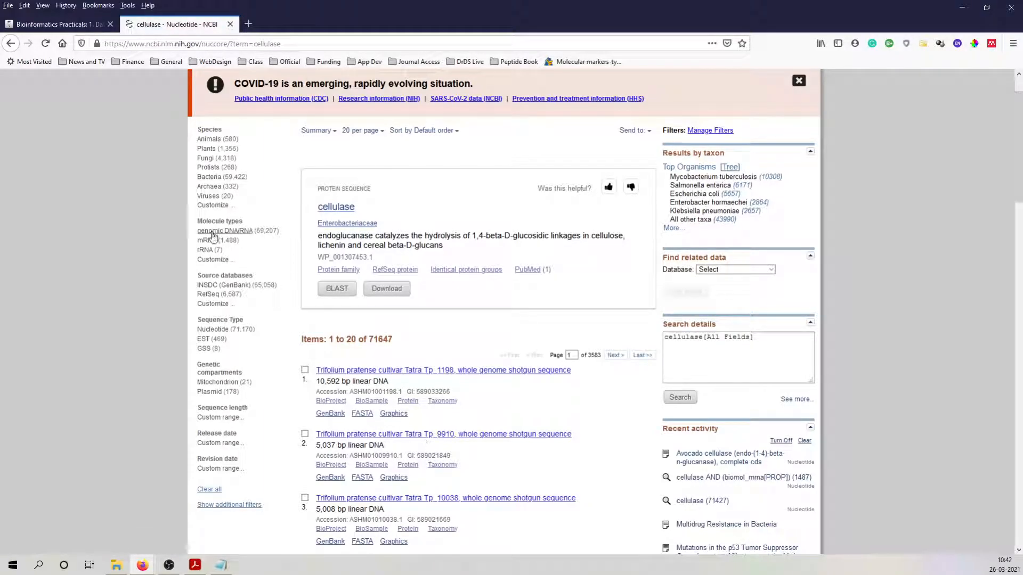
mouse_move(500, 401)
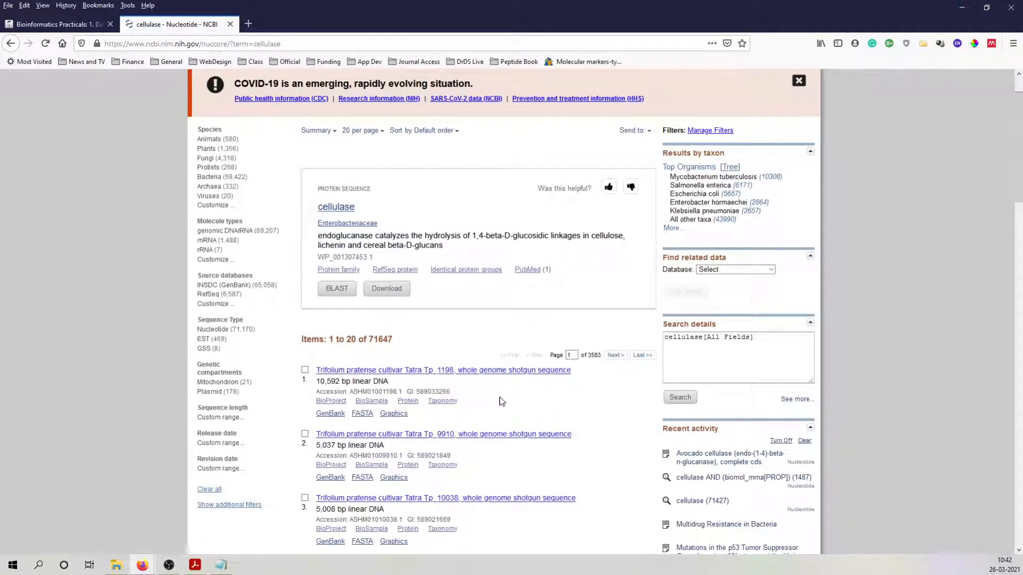
mouse_move(215, 259)
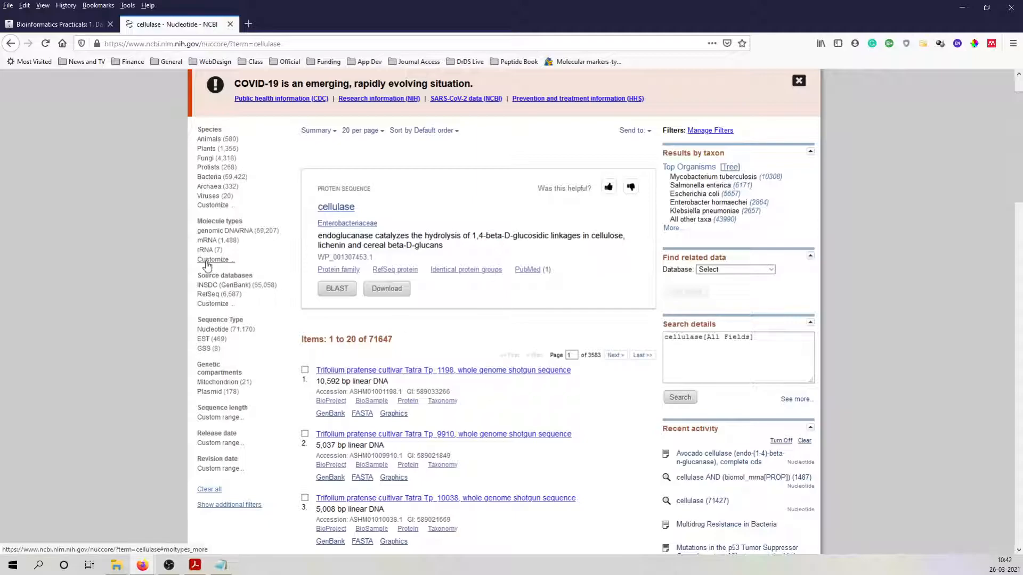
mouse_move(308, 200)
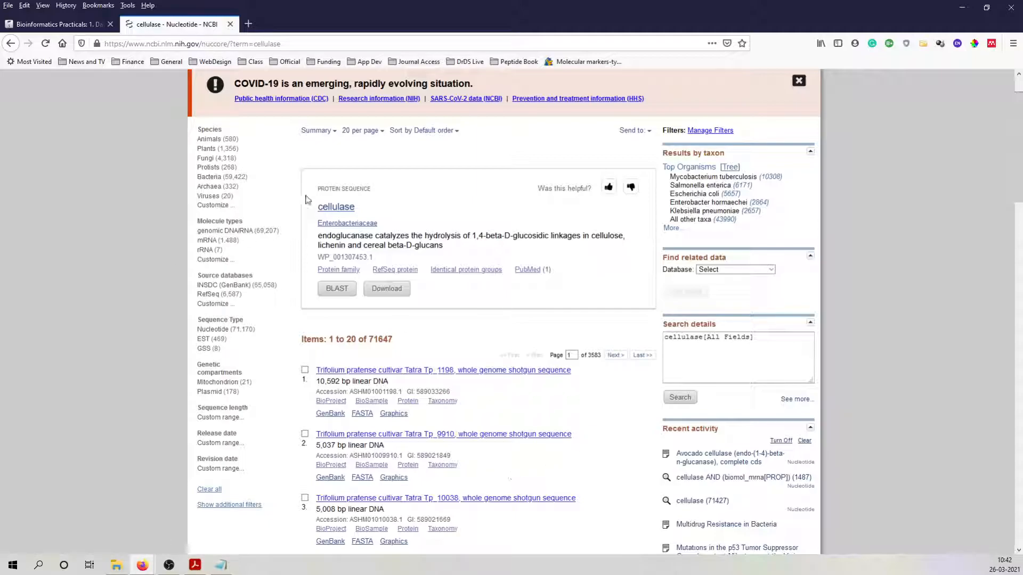
mouse_move(220, 239)
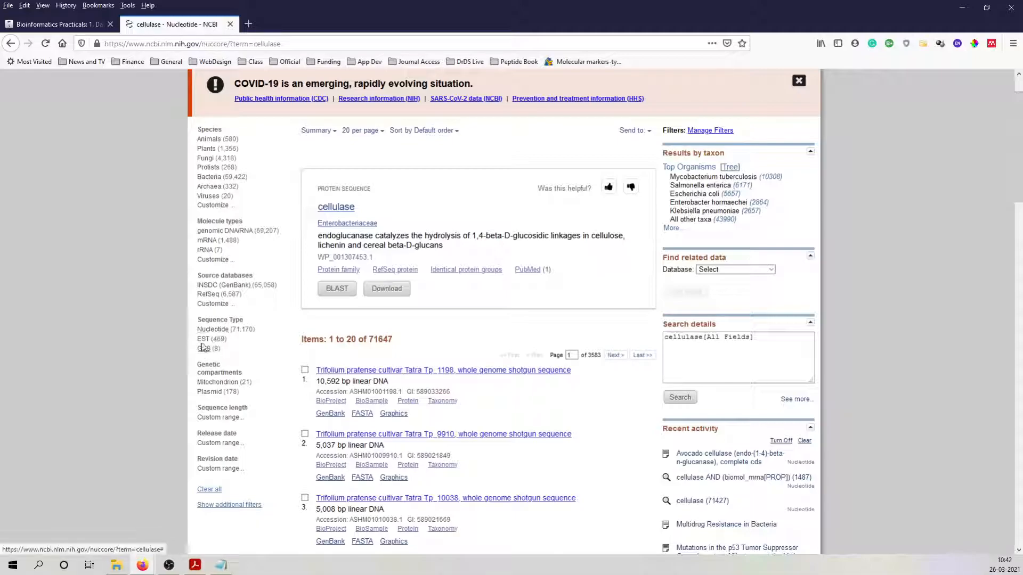
mouse_move(214, 402)
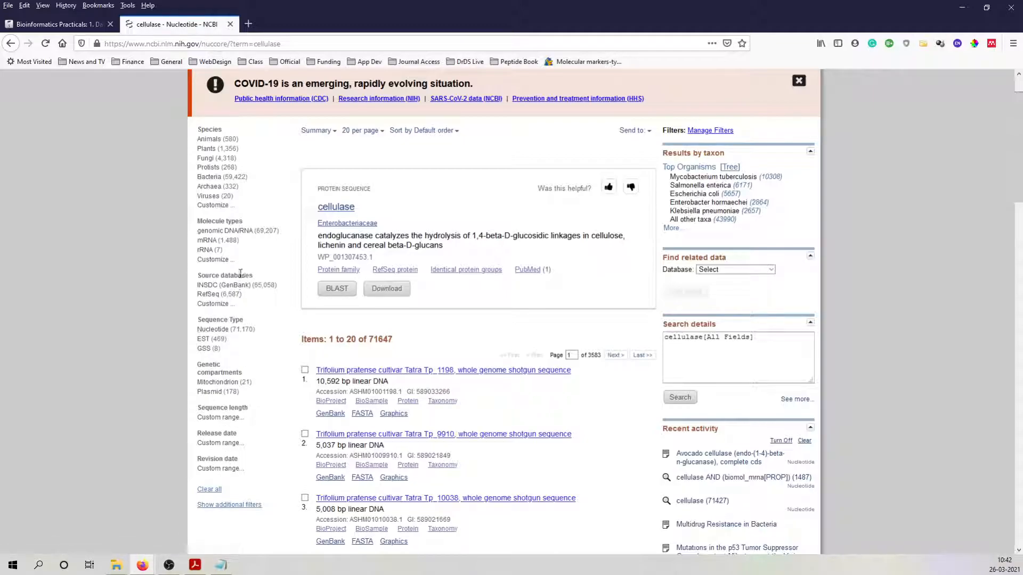
mouse_move(207, 240)
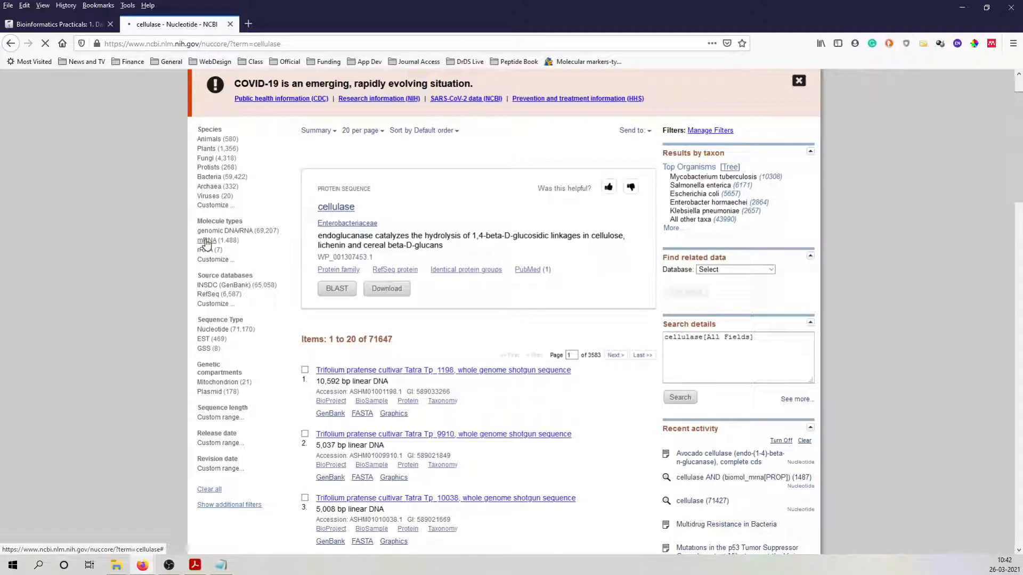
- Apply the mRNA filter and browse the 1,488 cellulase entries, Avocado cellulase first
click(210, 240)
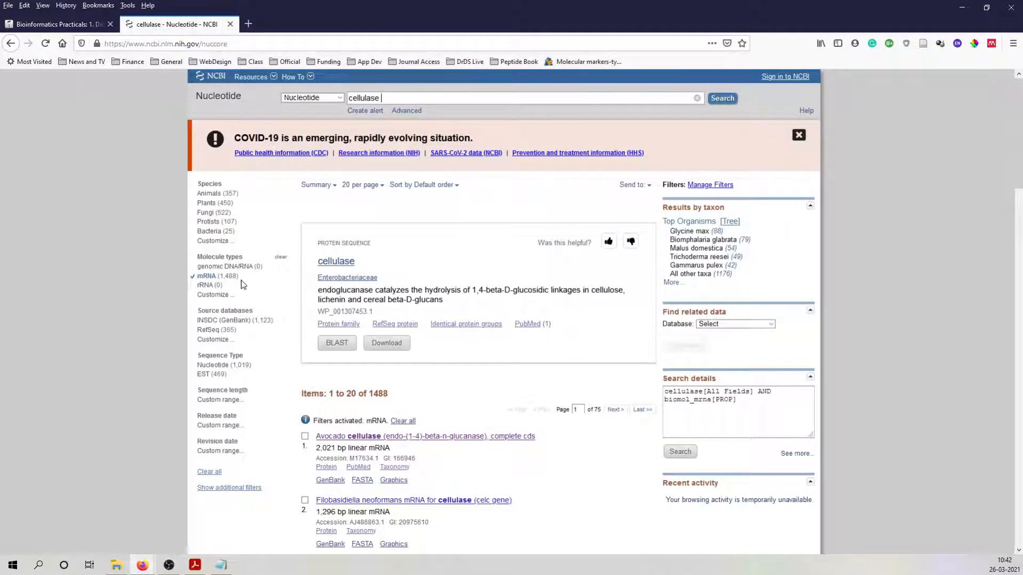
mouse_move(435, 393)
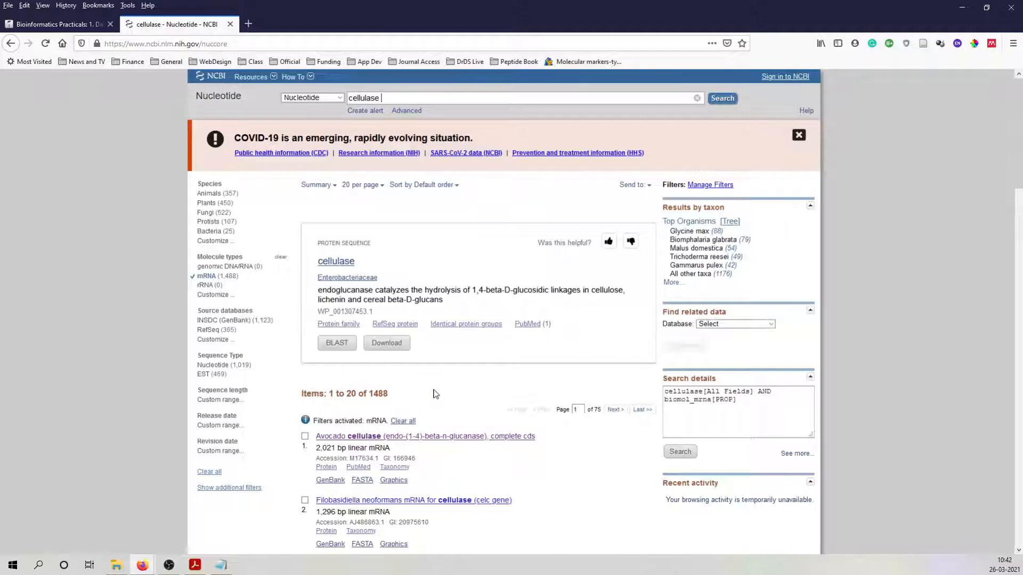
mouse_move(440, 370)
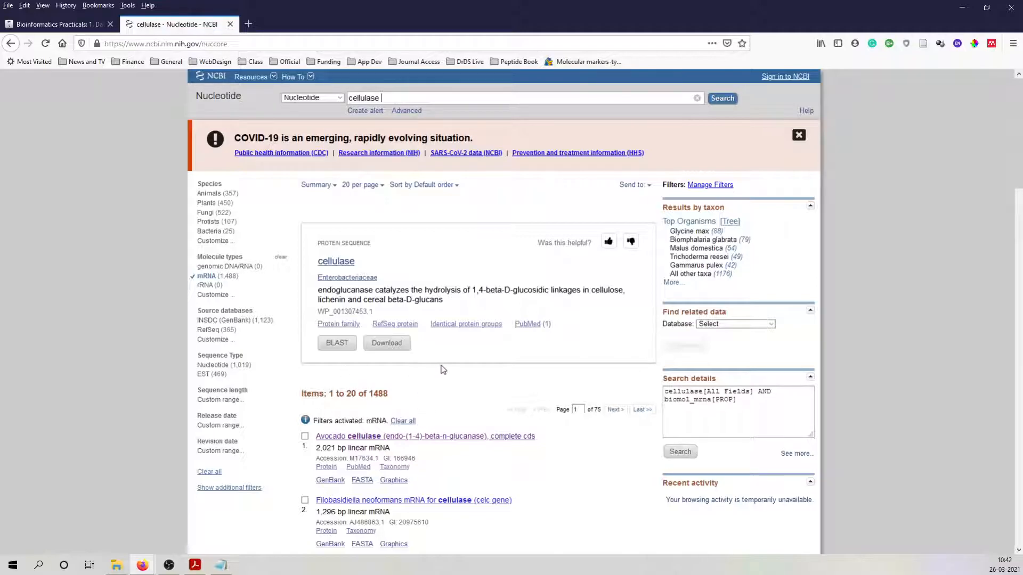
scroll(down, 3)
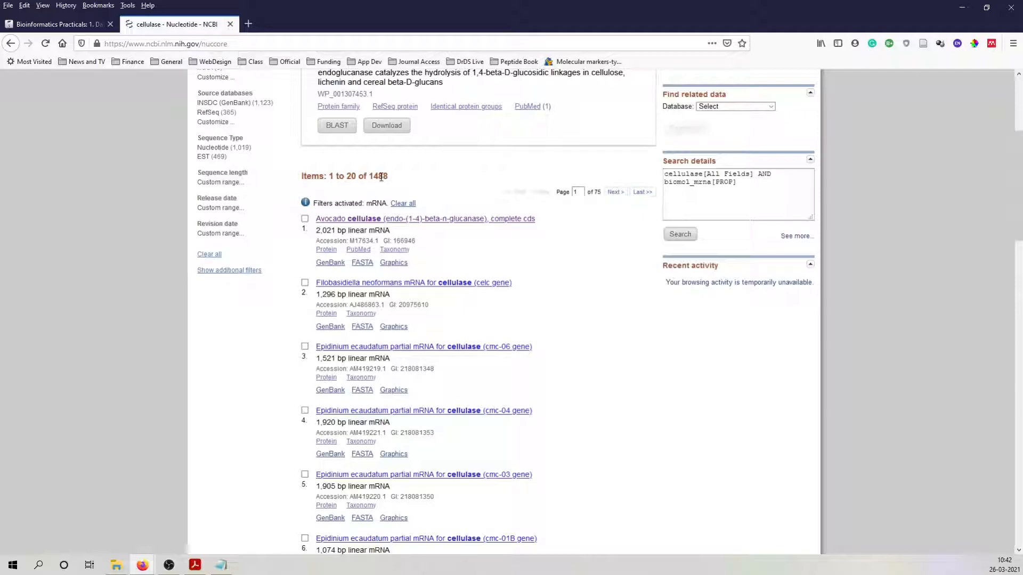
mouse_move(363, 269)
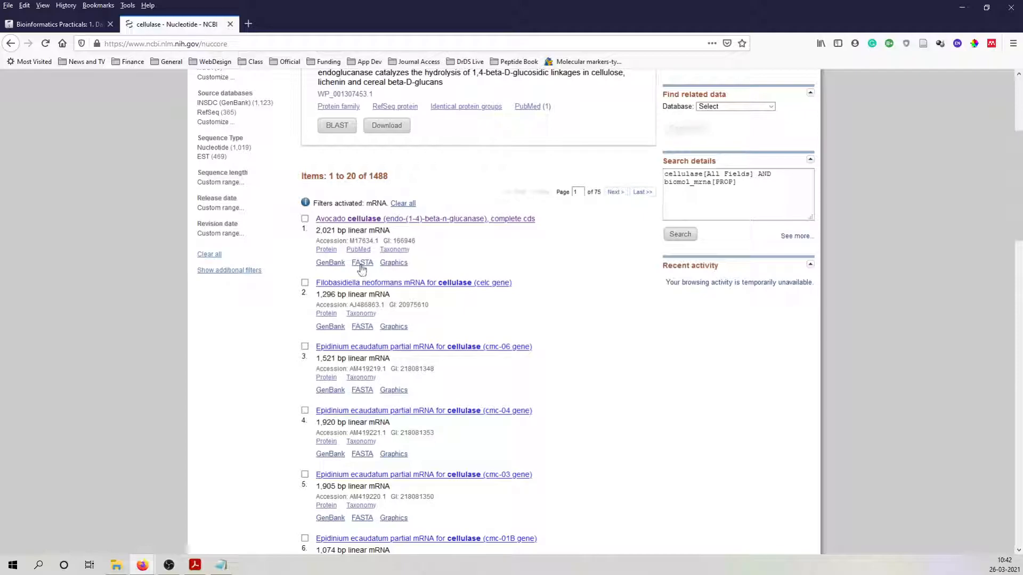
mouse_move(376, 250)
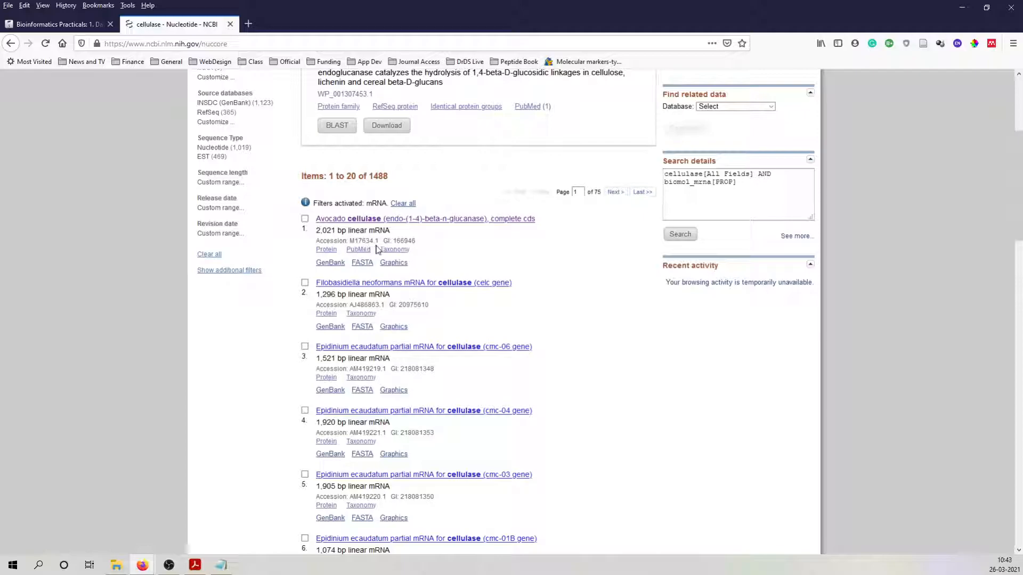
mouse_move(533, 254)
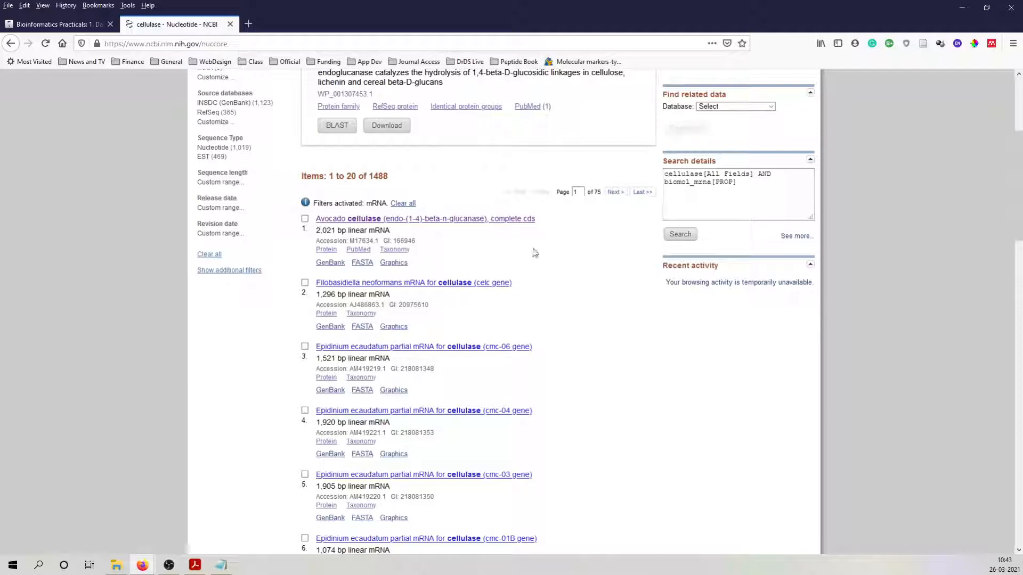
mouse_move(358, 249)
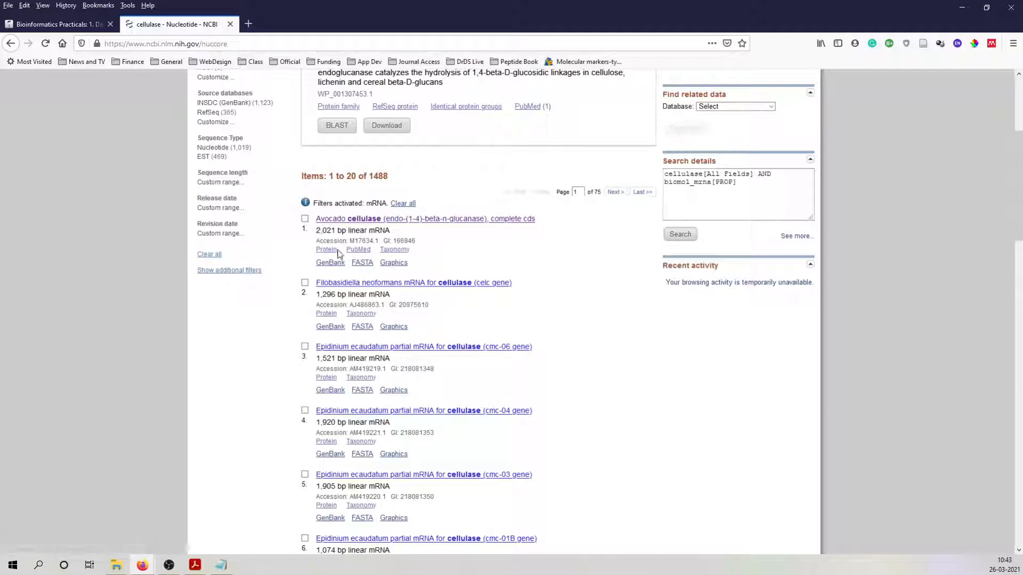
mouse_move(358, 249)
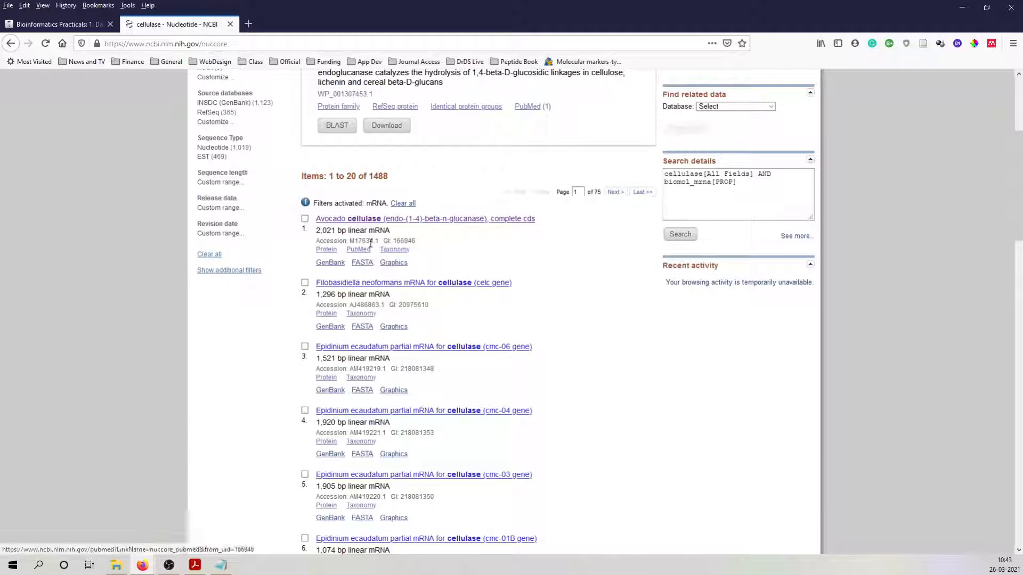
mouse_move(477, 353)
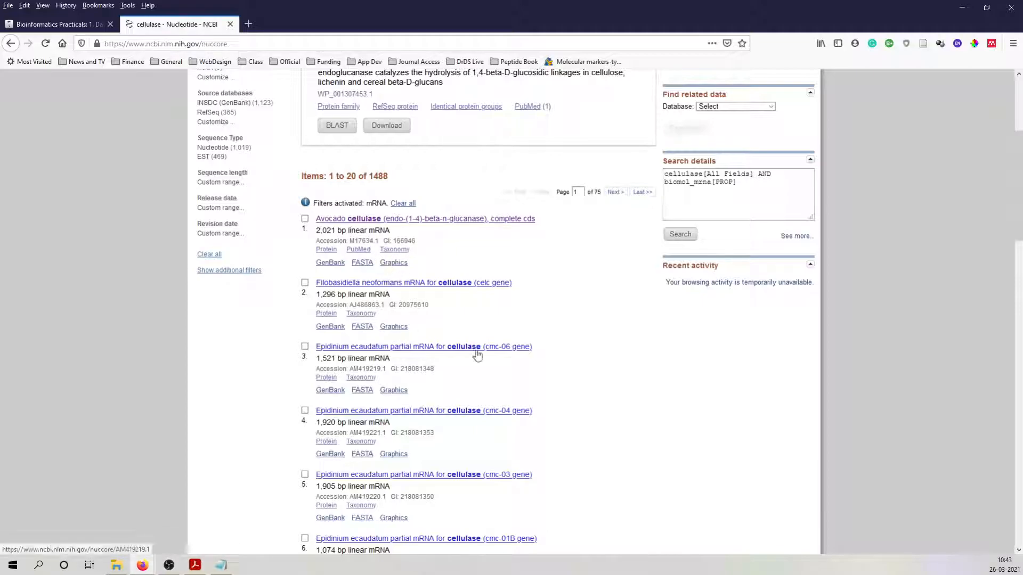
mouse_move(472, 346)
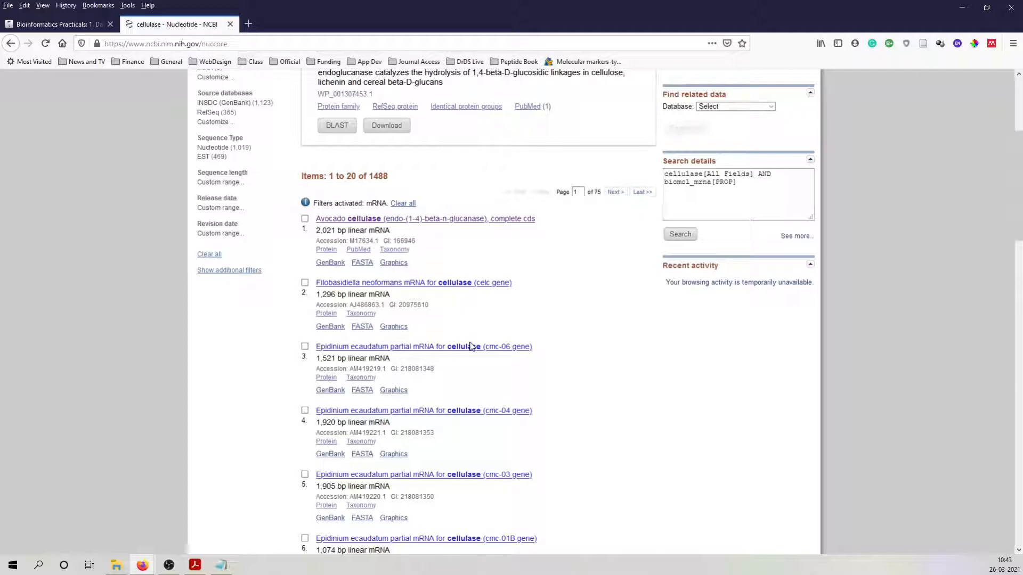
mouse_move(436, 221)
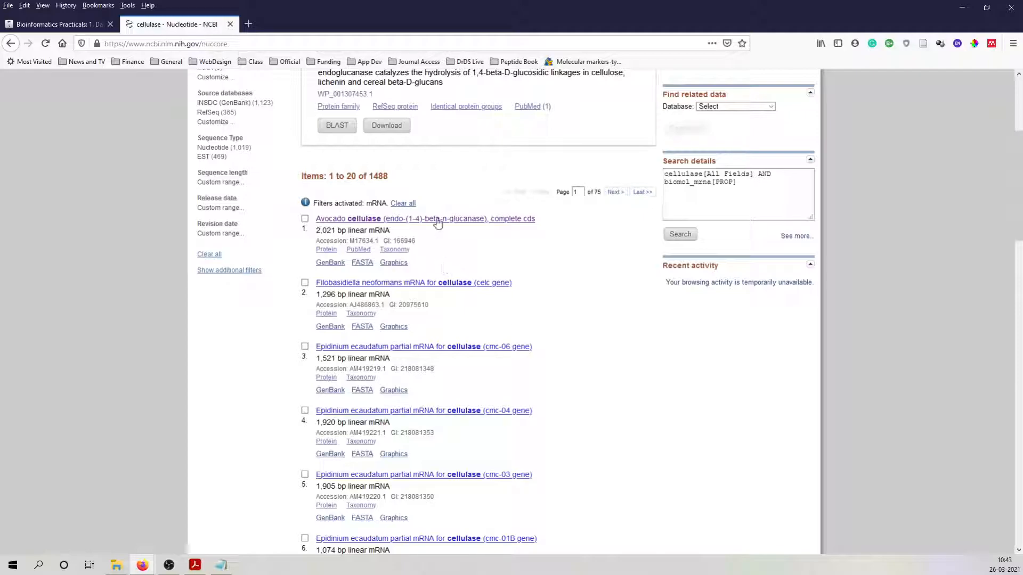
mouse_move(445, 333)
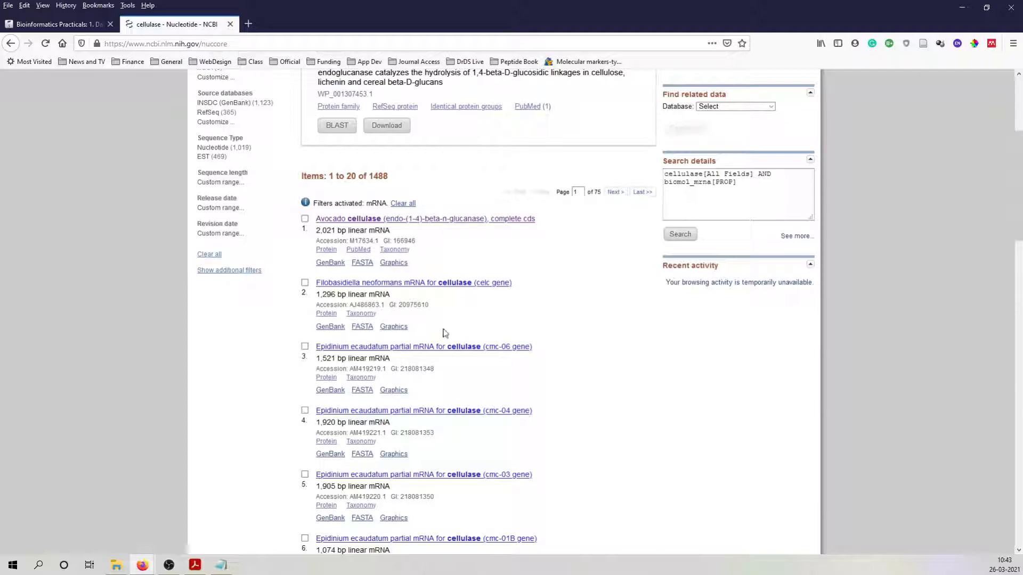
mouse_move(445, 372)
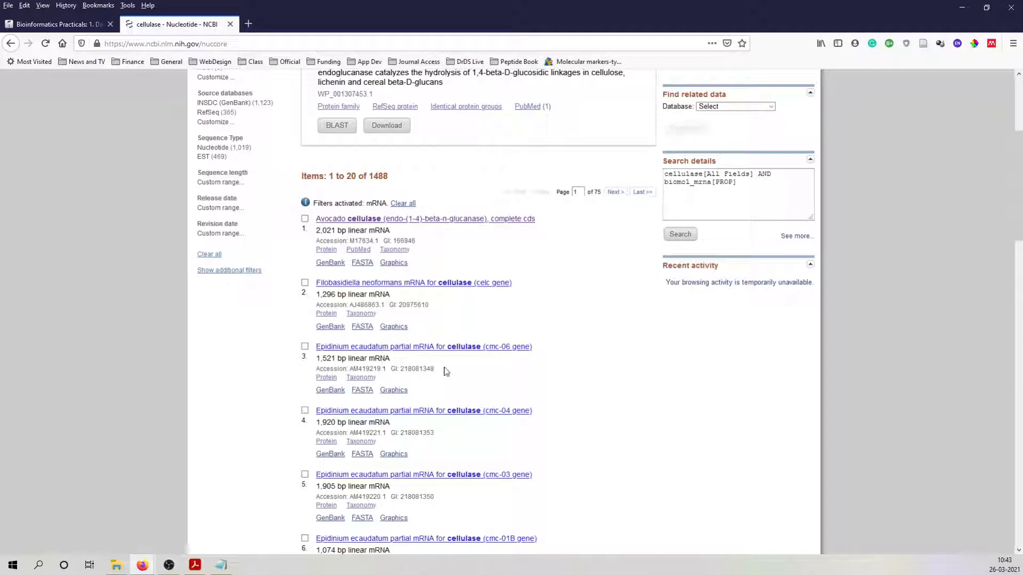
scroll(down, 3)
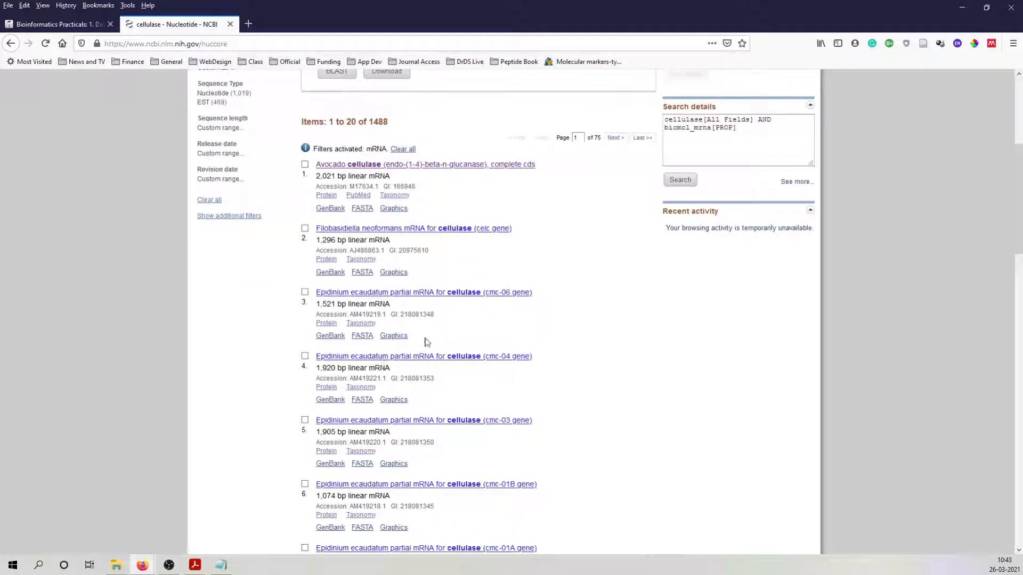
mouse_move(298, 319)
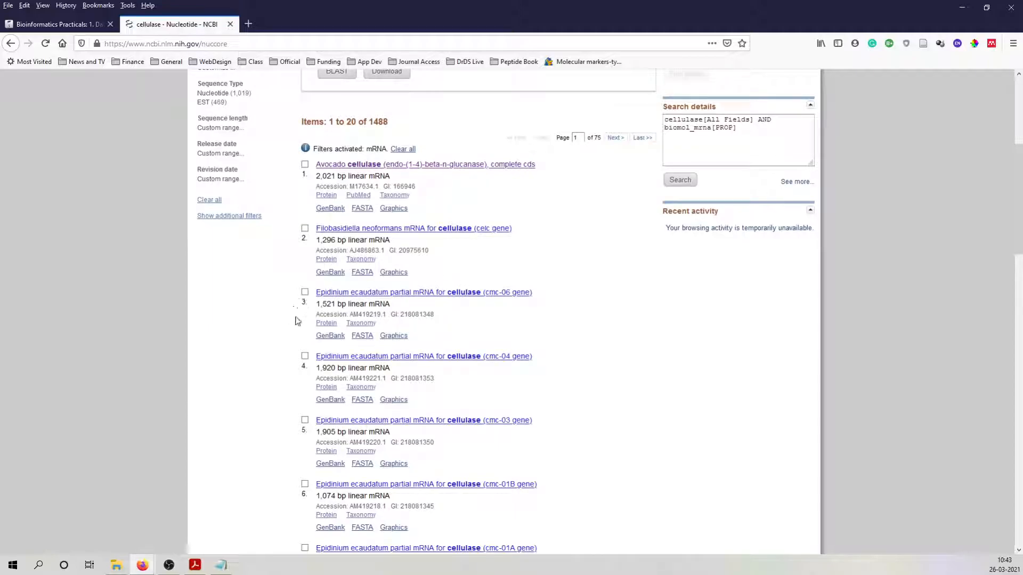
mouse_move(362, 219)
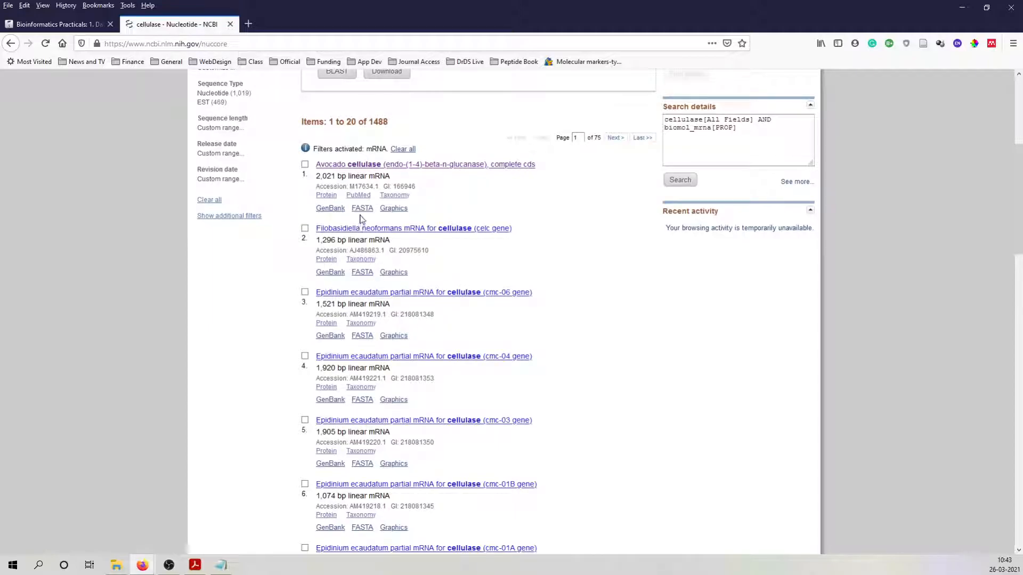
mouse_move(402, 125)
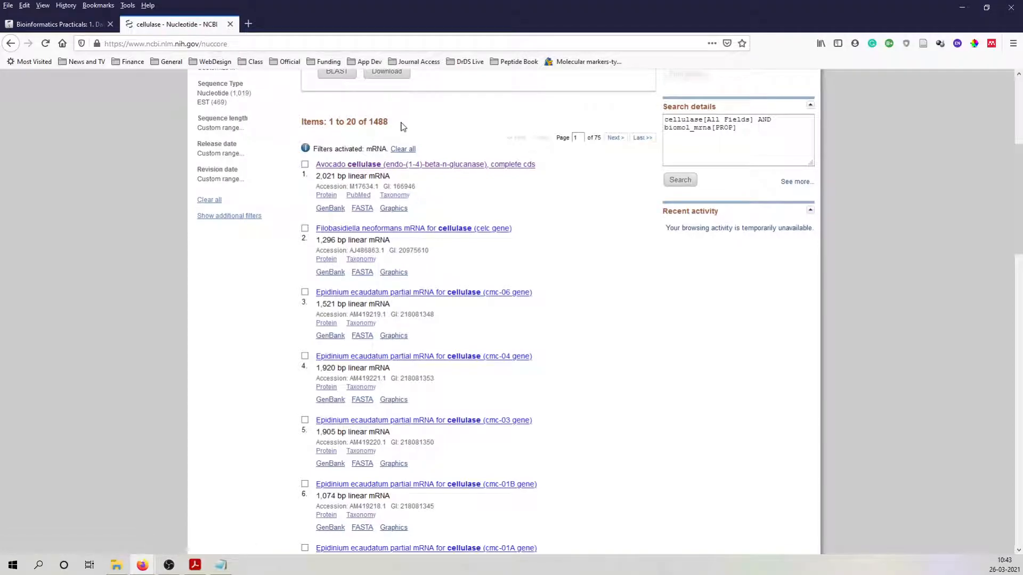
mouse_move(357, 164)
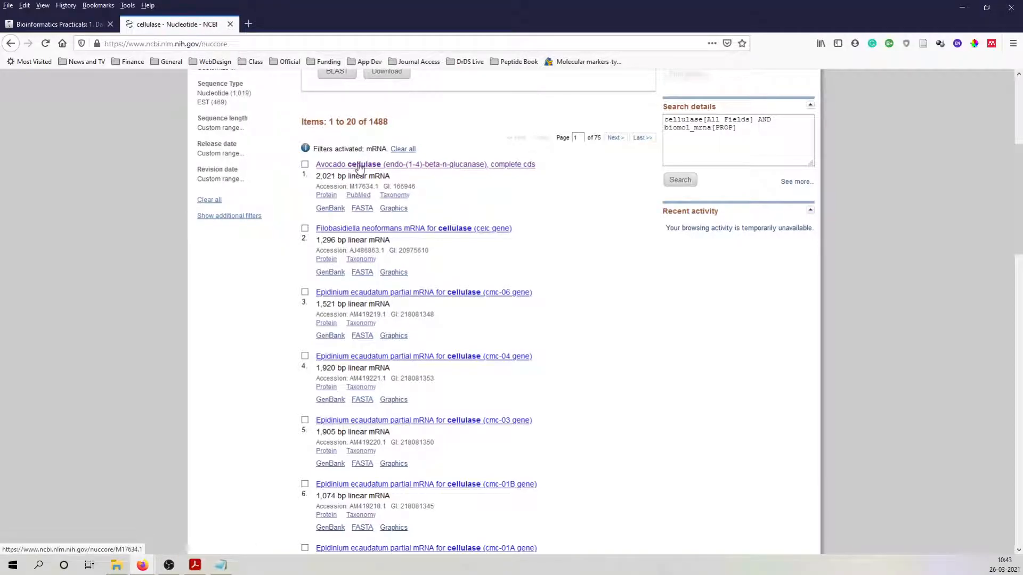
- Open the Avocado cellulase record M17634.1 and highlight its accession and authors/title lines
click(425, 164)
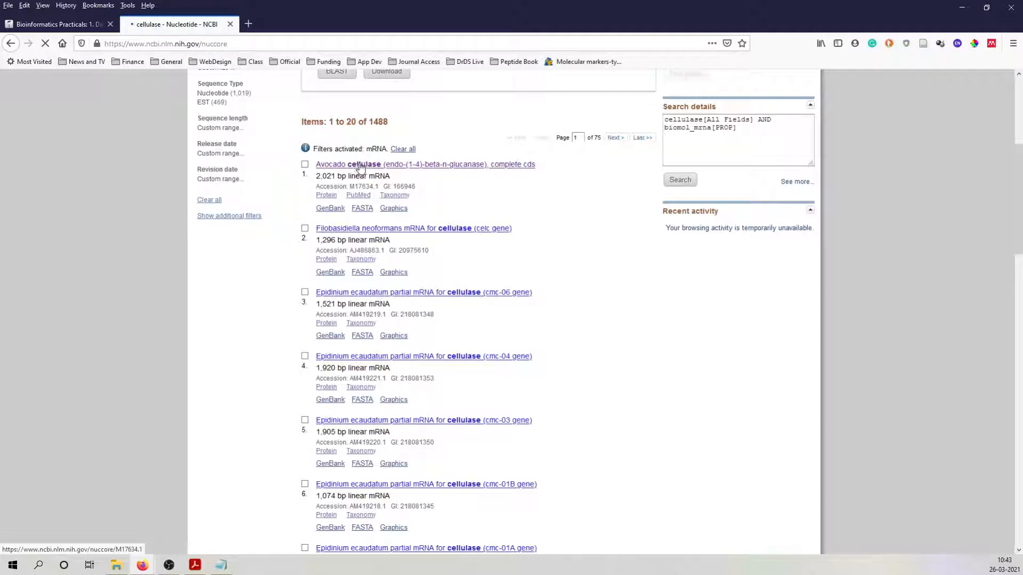
click(425, 164)
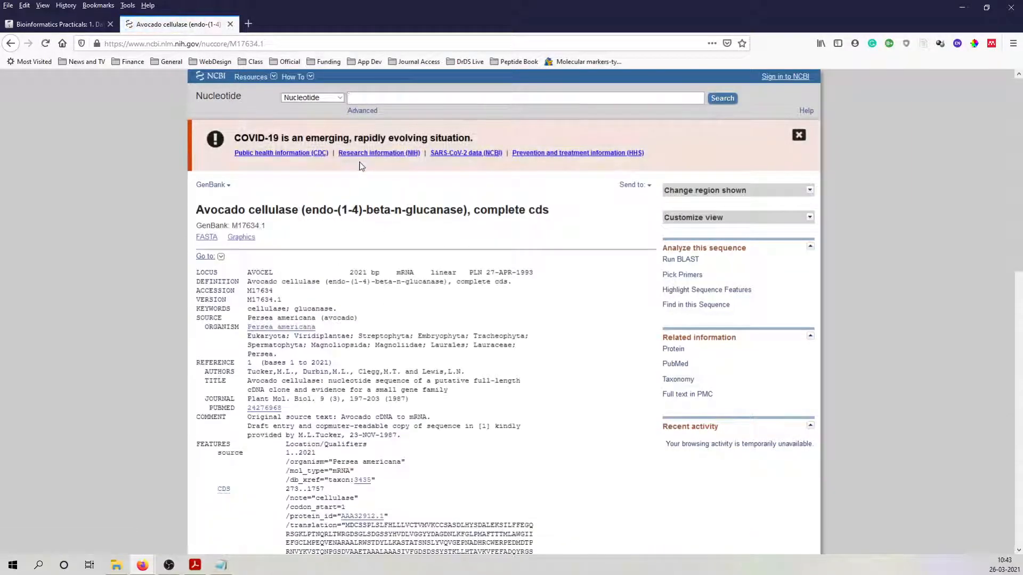
scroll(down, 3)
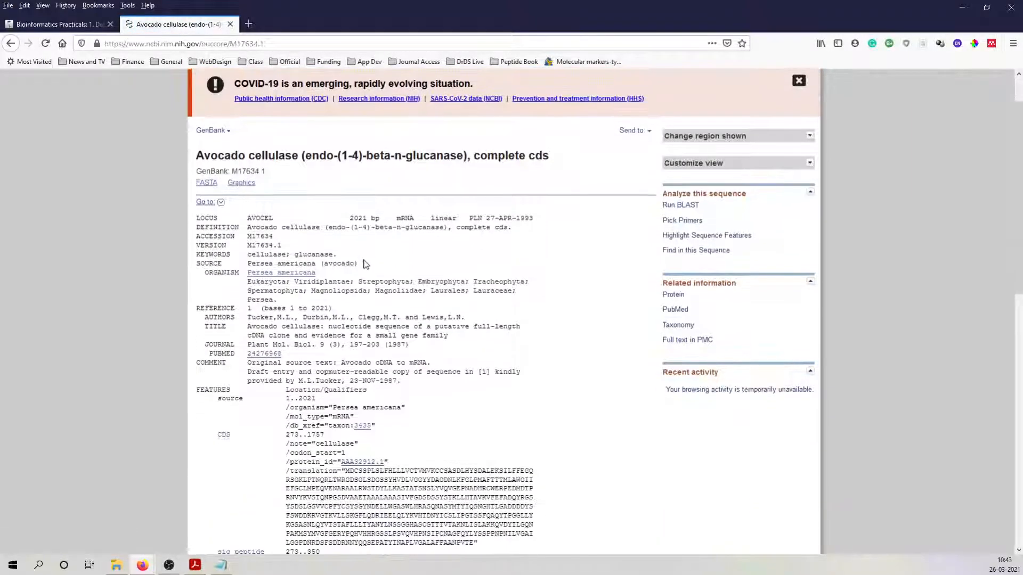
double_click(259, 217)
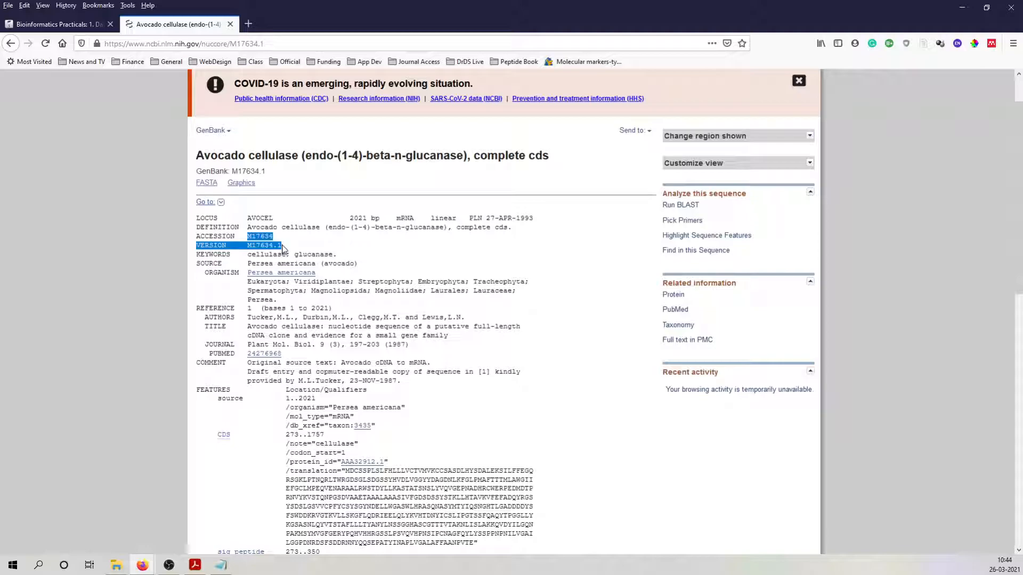
double_click(268, 254)
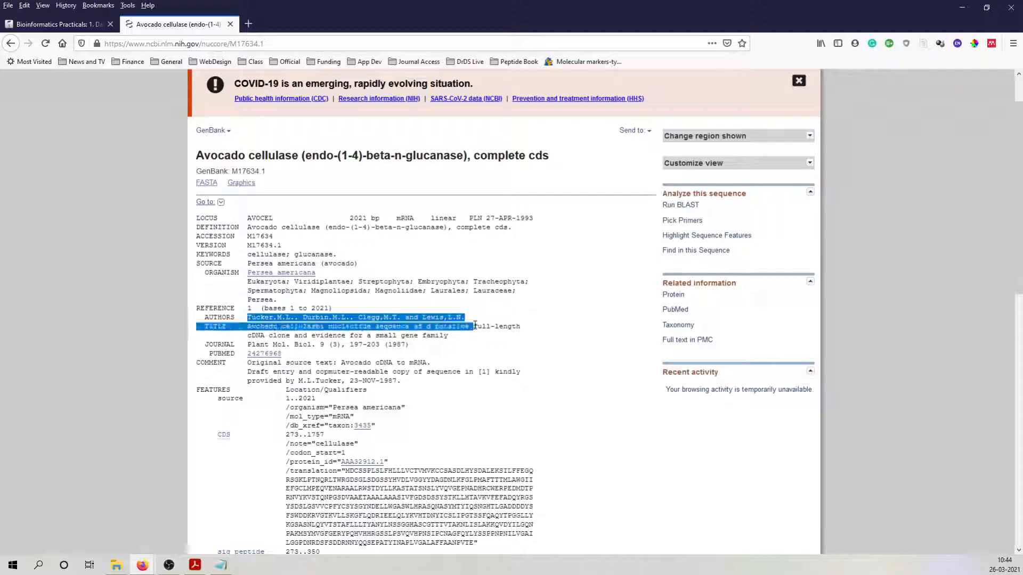
click(798, 80)
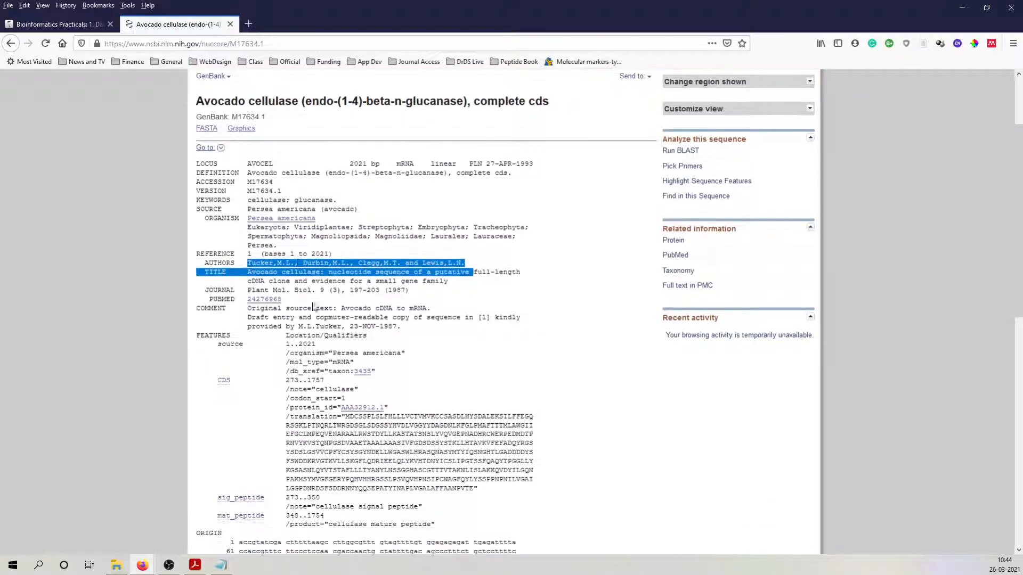
scroll(down, 3)
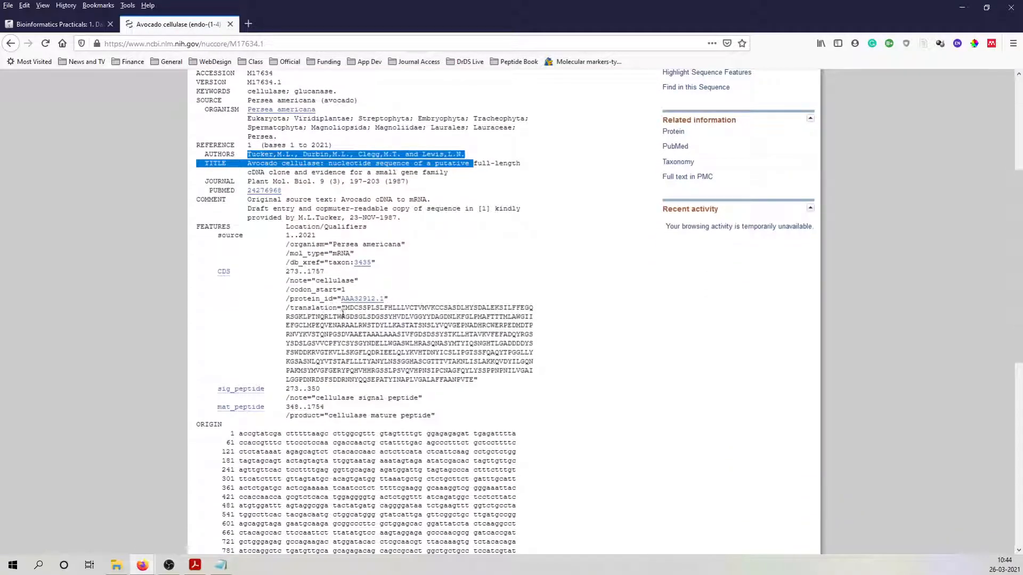
scroll(down, 3)
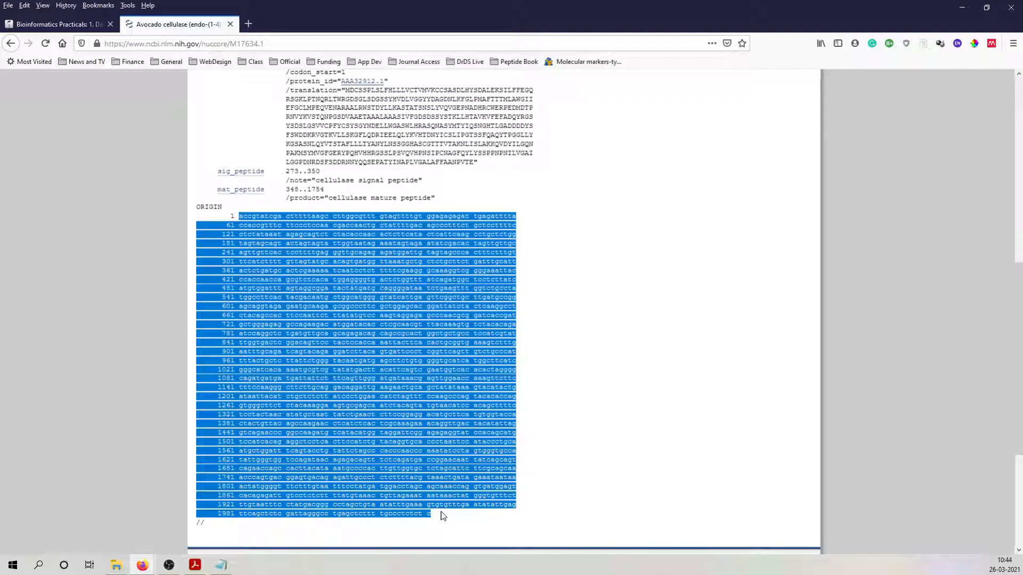
scroll(up, 3)
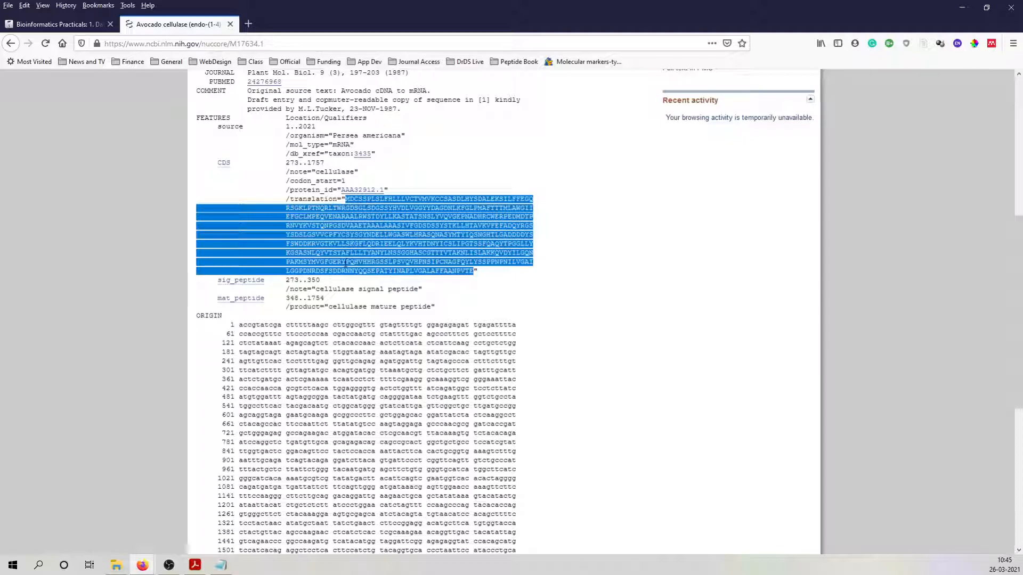
scroll(up, 3)
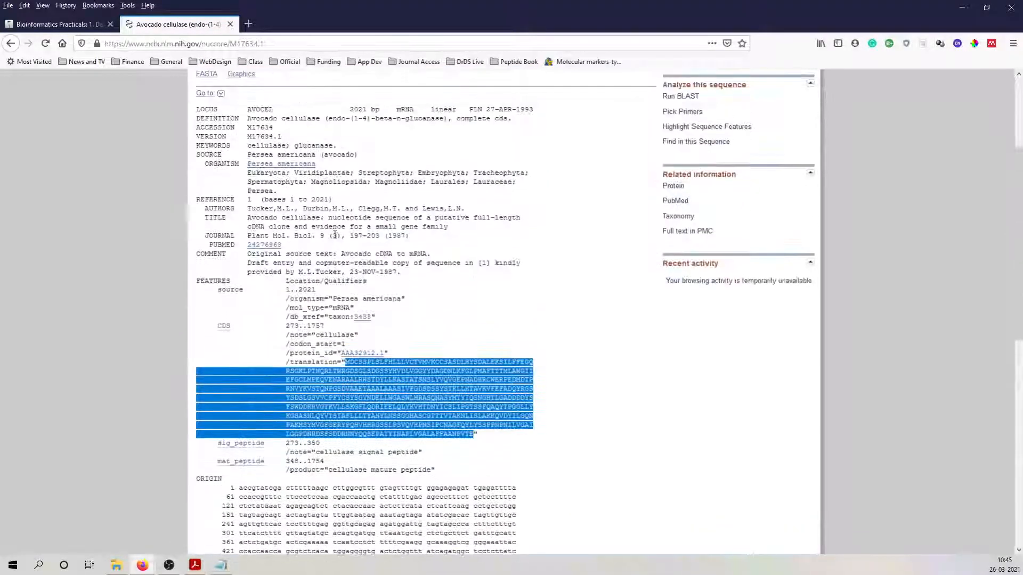
scroll(up, 3)
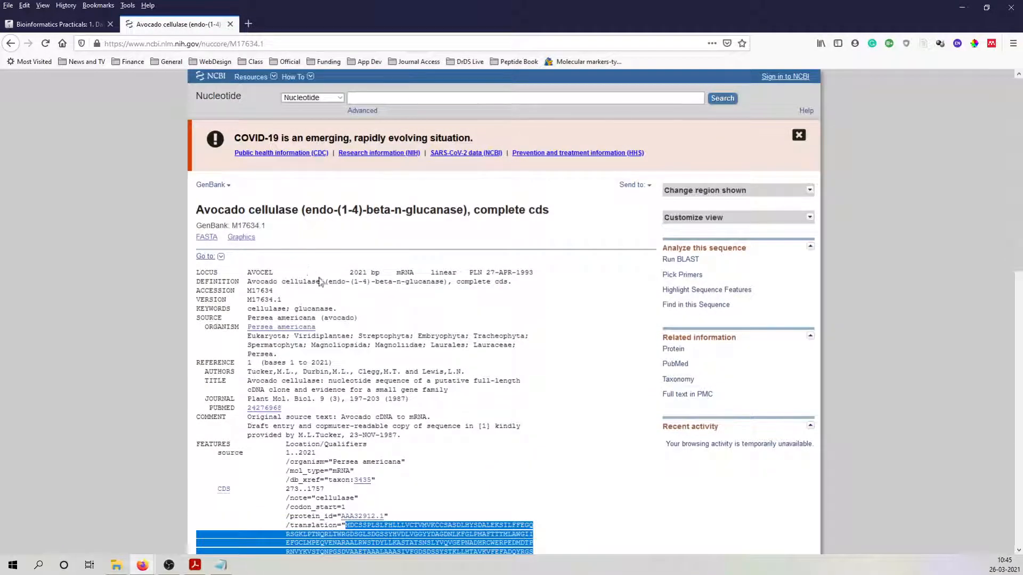
scroll(down, 3)
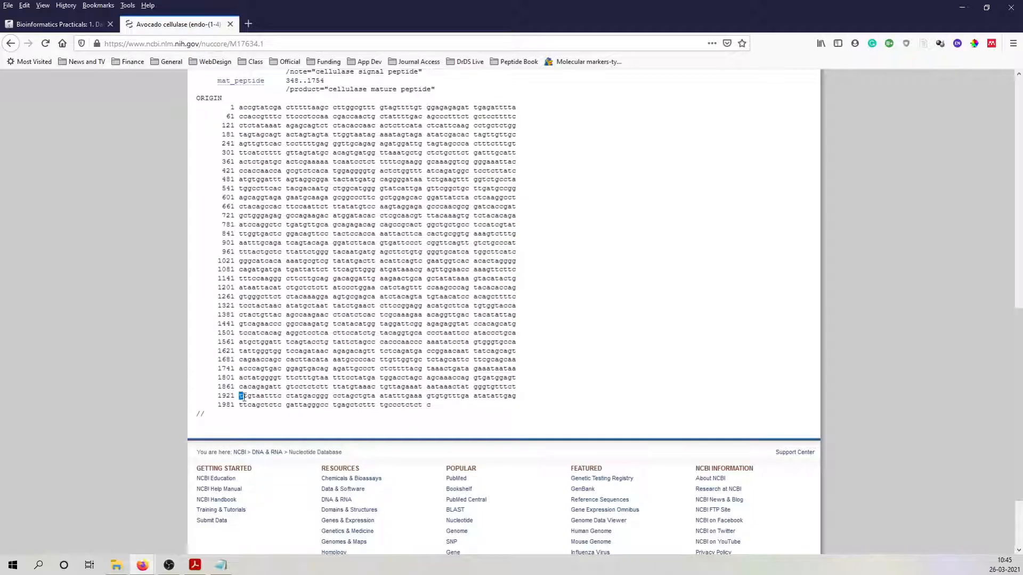
click(239, 106)
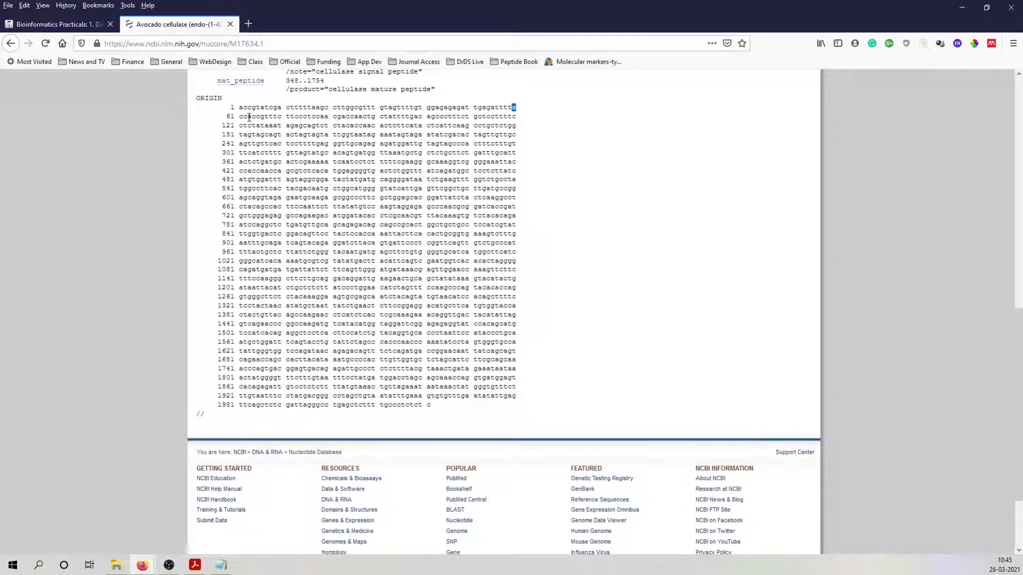
mouse_move(496, 128)
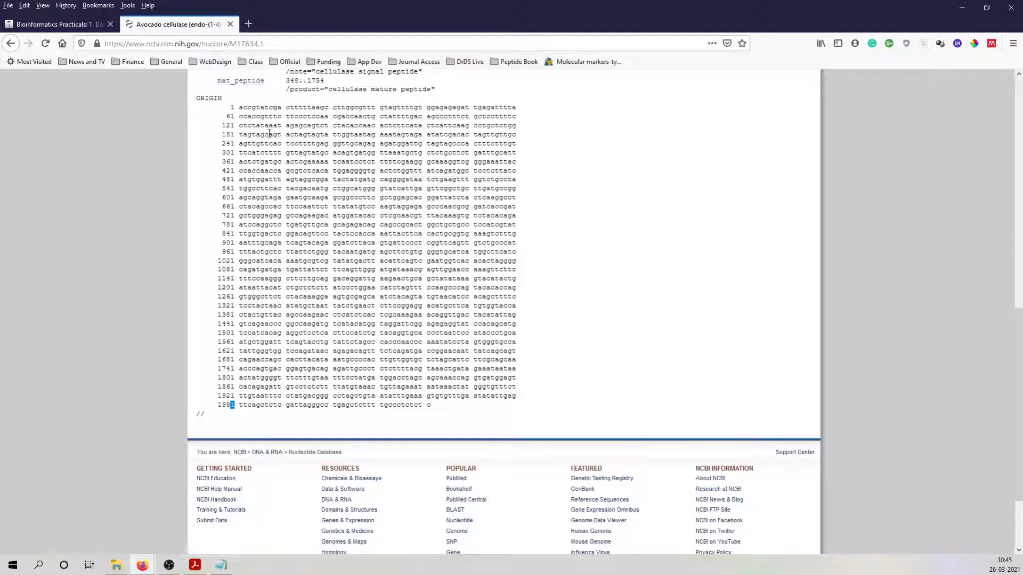
scroll(up, 3)
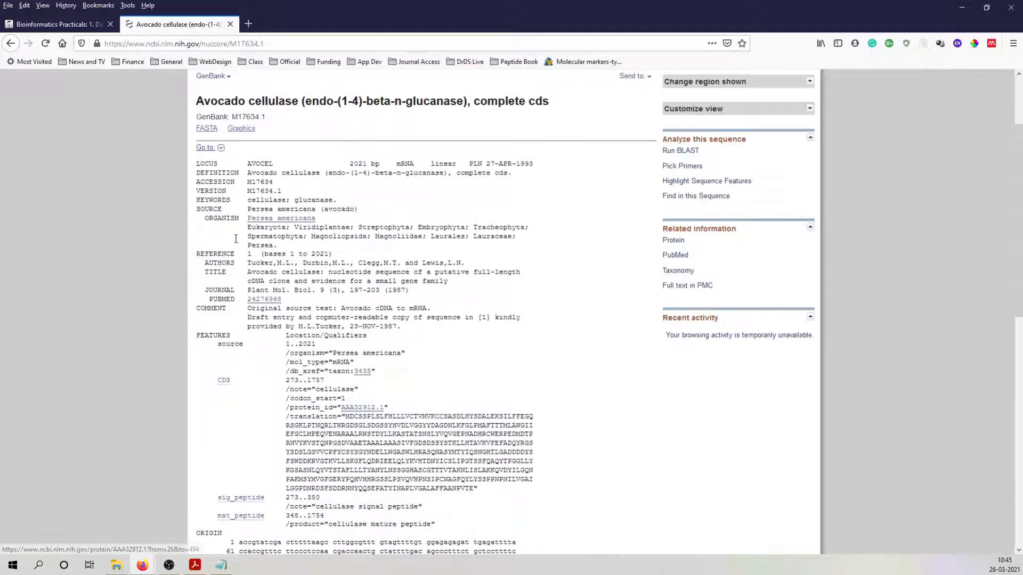
mouse_move(206, 128)
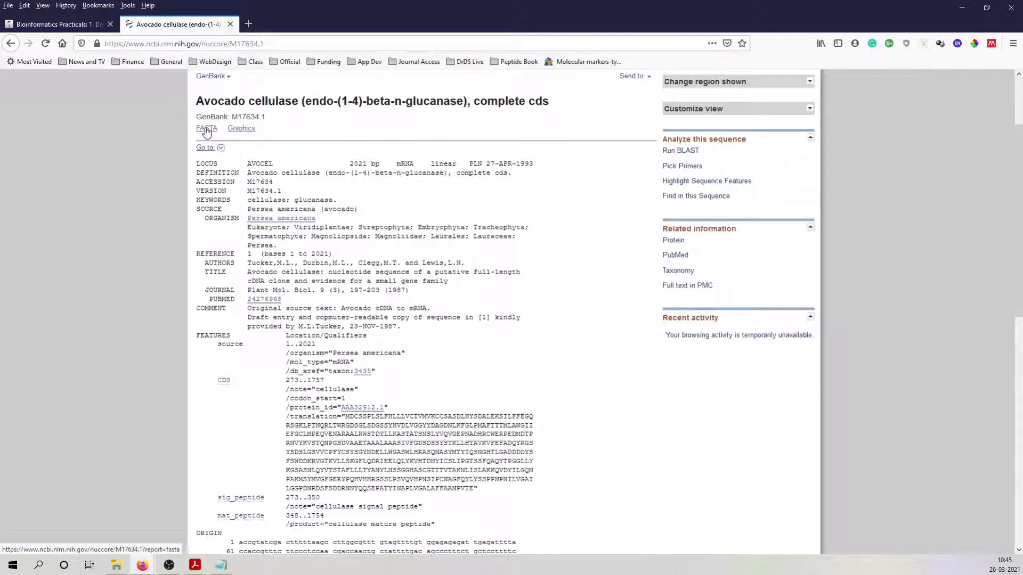
- Switch the M17634.1 record to FASTA view showing header and nucleotide sequence
click(206, 127)
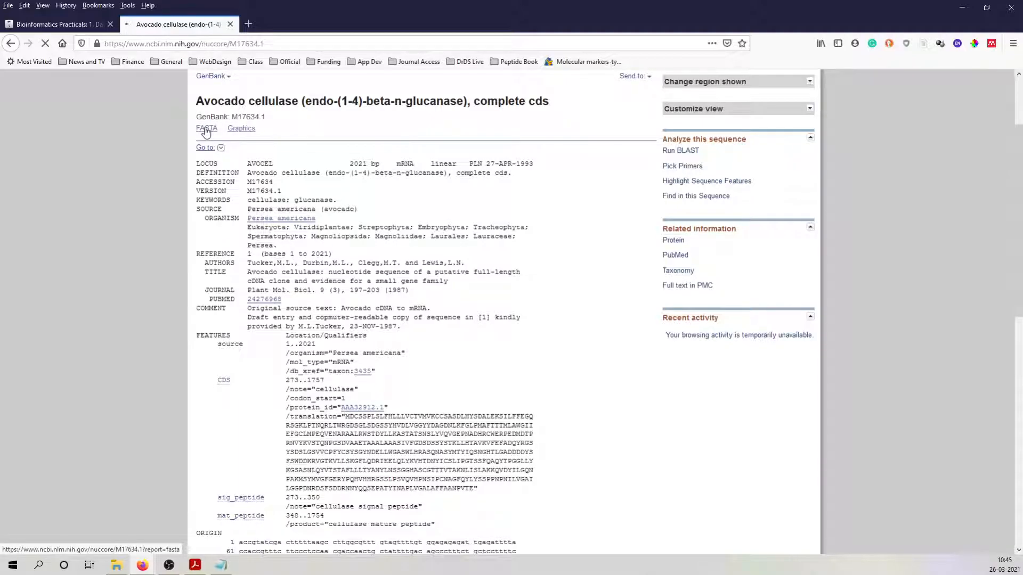
click(206, 127)
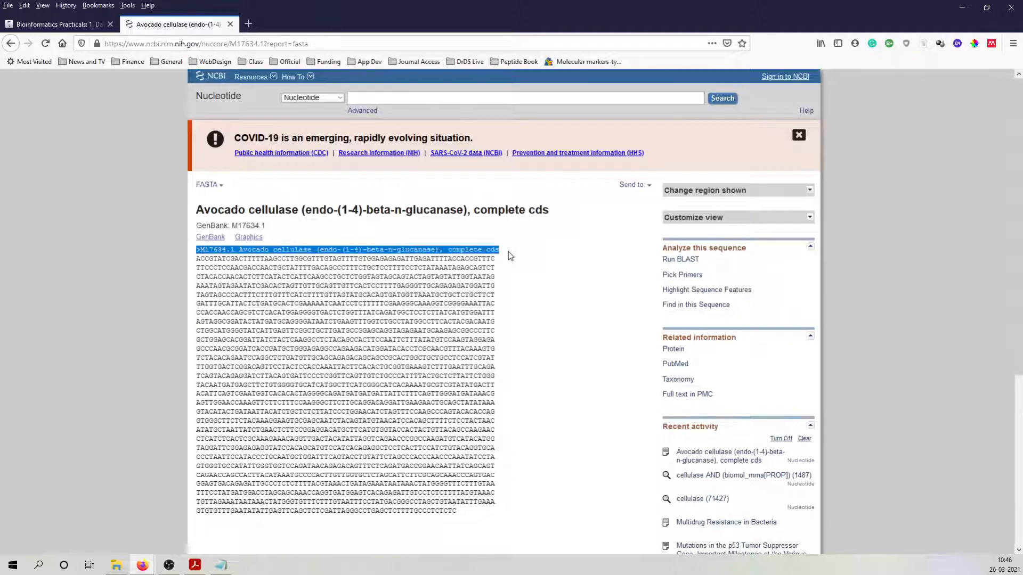
mouse_move(199, 262)
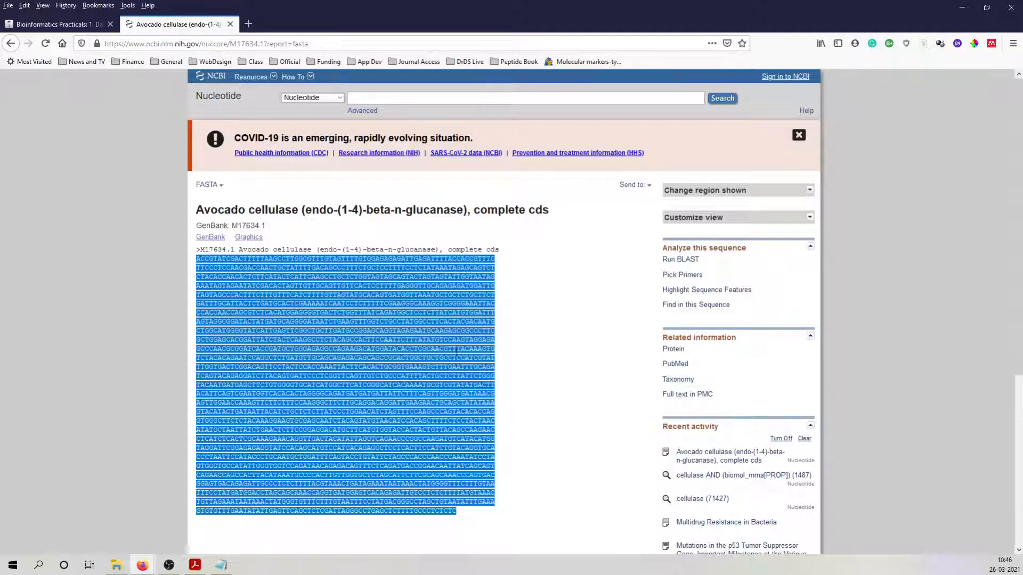
click(424, 238)
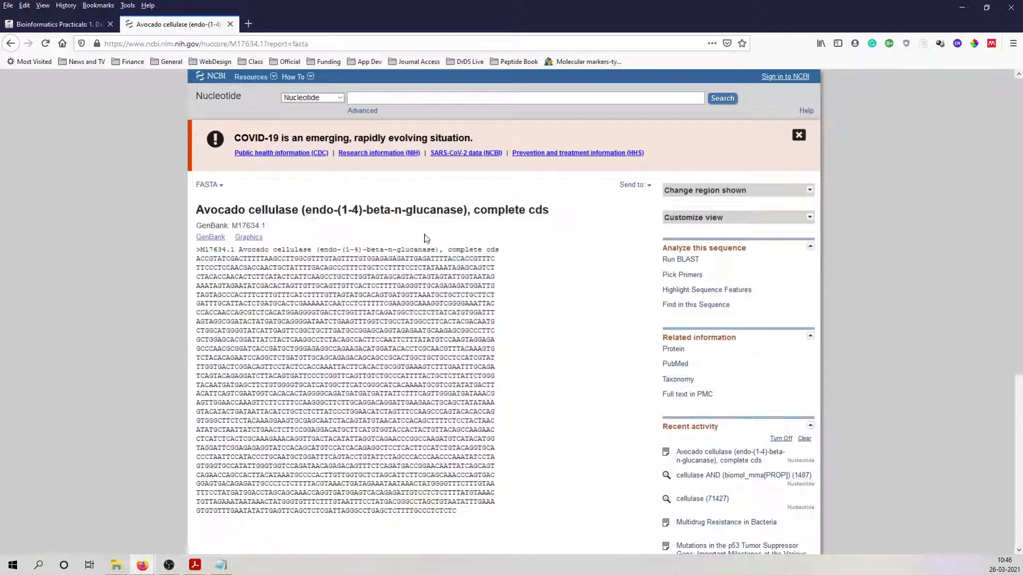
mouse_move(457, 230)
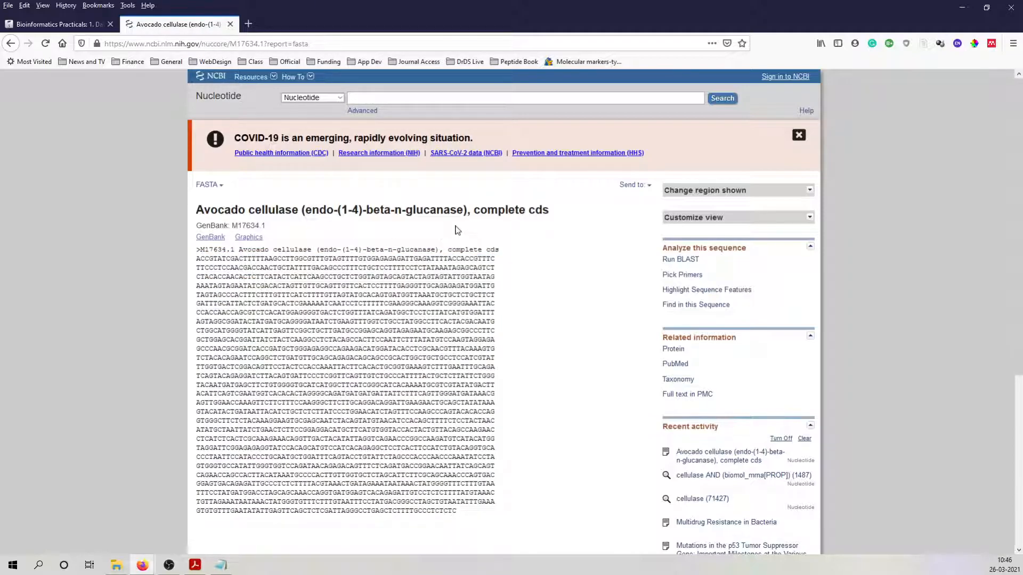
mouse_move(452, 230)
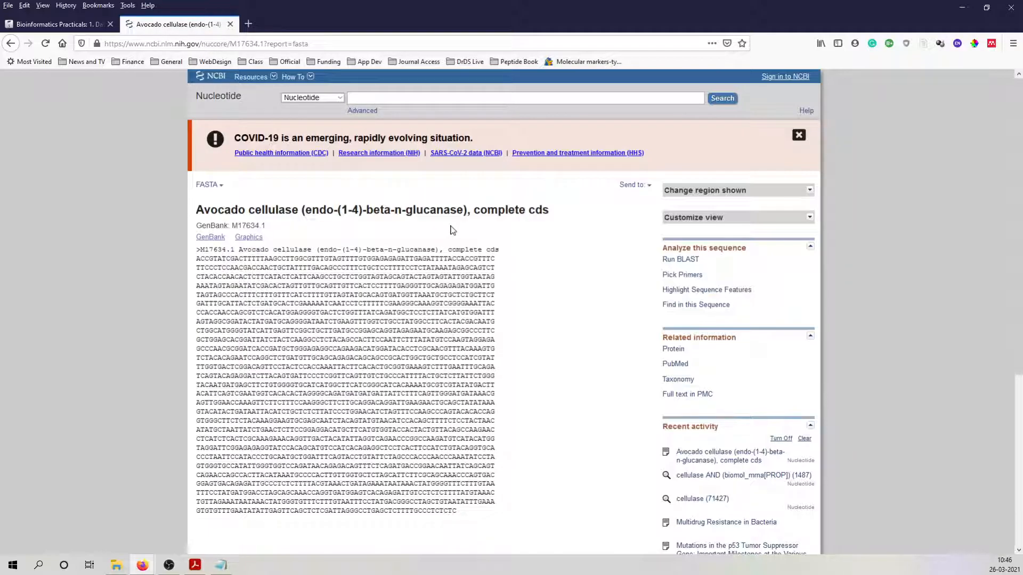
mouse_move(458, 228)
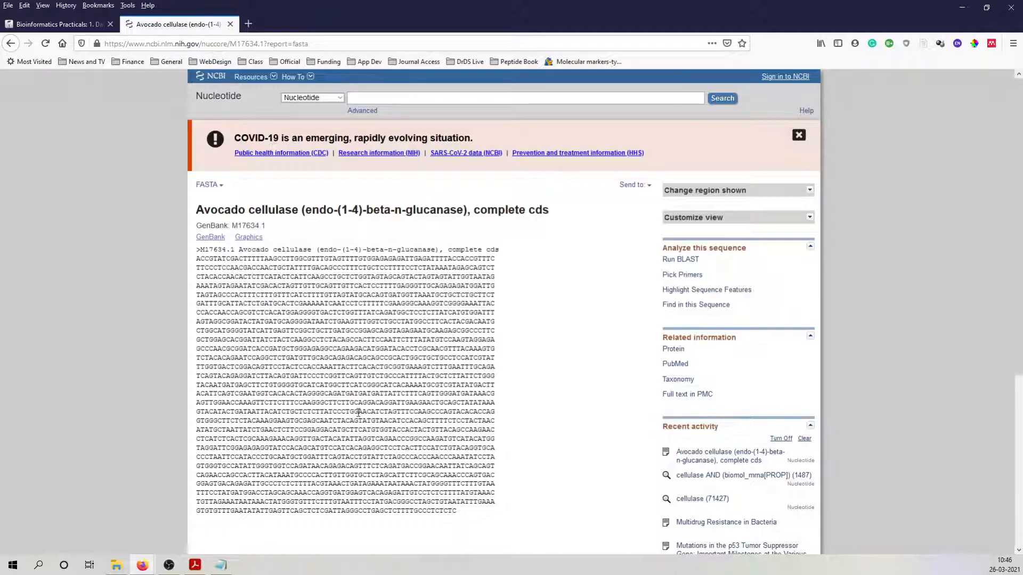
mouse_move(620, 196)
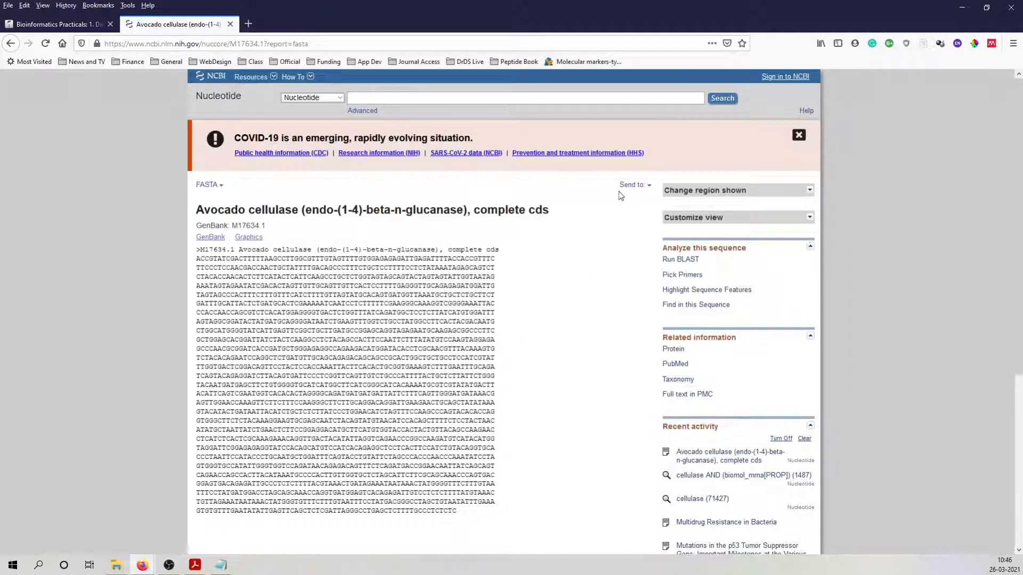
- Send the M17634.1 record to a FASTA file and save it as sequence.fasta
click(632, 184)
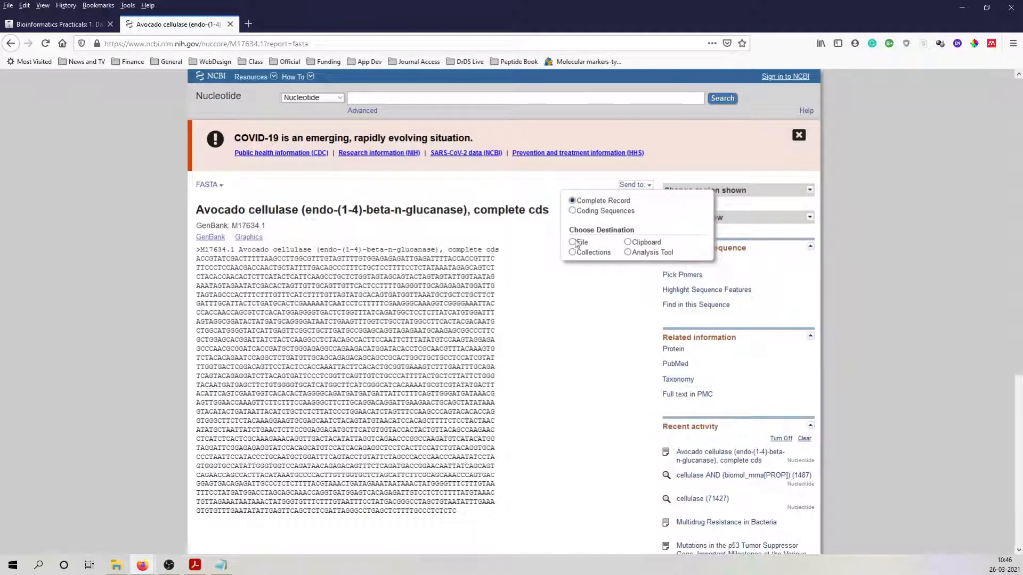
click(572, 242)
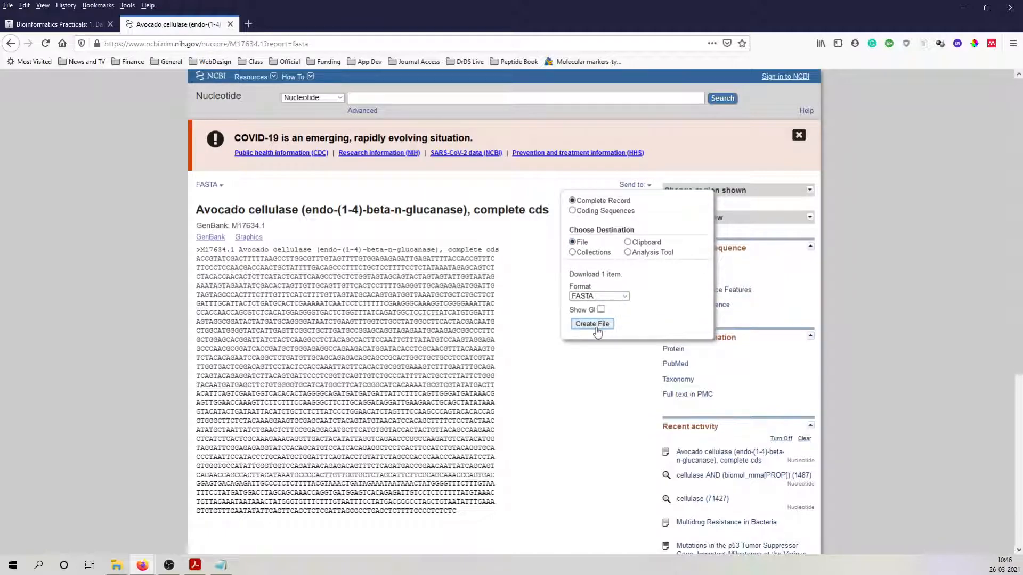
click(592, 324)
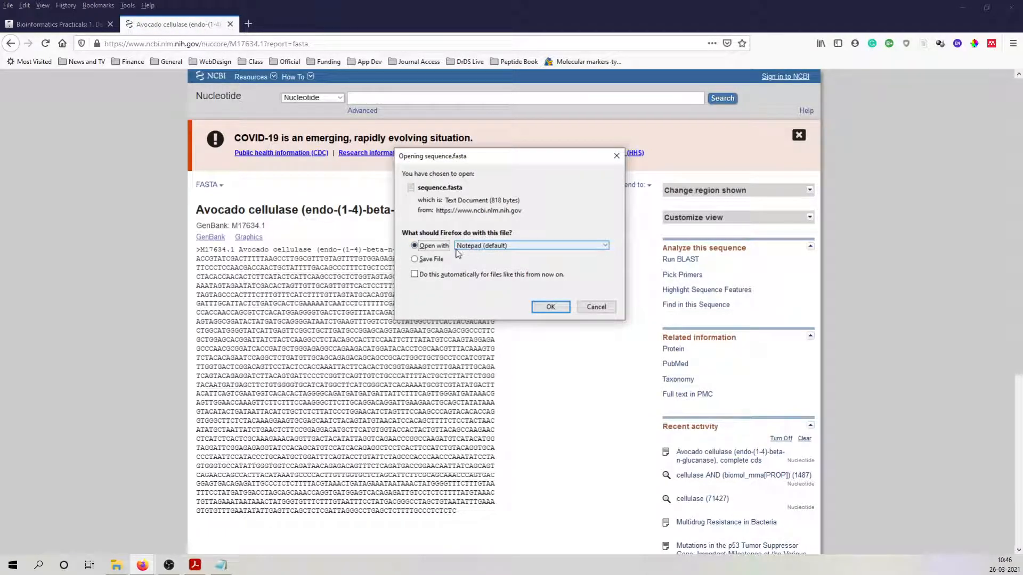
click(414, 259)
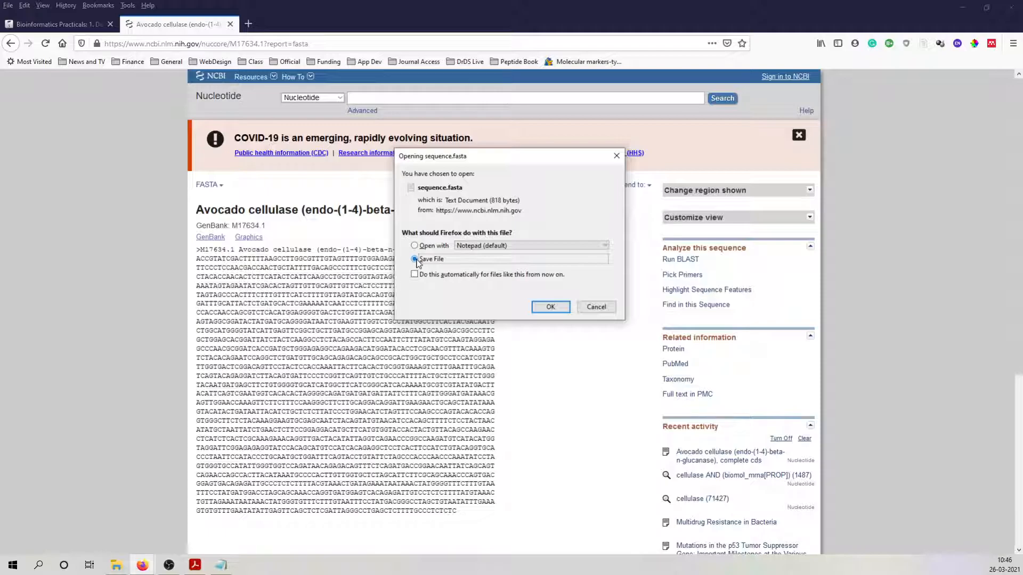
click(550, 307)
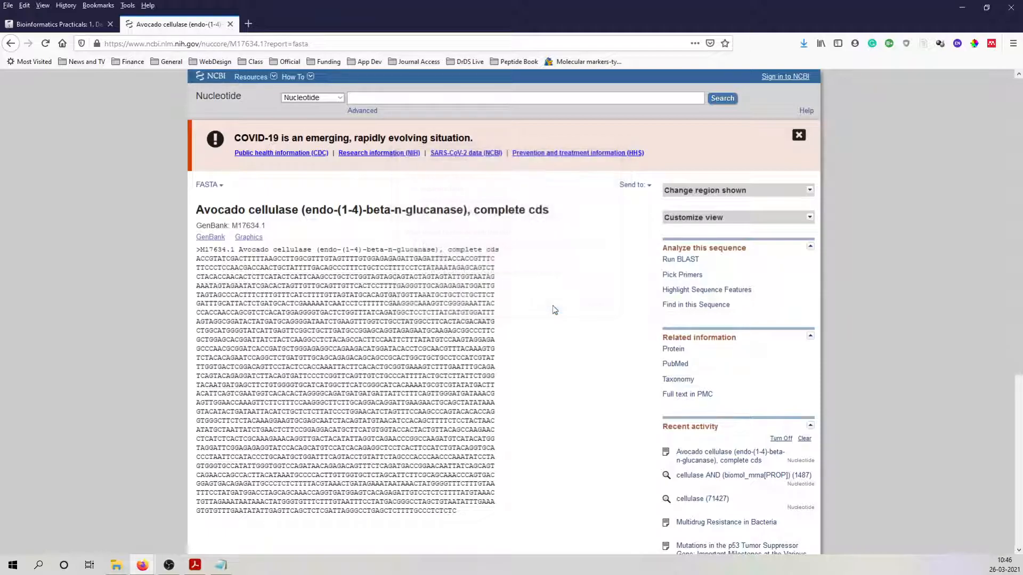
click(803, 42)
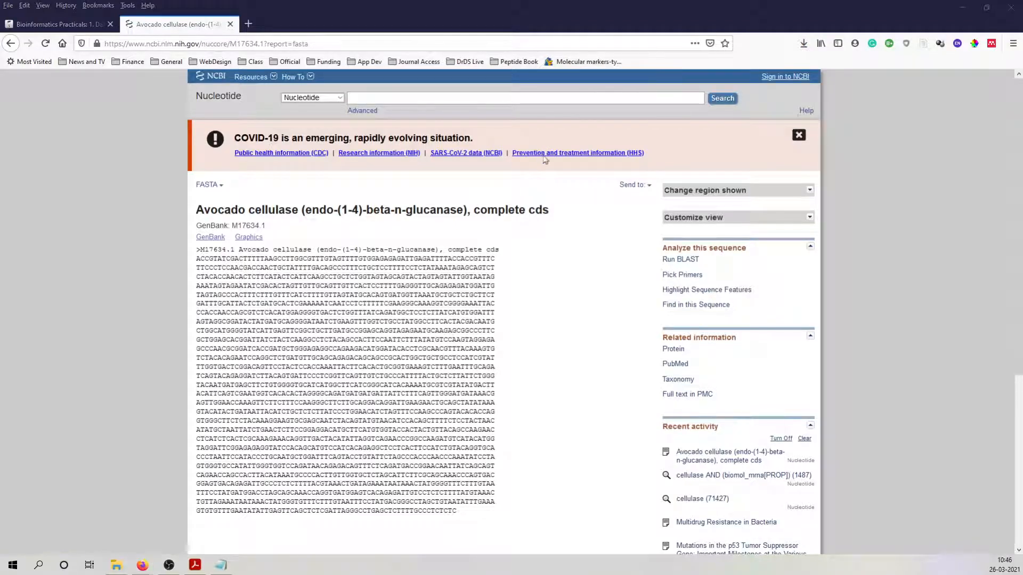
mouse_move(803, 43)
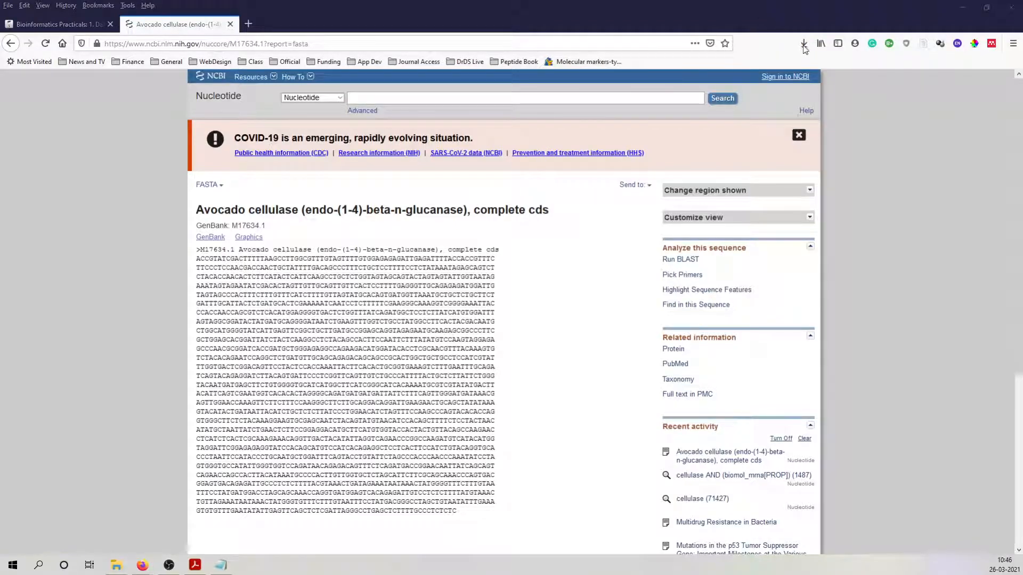
mouse_move(803, 42)
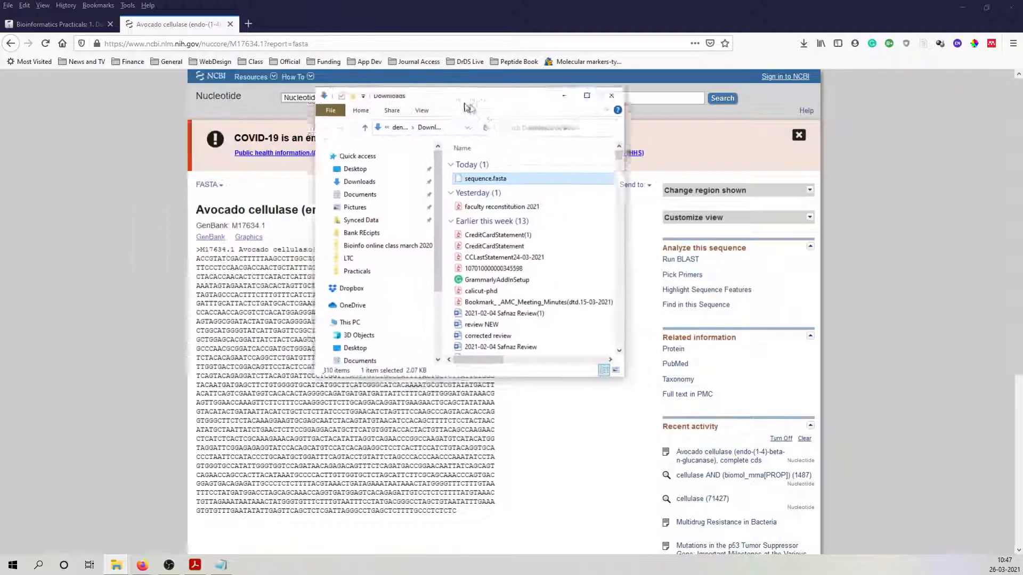
- In Downloads, choose Notepad to open sequence.fasta without making it the .fasta default
click(586, 95)
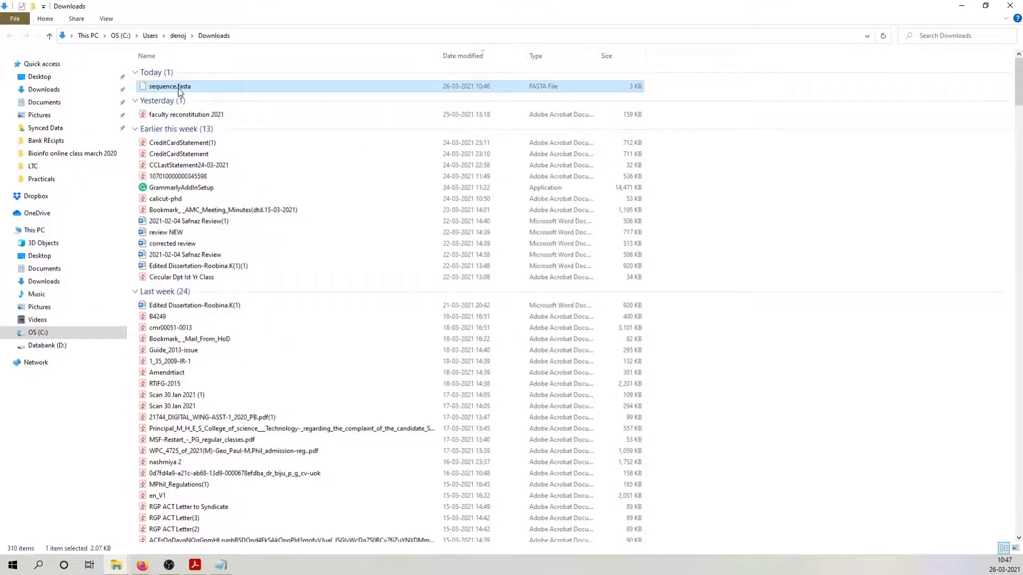
right_click(169, 85)
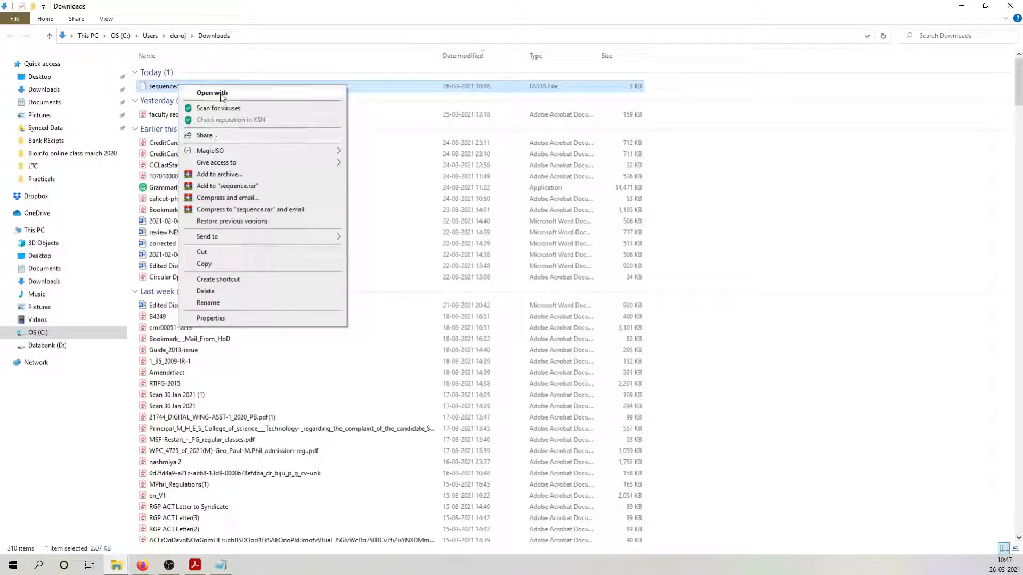
click(211, 92)
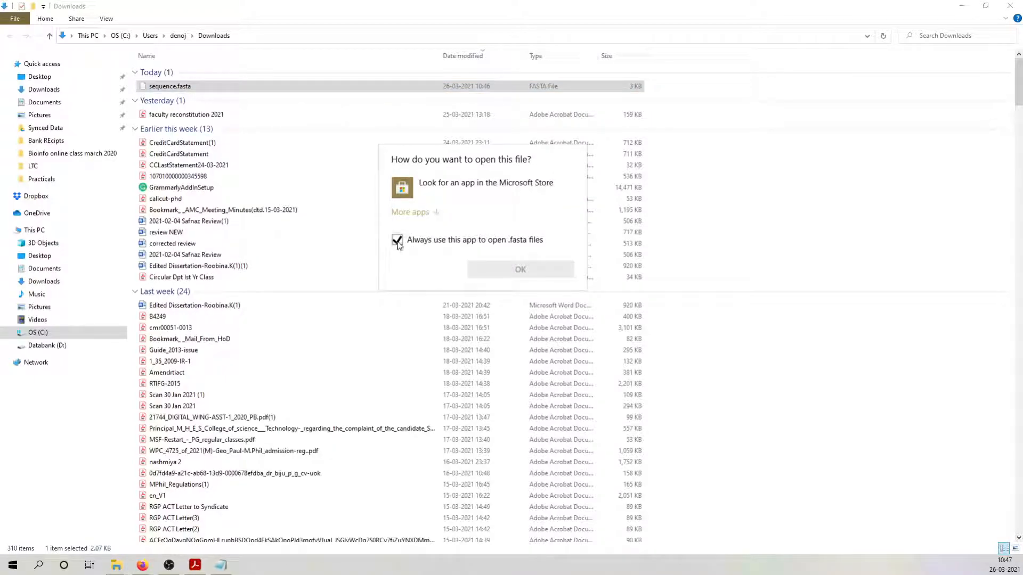
click(409, 211)
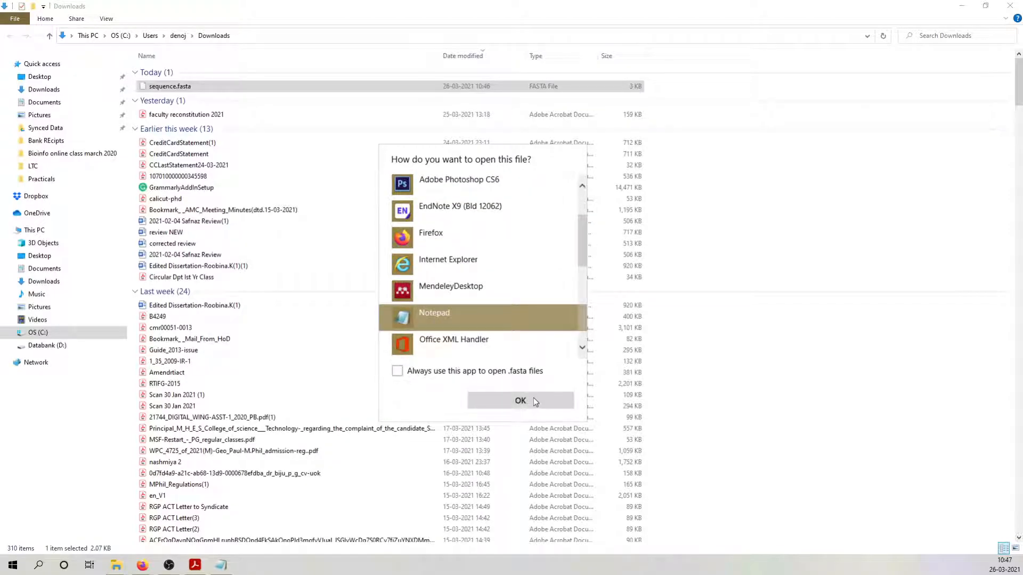
click(520, 401)
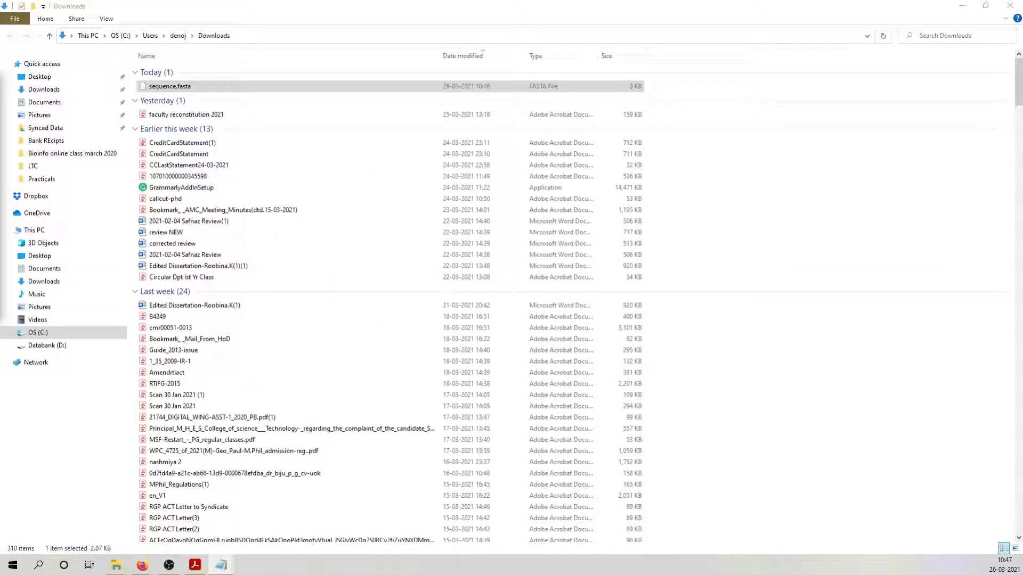
- View the M17634.1 FASTA sequence in Notepad, then close it
double_click(169, 85)
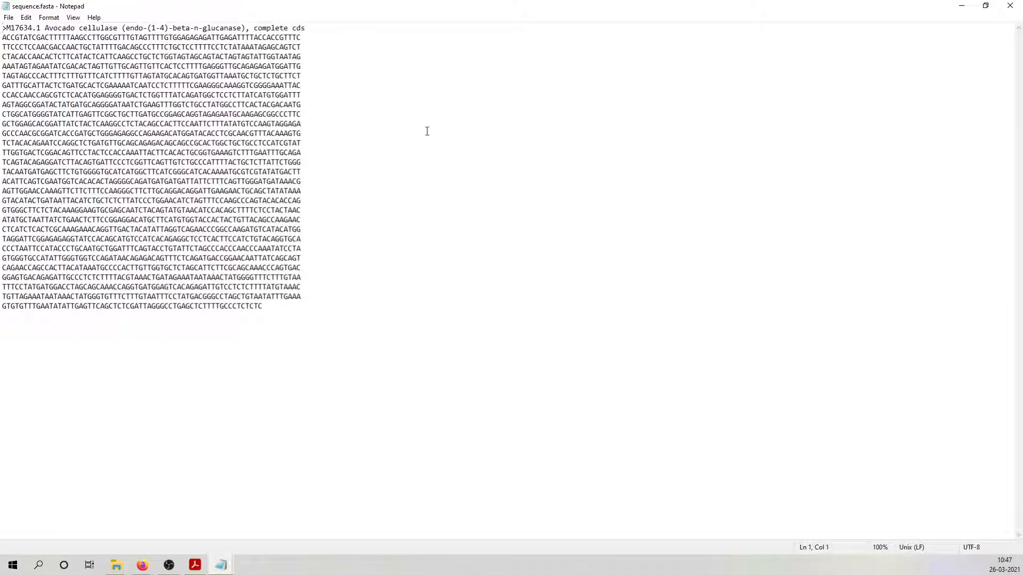
mouse_move(530, 260)
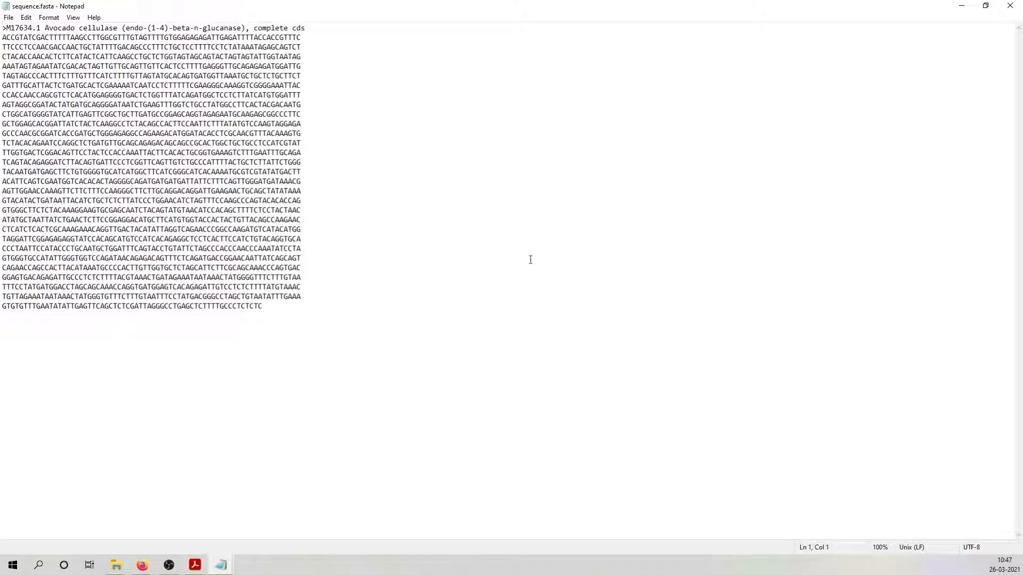
mouse_move(1010, 6)
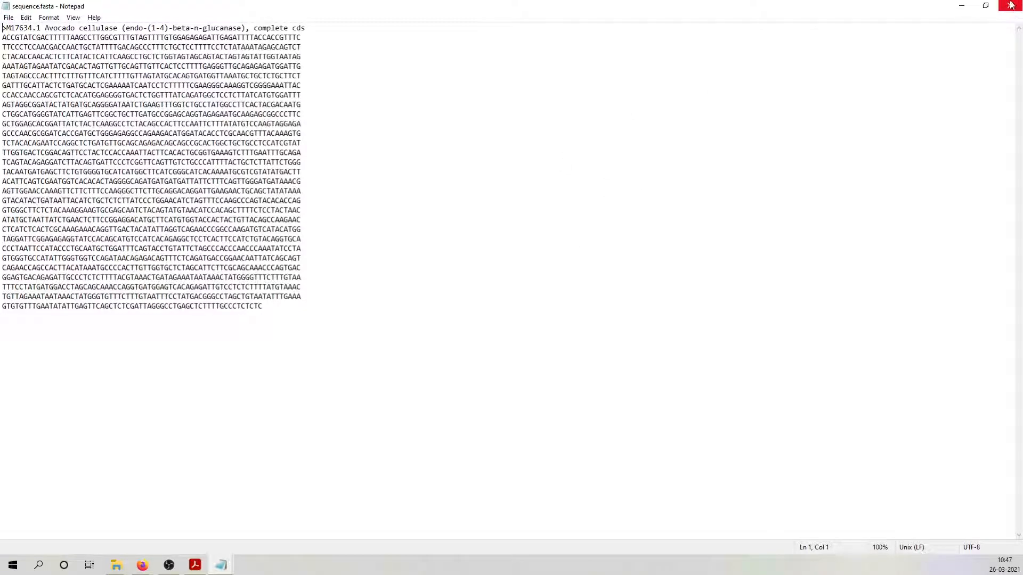
click(1010, 6)
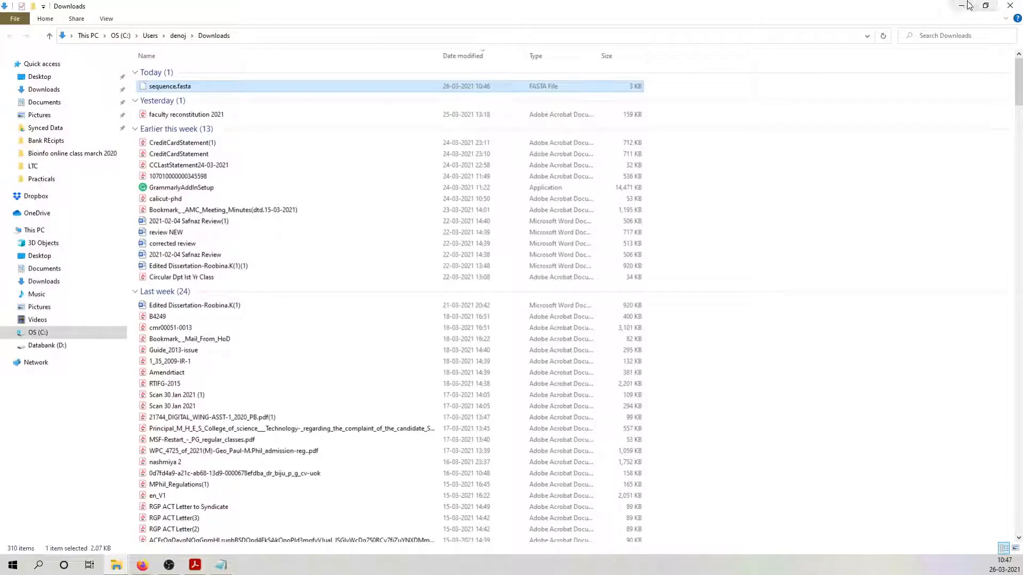
- Hide File Explorer and go back from the FASTA view to the M17634.1 GenBank record
click(142, 565)
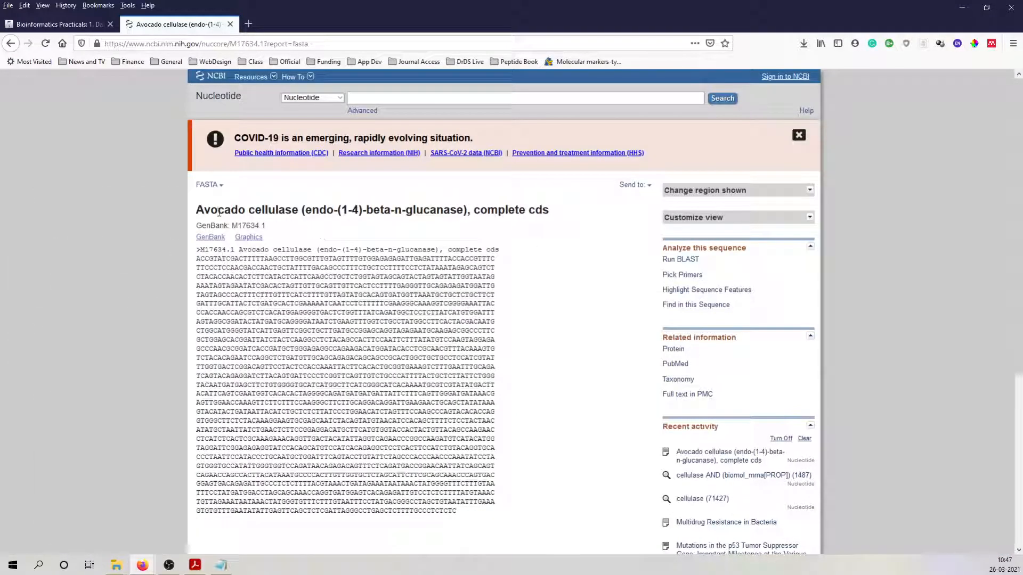
mouse_move(466, 513)
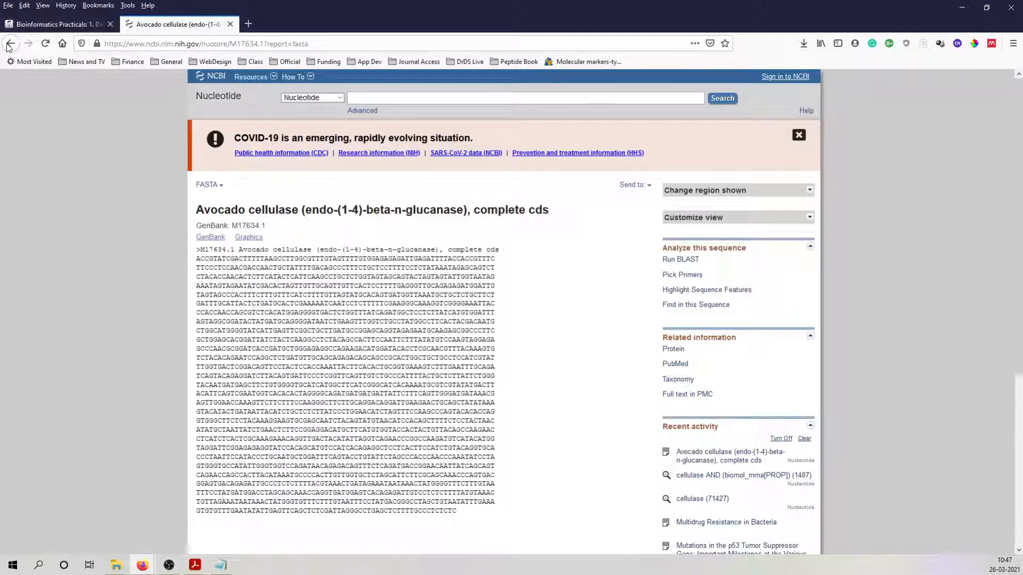
click(11, 43)
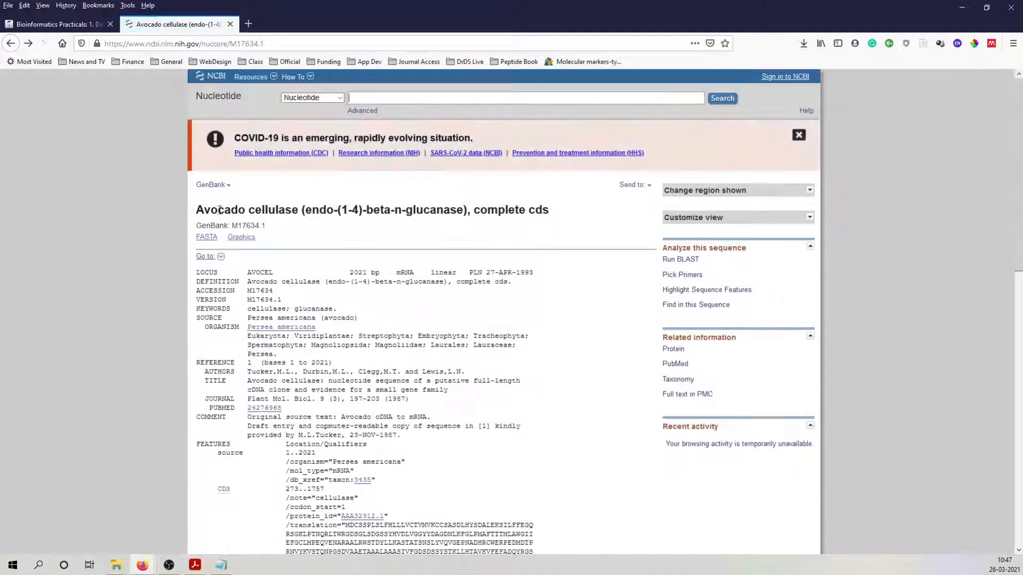
scroll(down, 3)
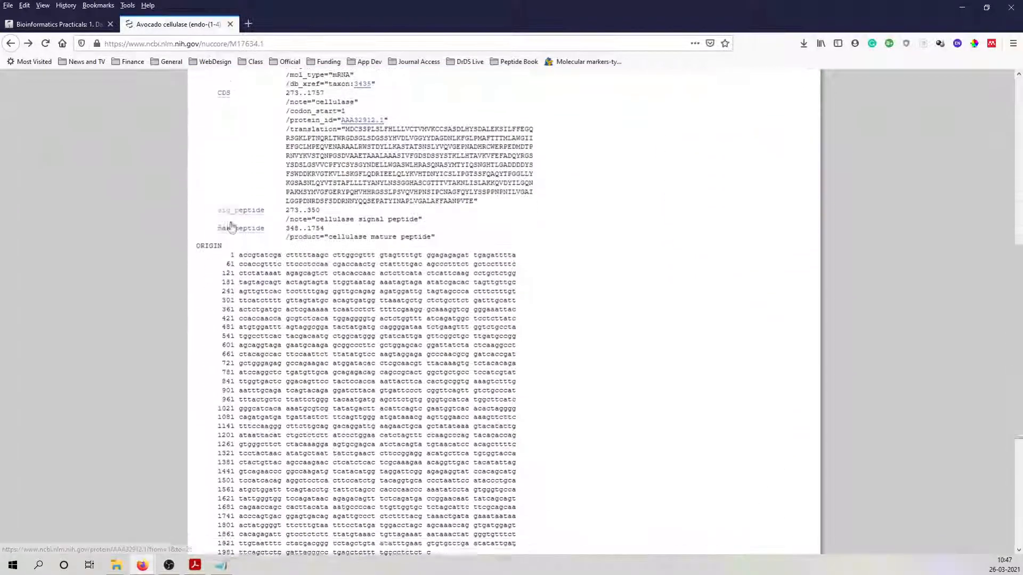
scroll(up, 3)
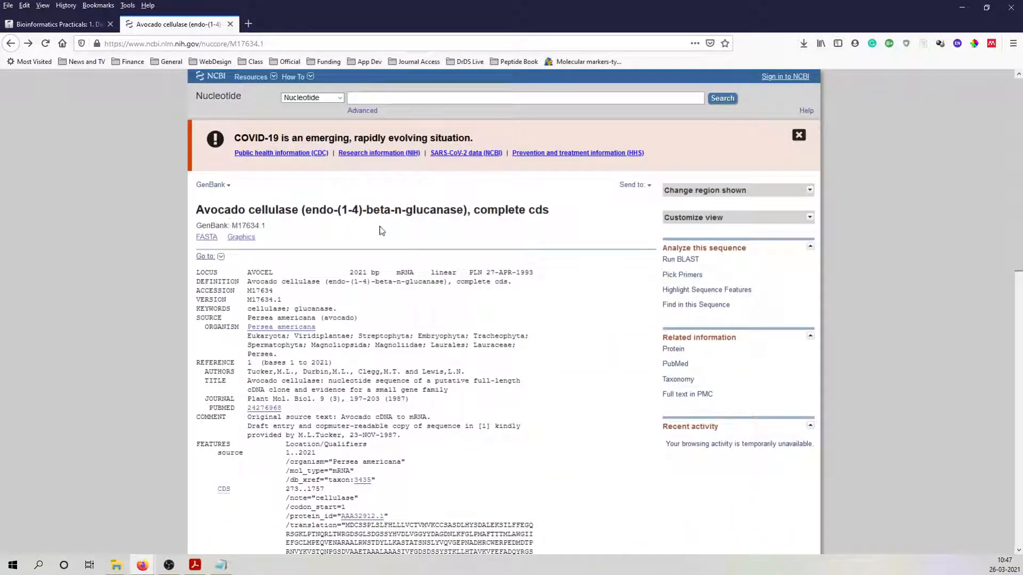
mouse_move(11, 43)
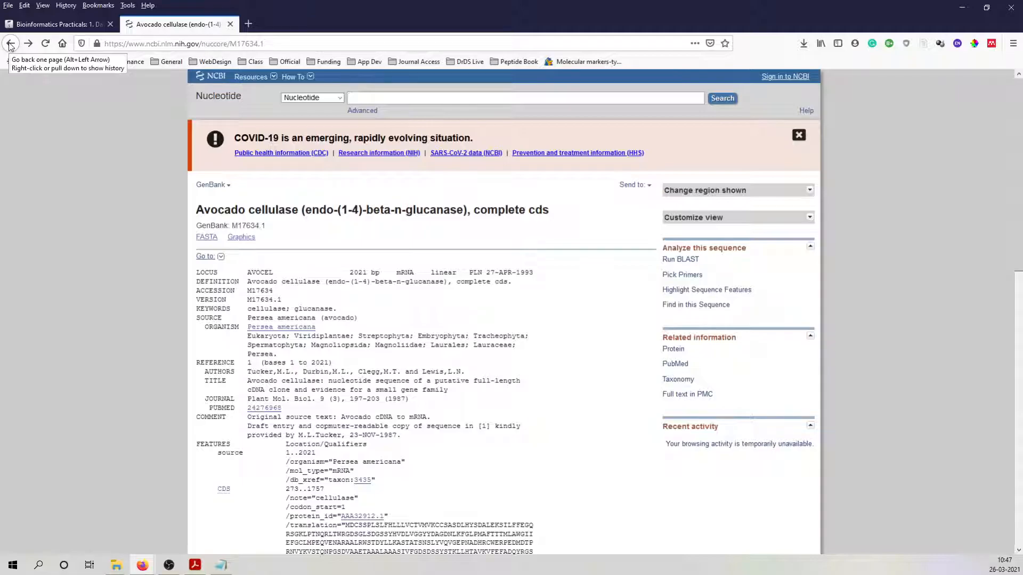
- Return to the cellulase search results and select the Avocado and Filobasidiella cellulase records
click(10, 42)
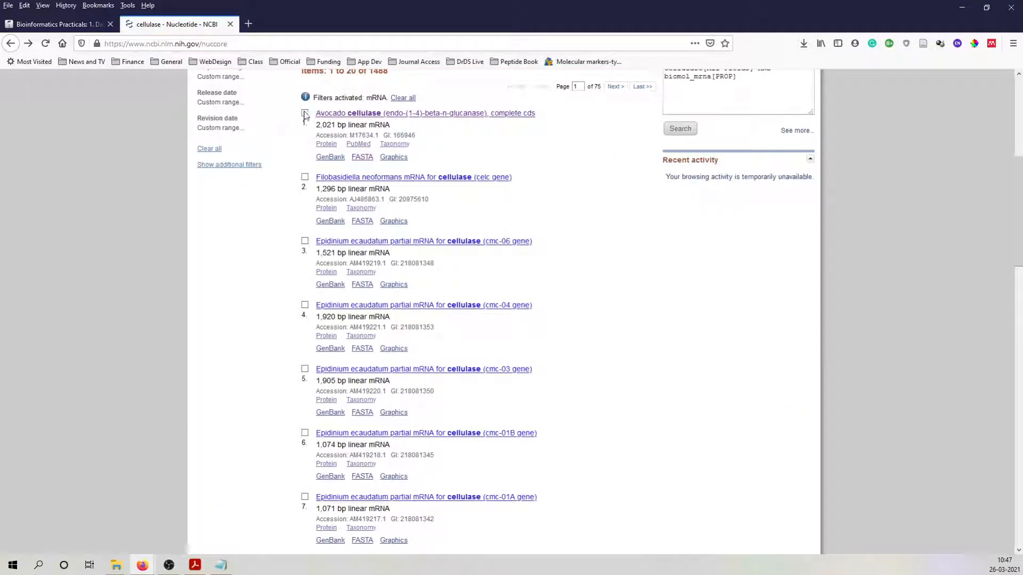
click(305, 113)
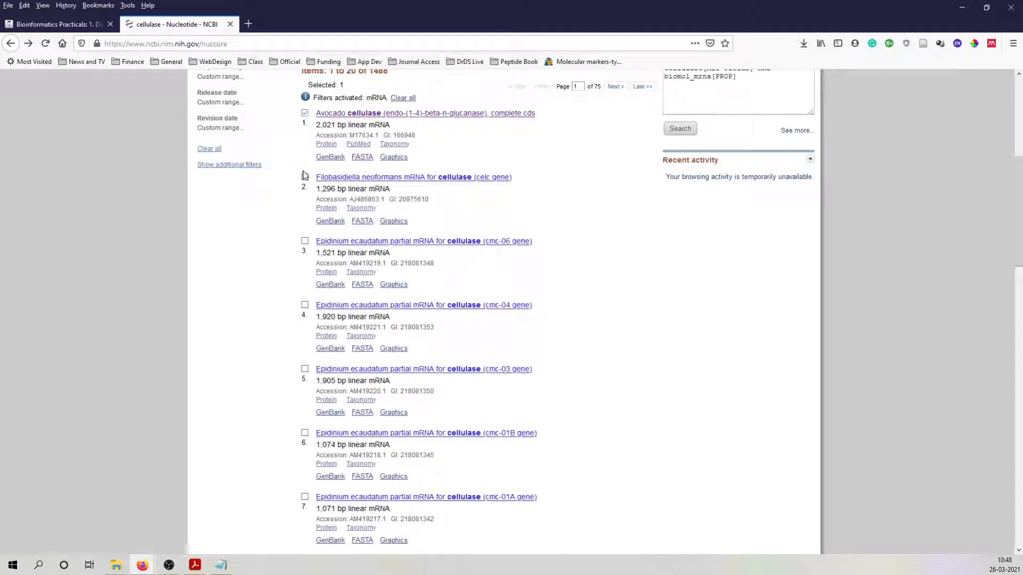
click(304, 241)
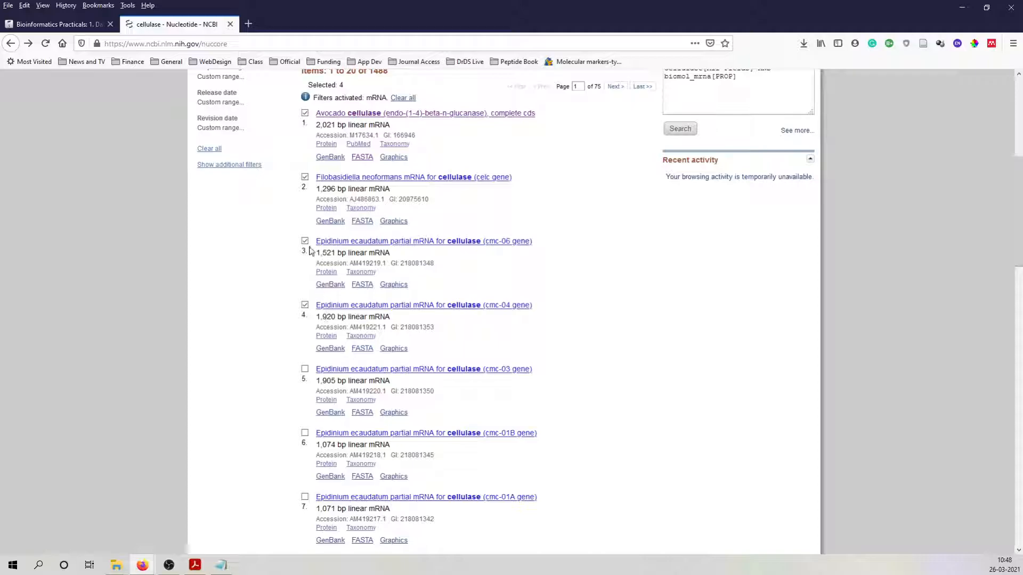
click(305, 241)
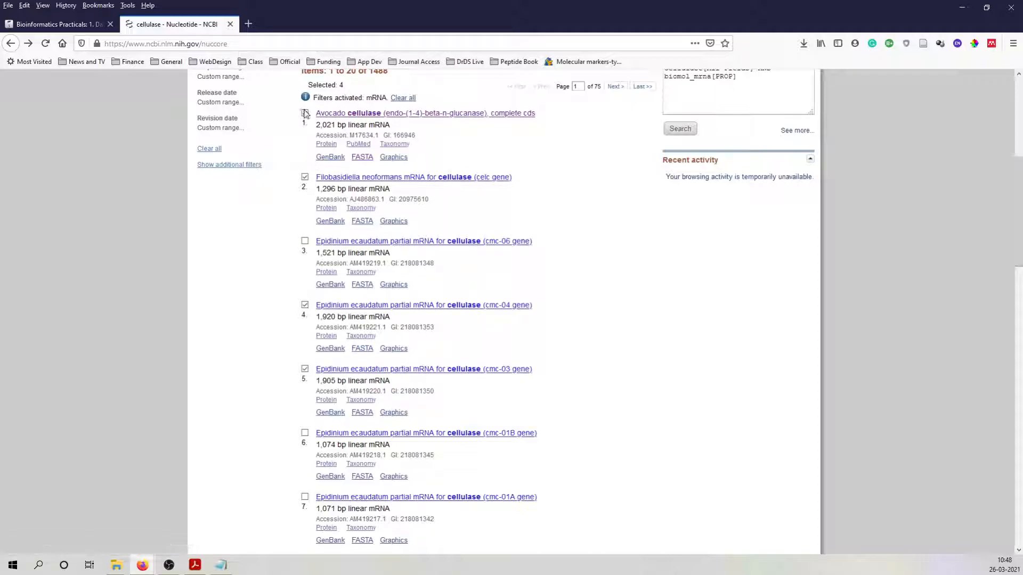
click(305, 113)
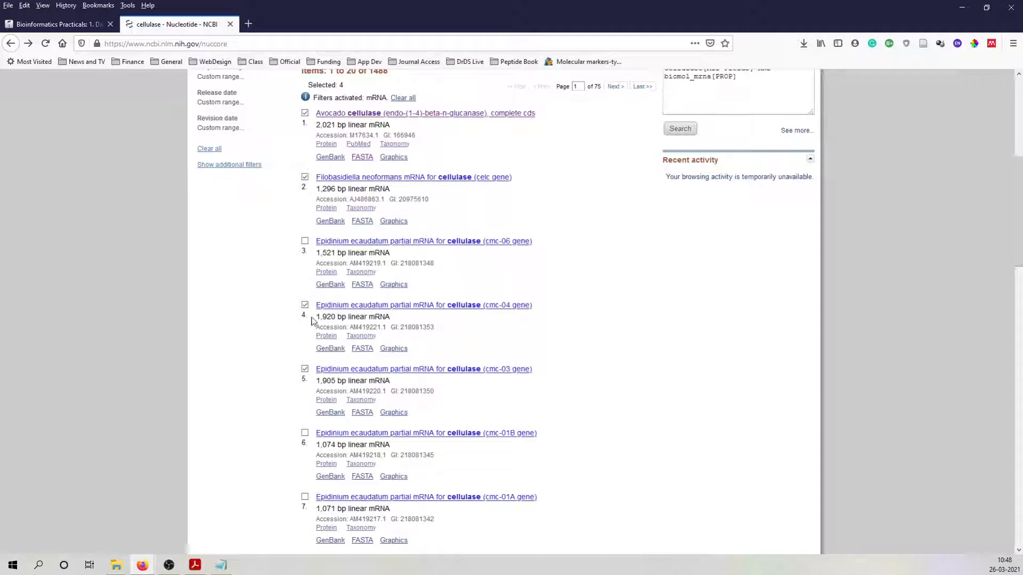
- Switch the display format from Summary to FASTA for the four selected records
scroll(up, 3)
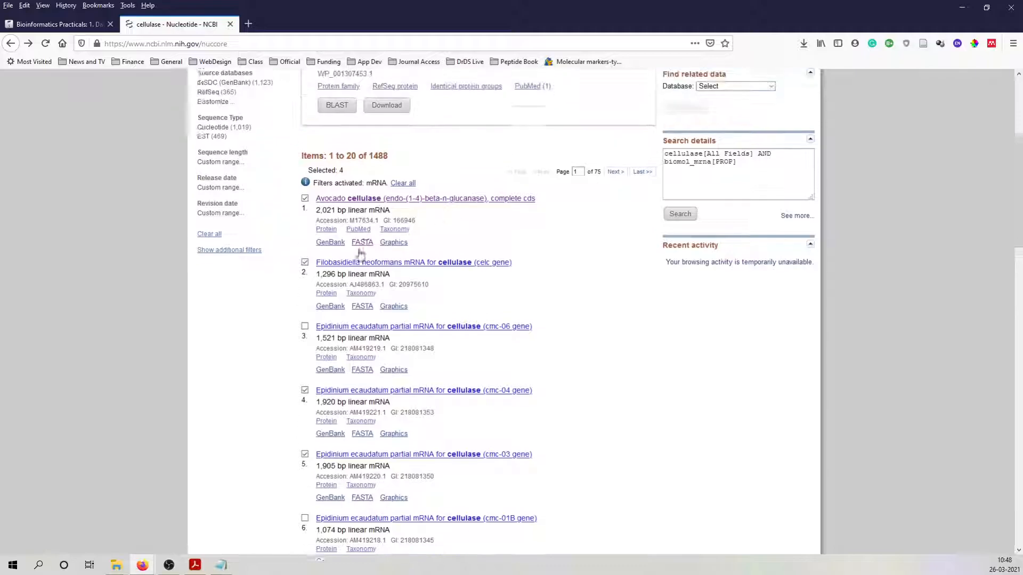
scroll(down, 3)
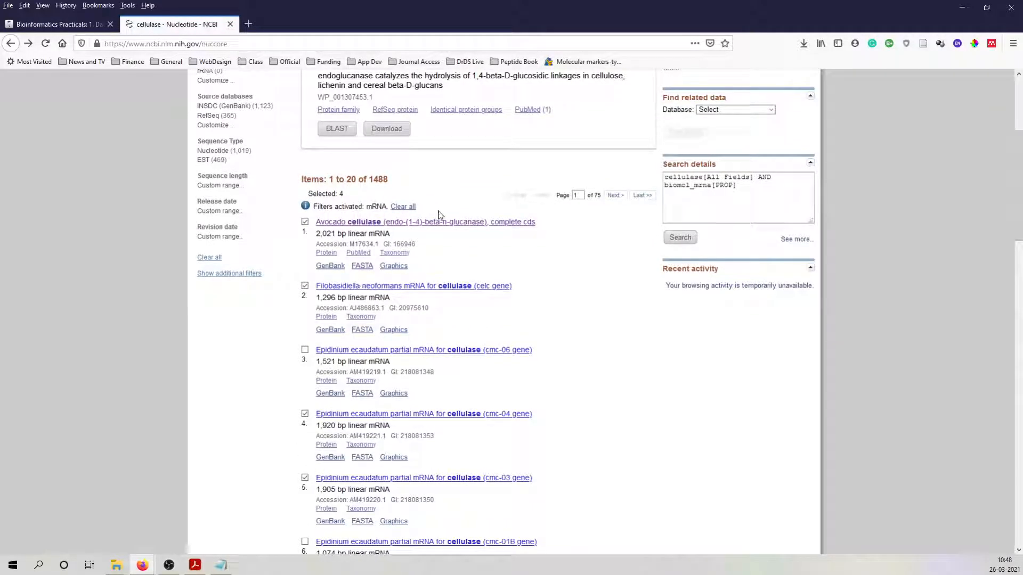
mouse_move(491, 216)
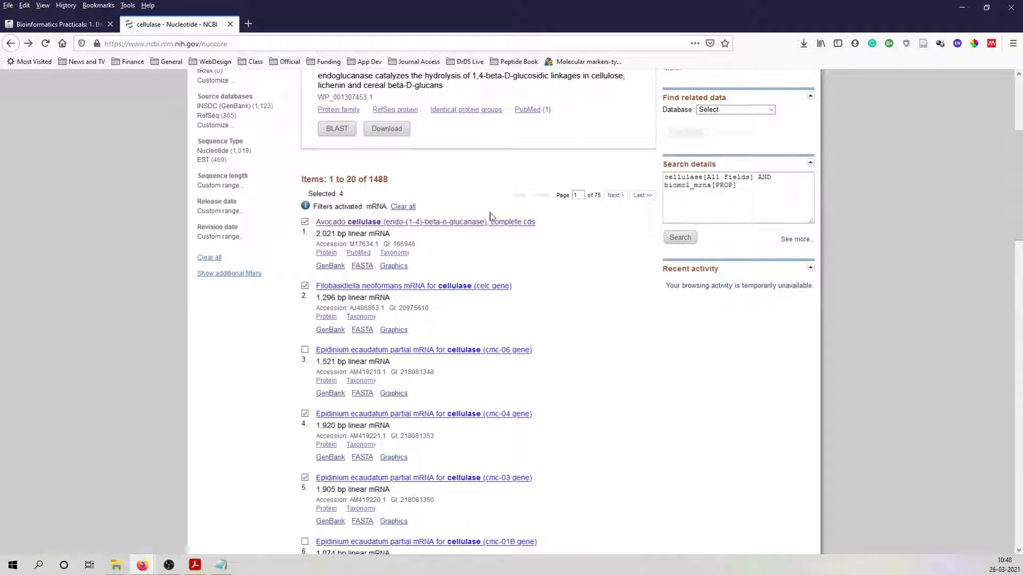
scroll(up, 3)
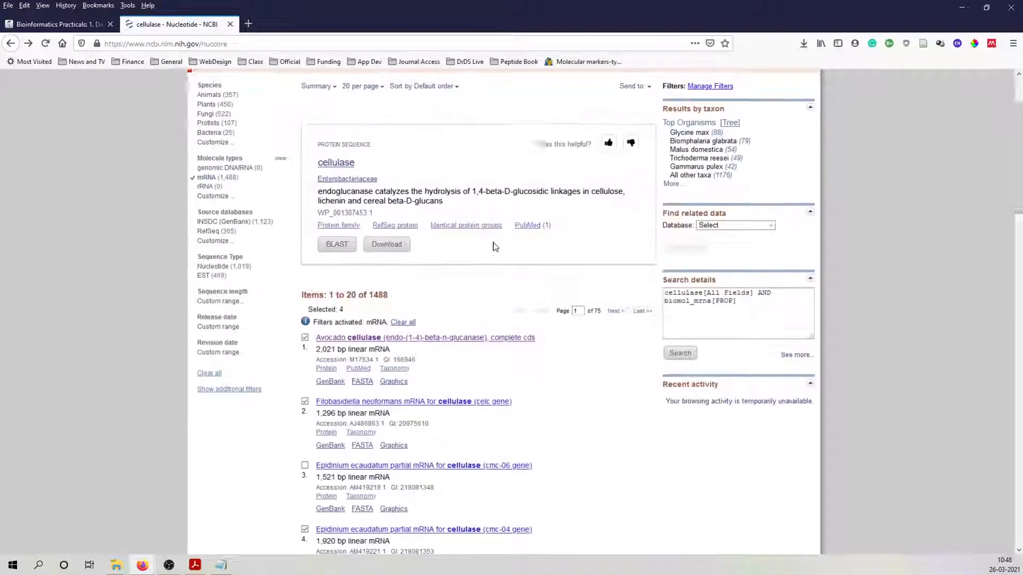
scroll(up, 3)
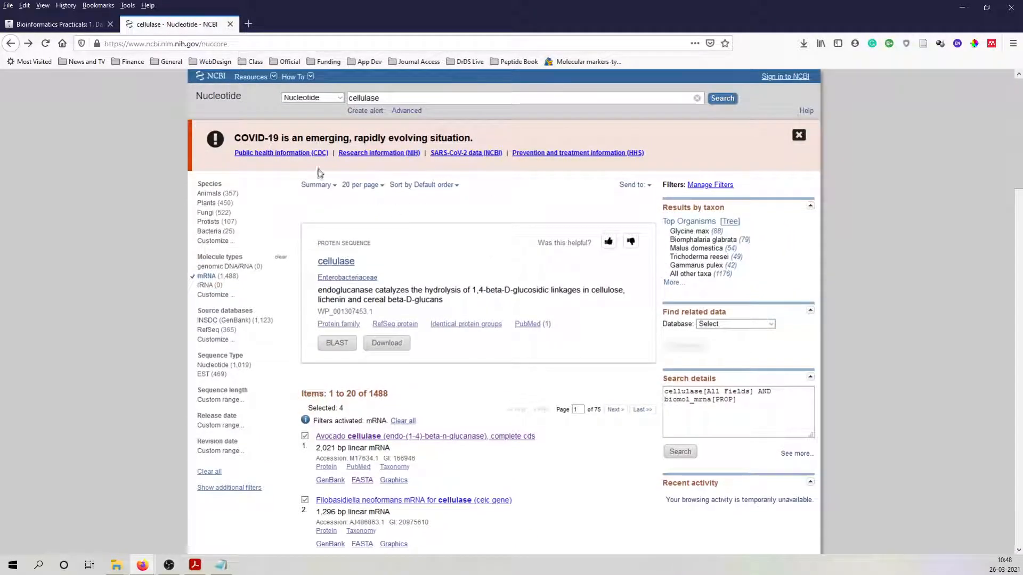
click(319, 184)
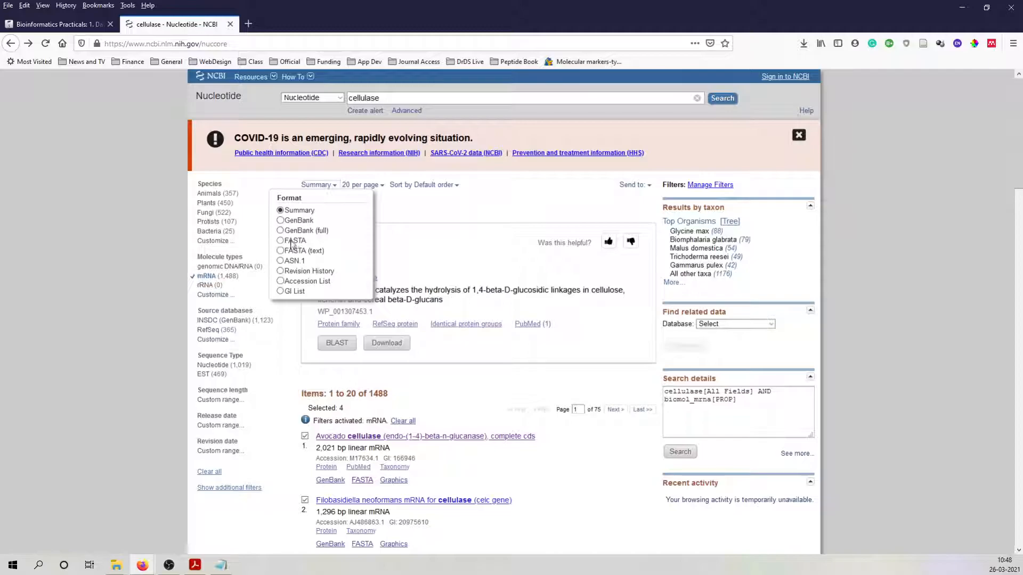
click(280, 240)
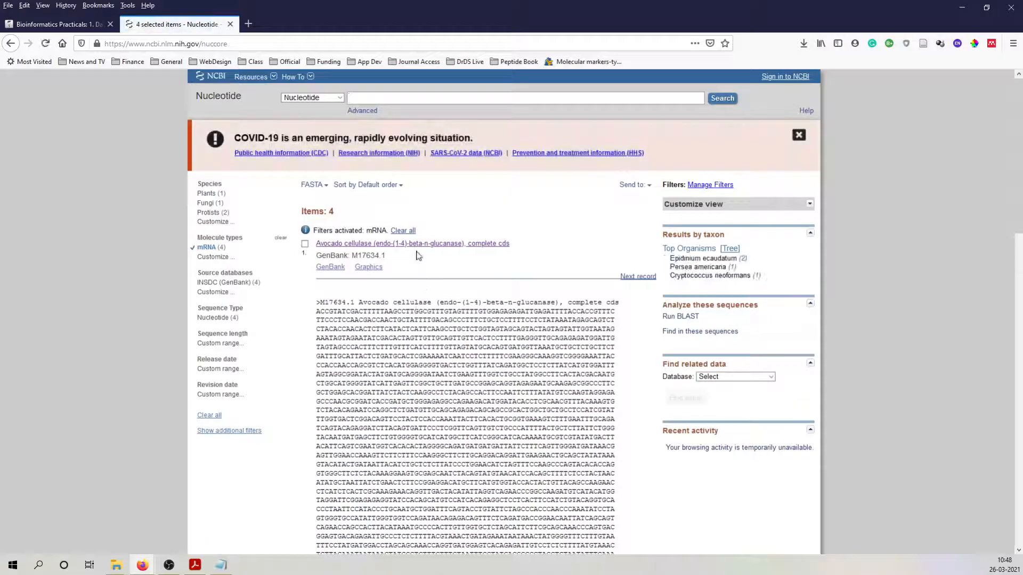
- Send the four FASTA records to a file, creating and saving it to disk
scroll(down, 3)
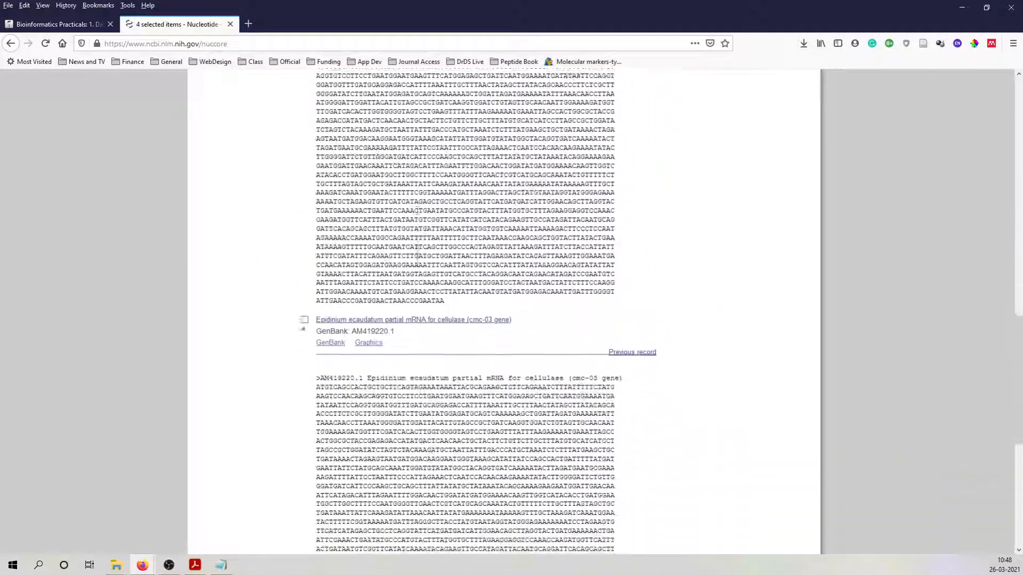
scroll(up, 3)
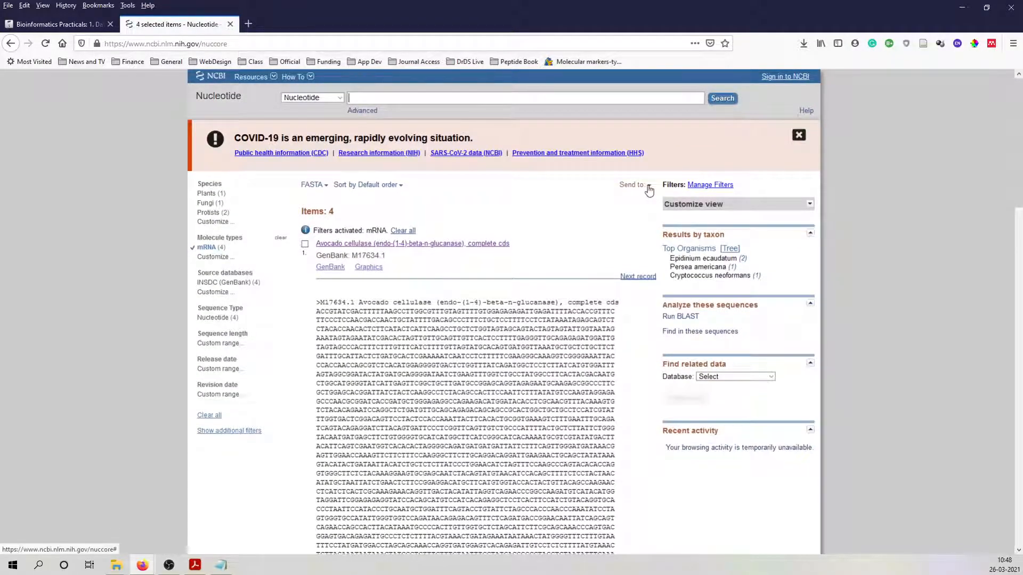
click(632, 185)
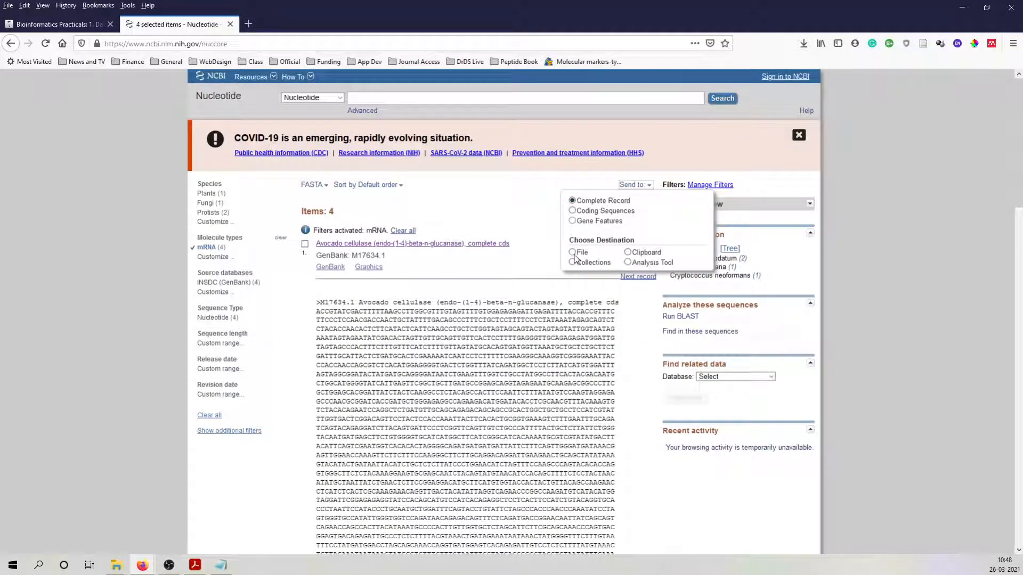
click(572, 252)
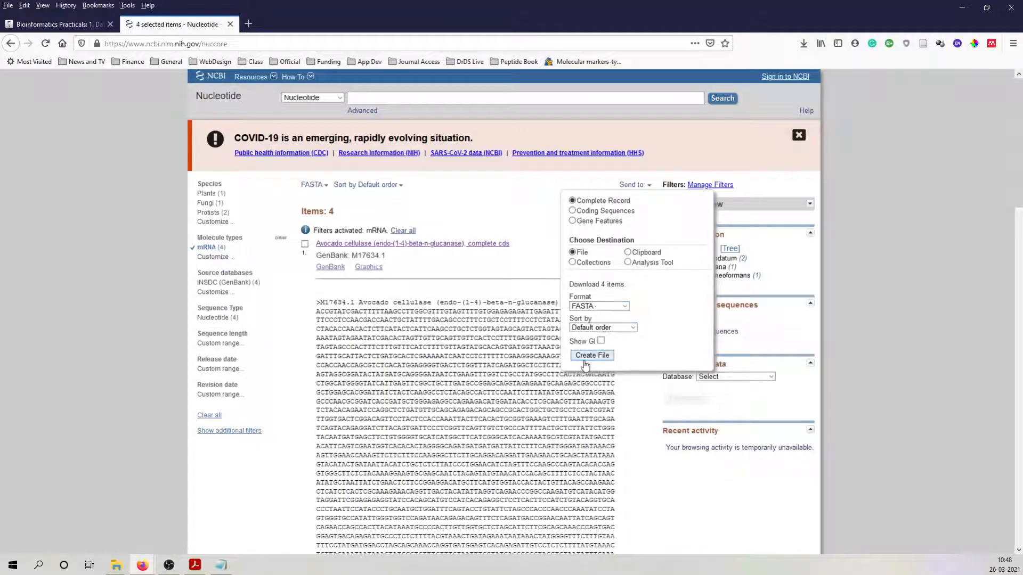
click(591, 355)
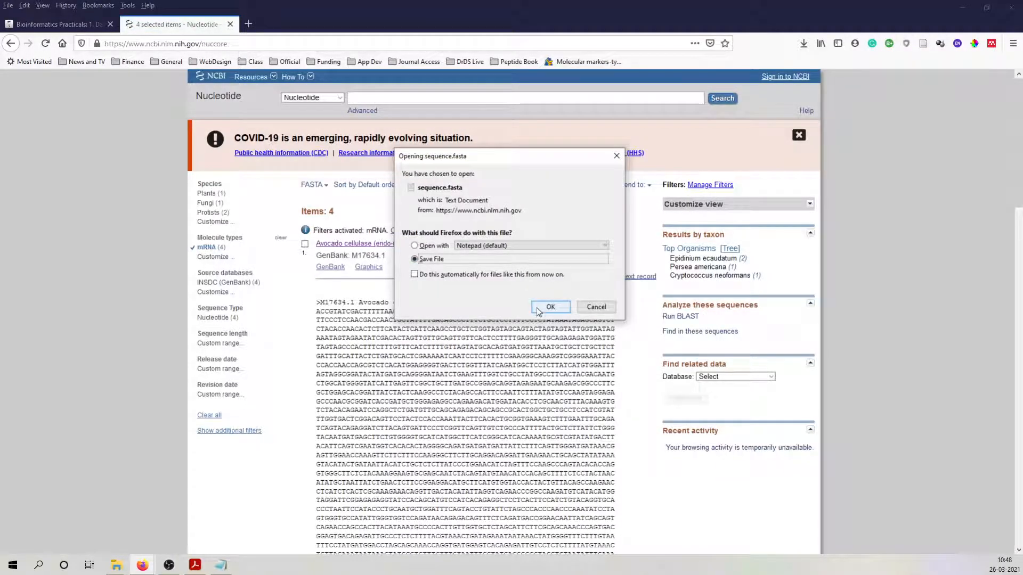
click(550, 307)
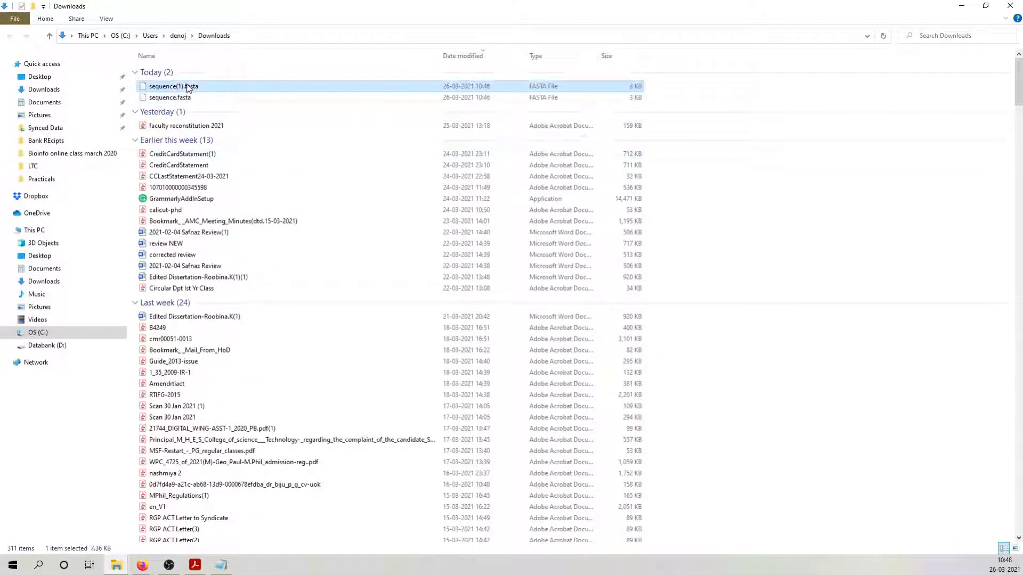
mouse_move(189, 87)
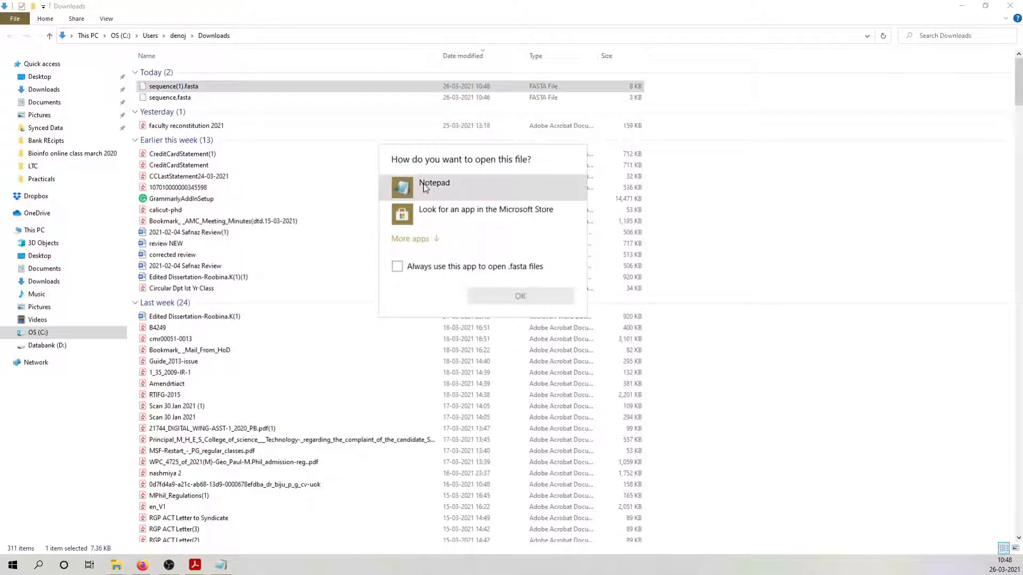
- Open the downloaded sequence(1).fasta file in Notepad
click(520, 295)
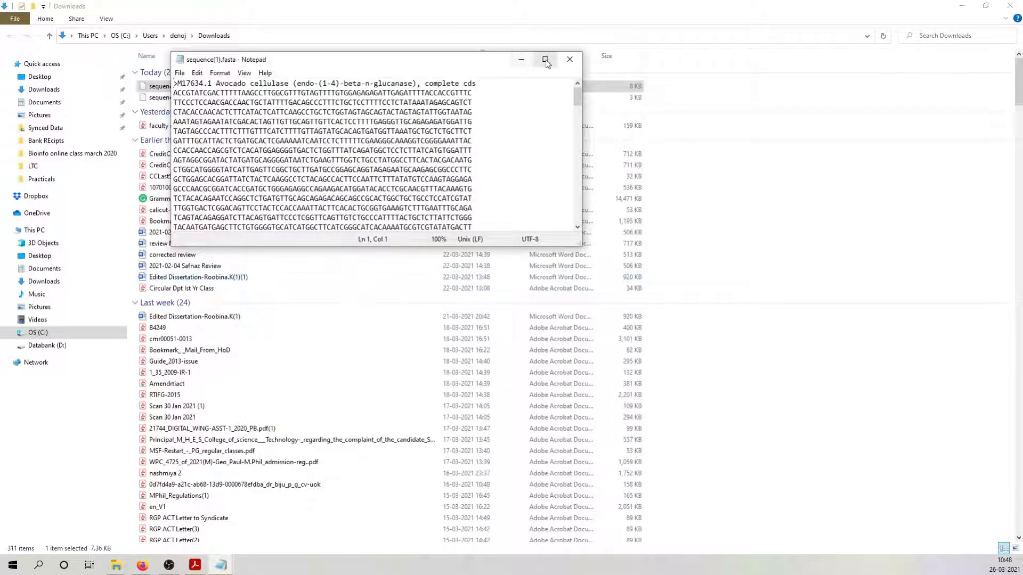
- Maximize Notepad, scroll through the Avocado, Filobasidiella and Epidinium sequences, then close it
click(545, 60)
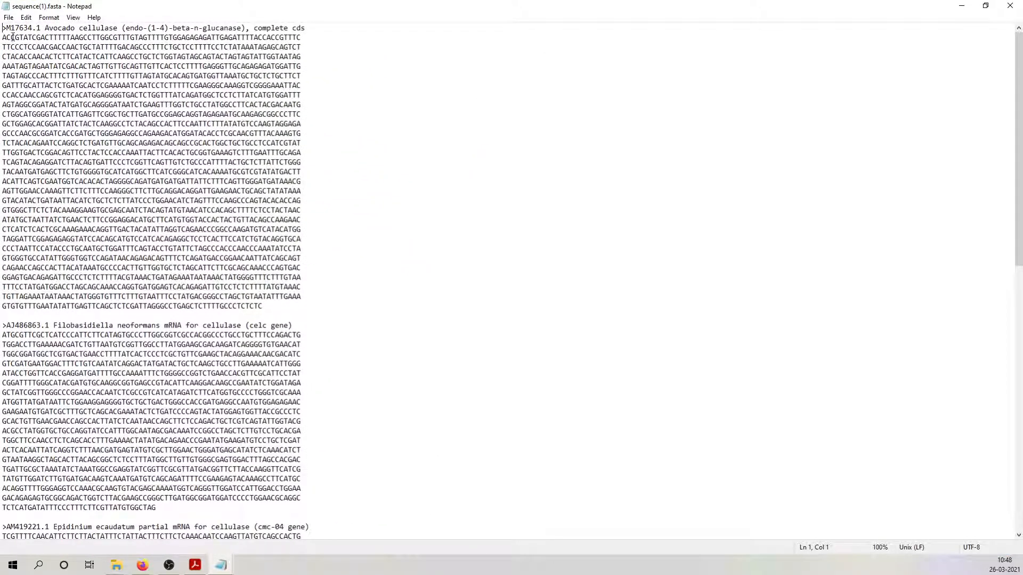
scroll(down, 3)
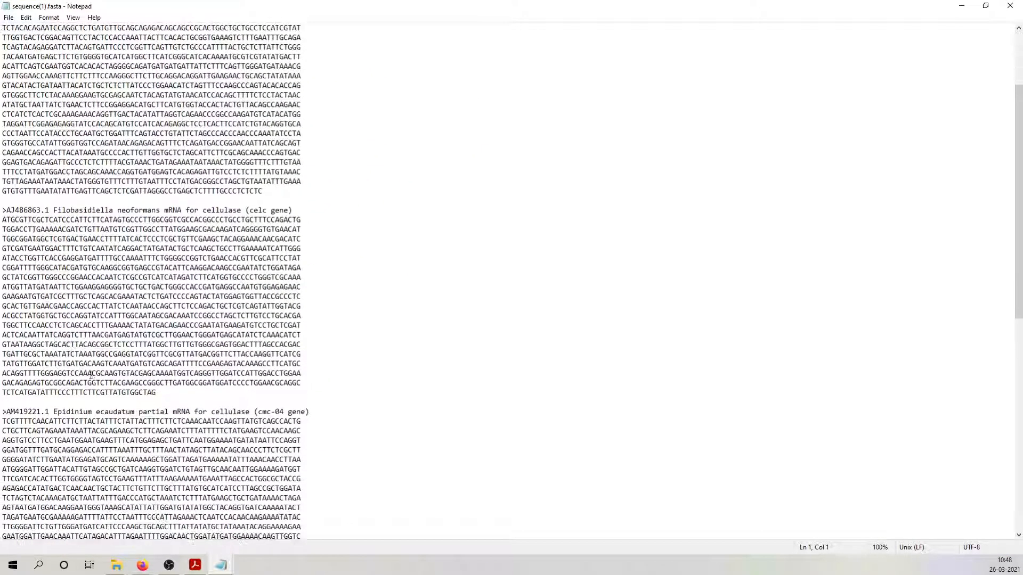
scroll(down, 3)
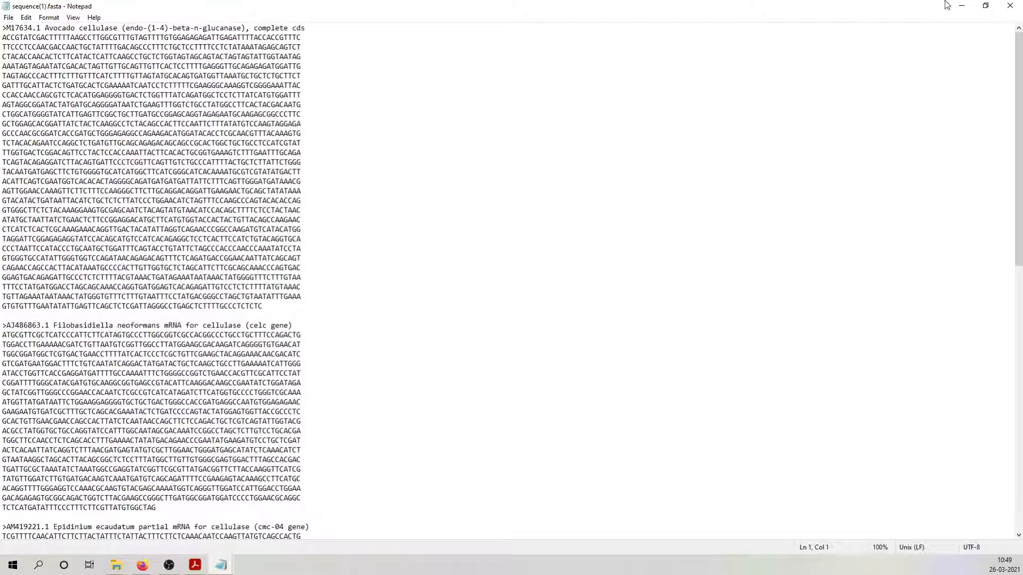
click(115, 565)
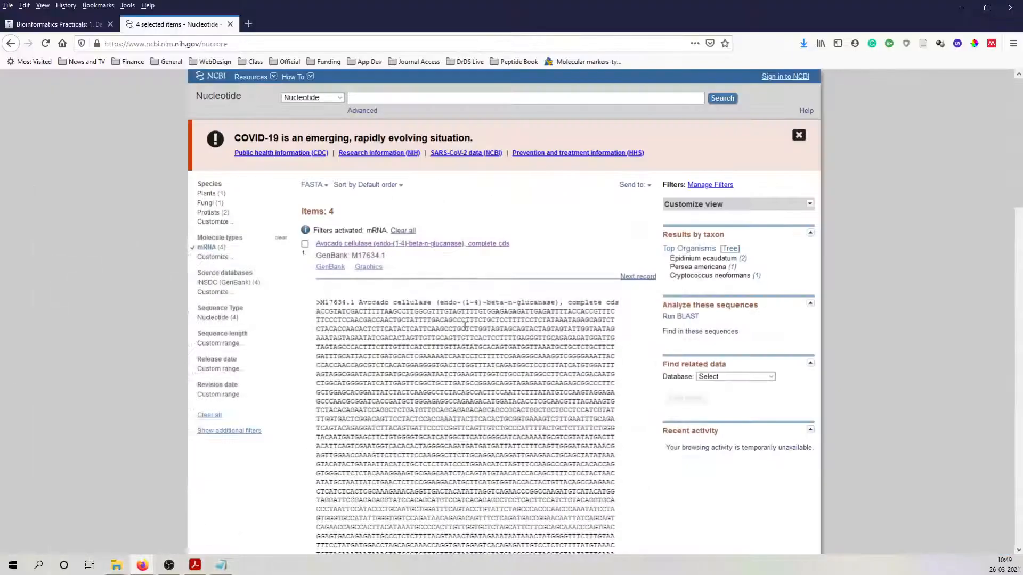
- Scroll through the Epidinium entries on the FASTA page, then switch to the Downloads folder
scroll(down, 3)
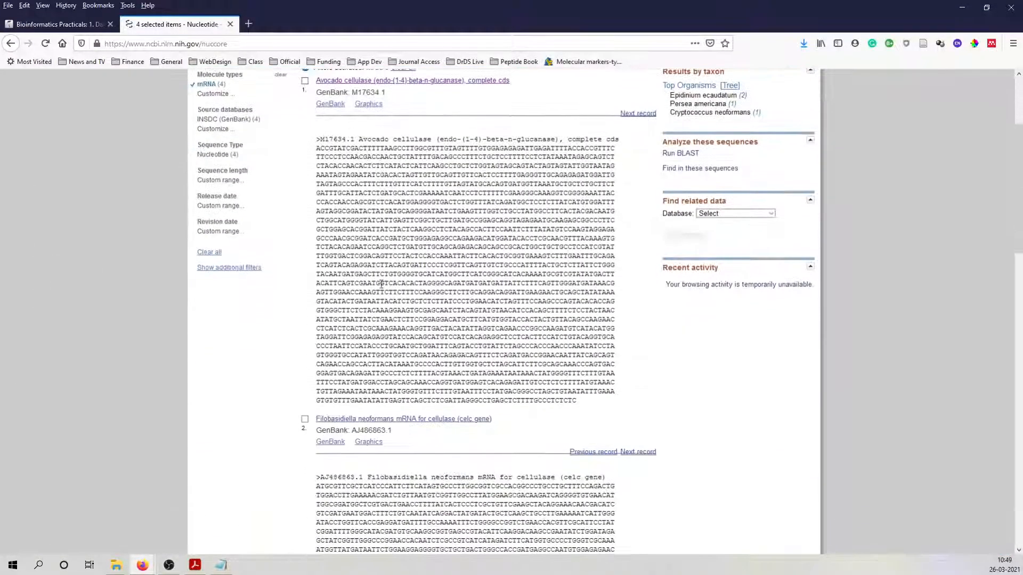
scroll(down, 3)
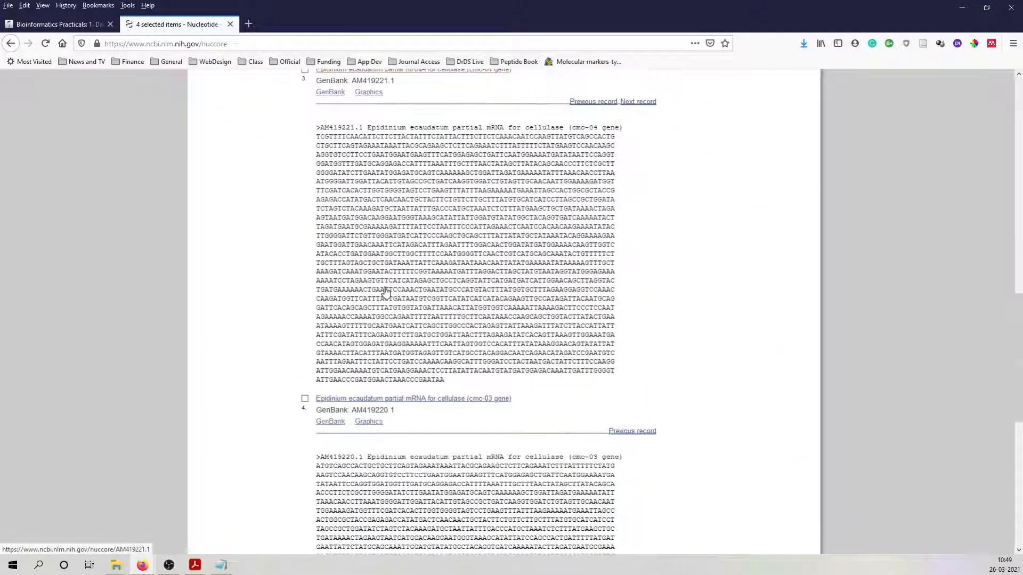
scroll(up, 3)
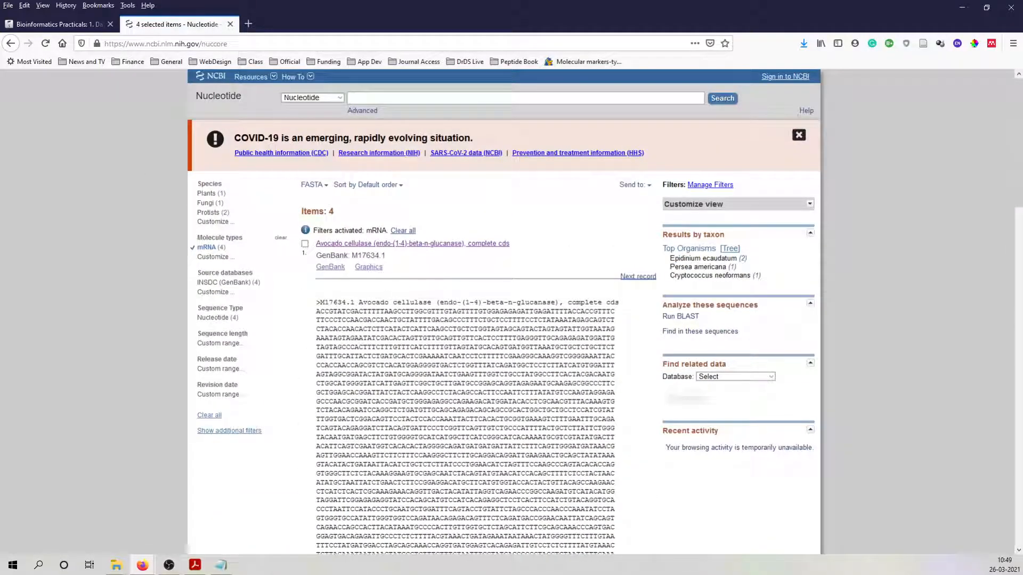
click(115, 564)
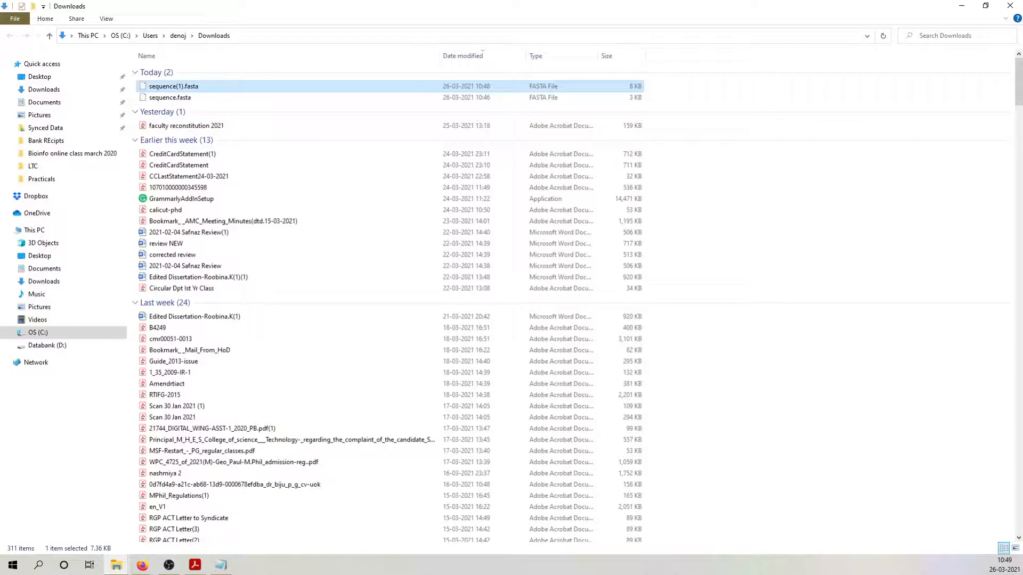